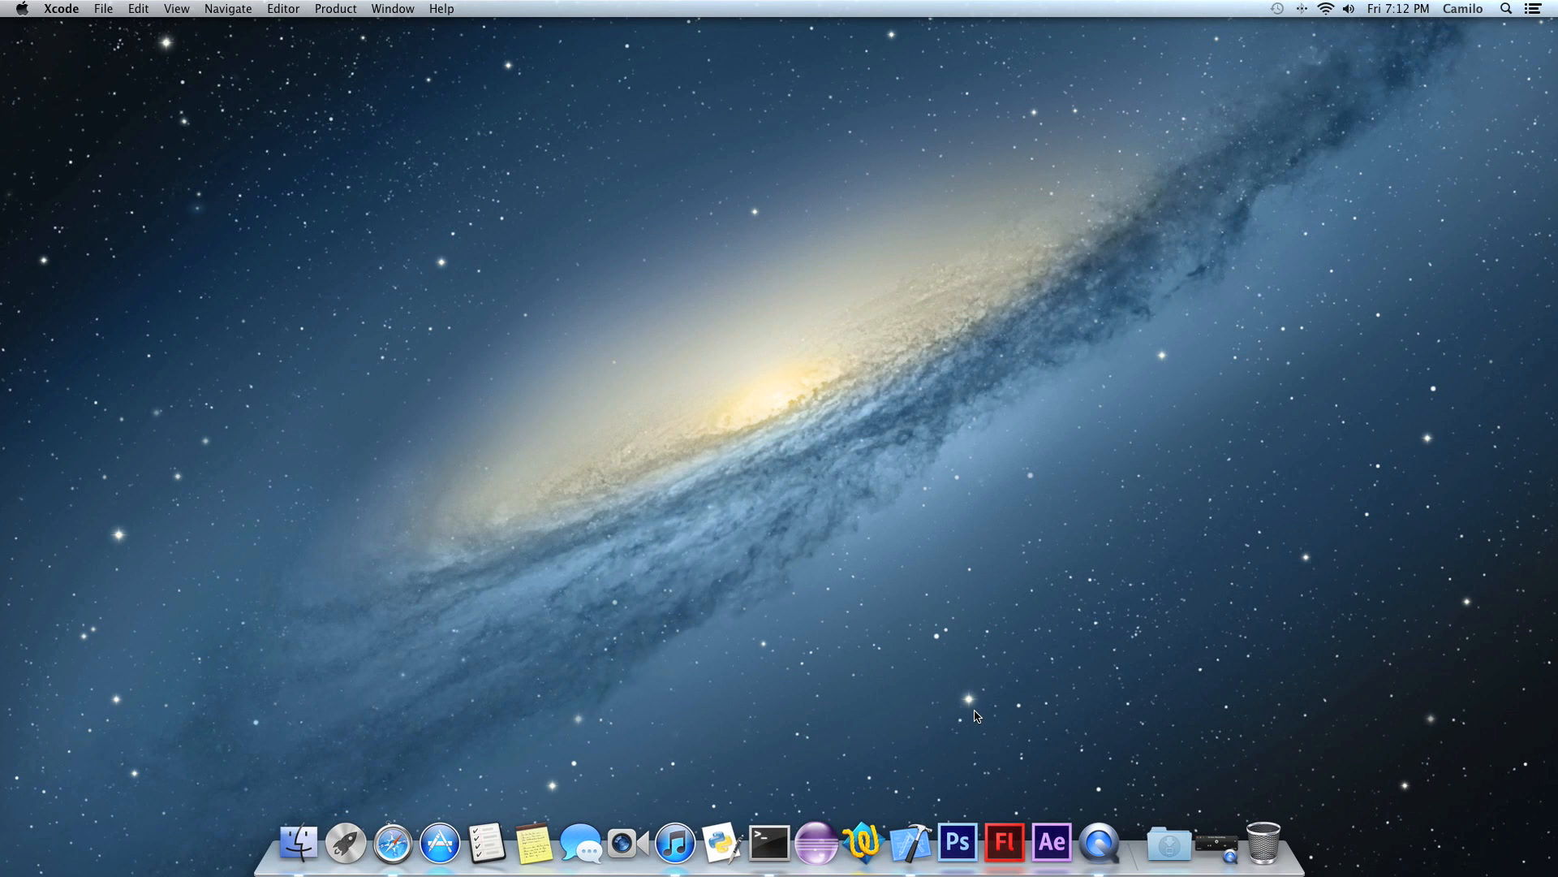
# Create a Single View Application project named 'quiz app' saved on the Desktop.
pyautogui.click(912, 844)
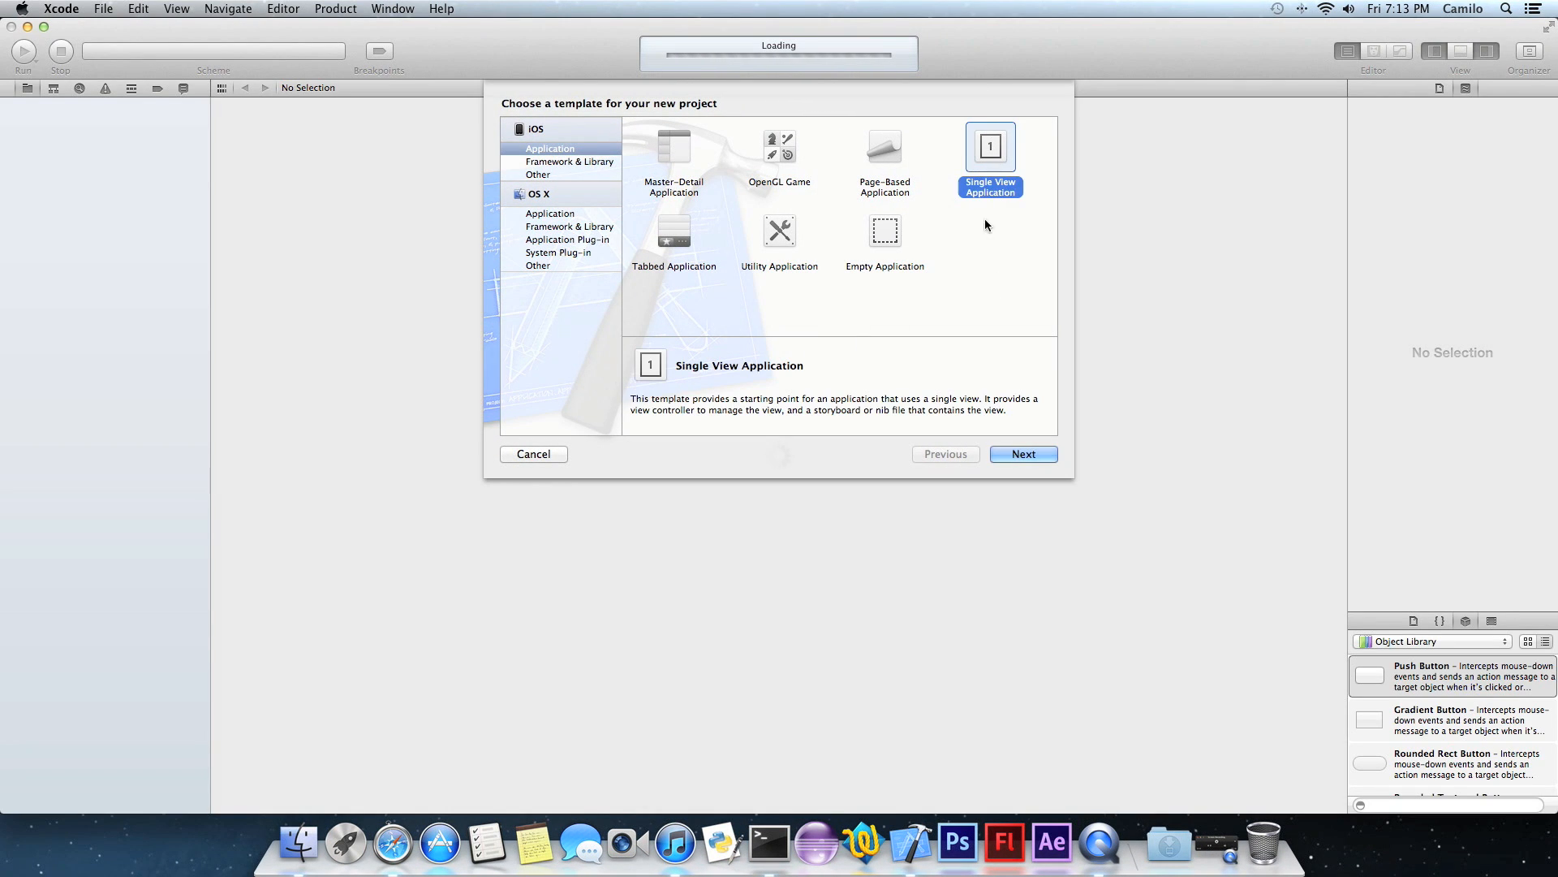
pyautogui.click(1022, 454)
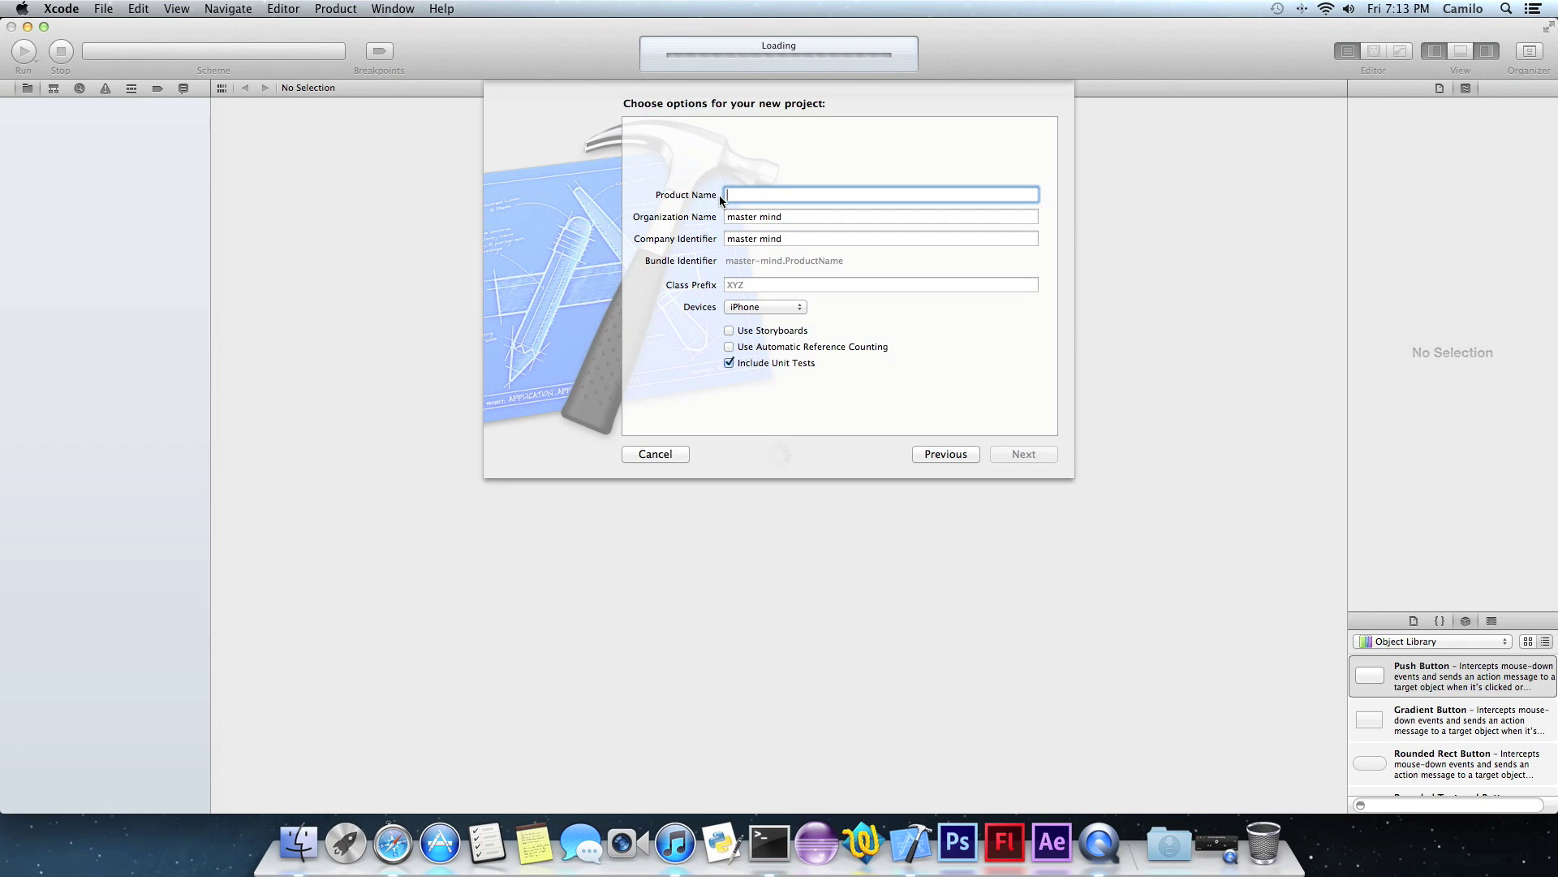
pyautogui.write('quiz app')
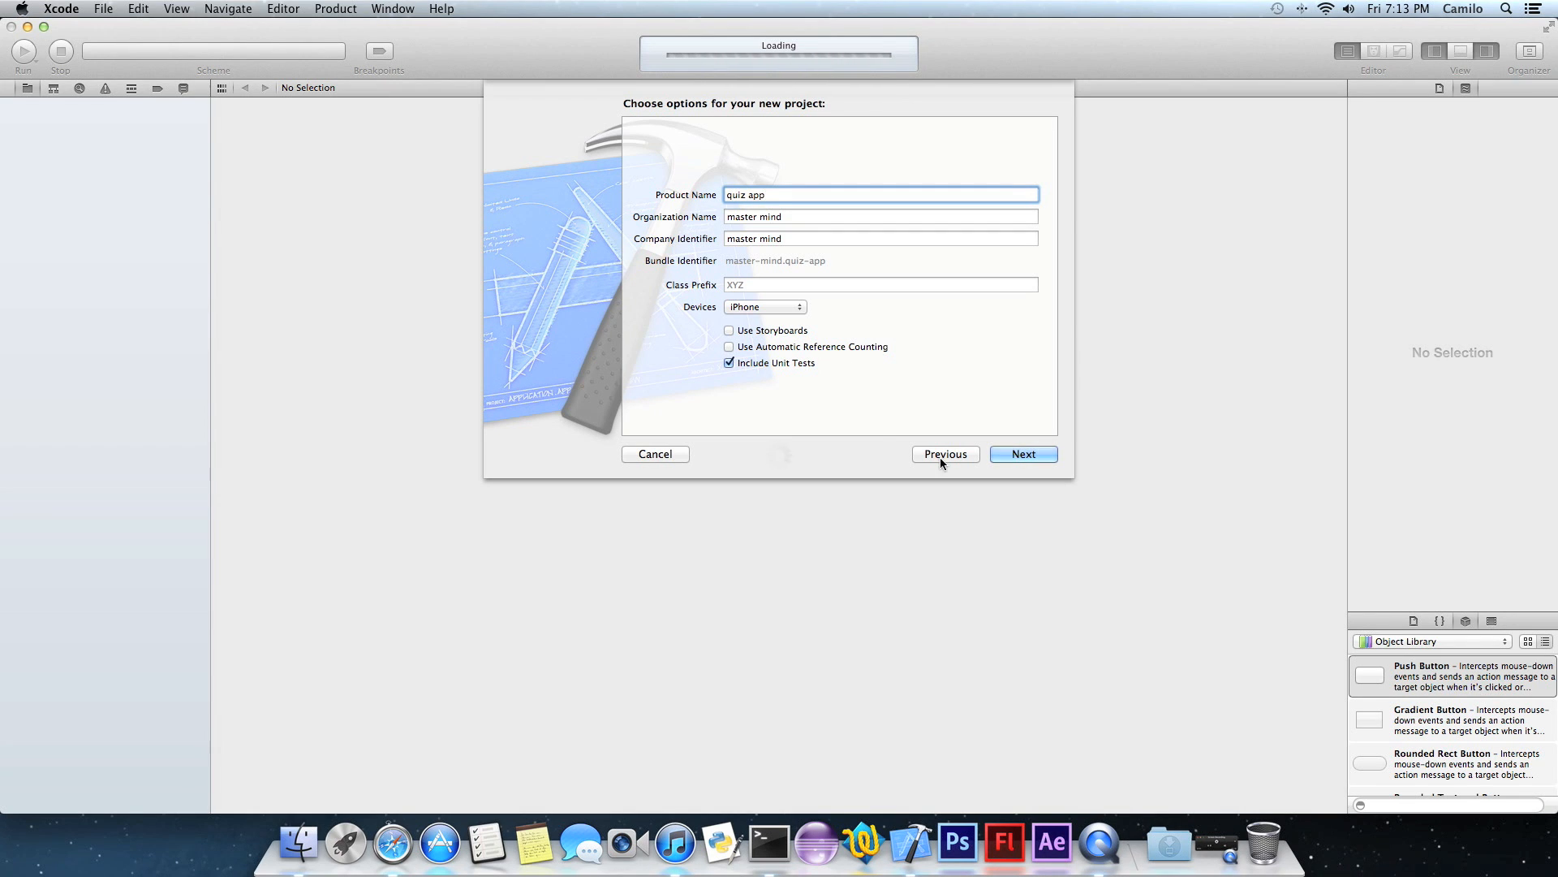
pyautogui.click(1023, 454)
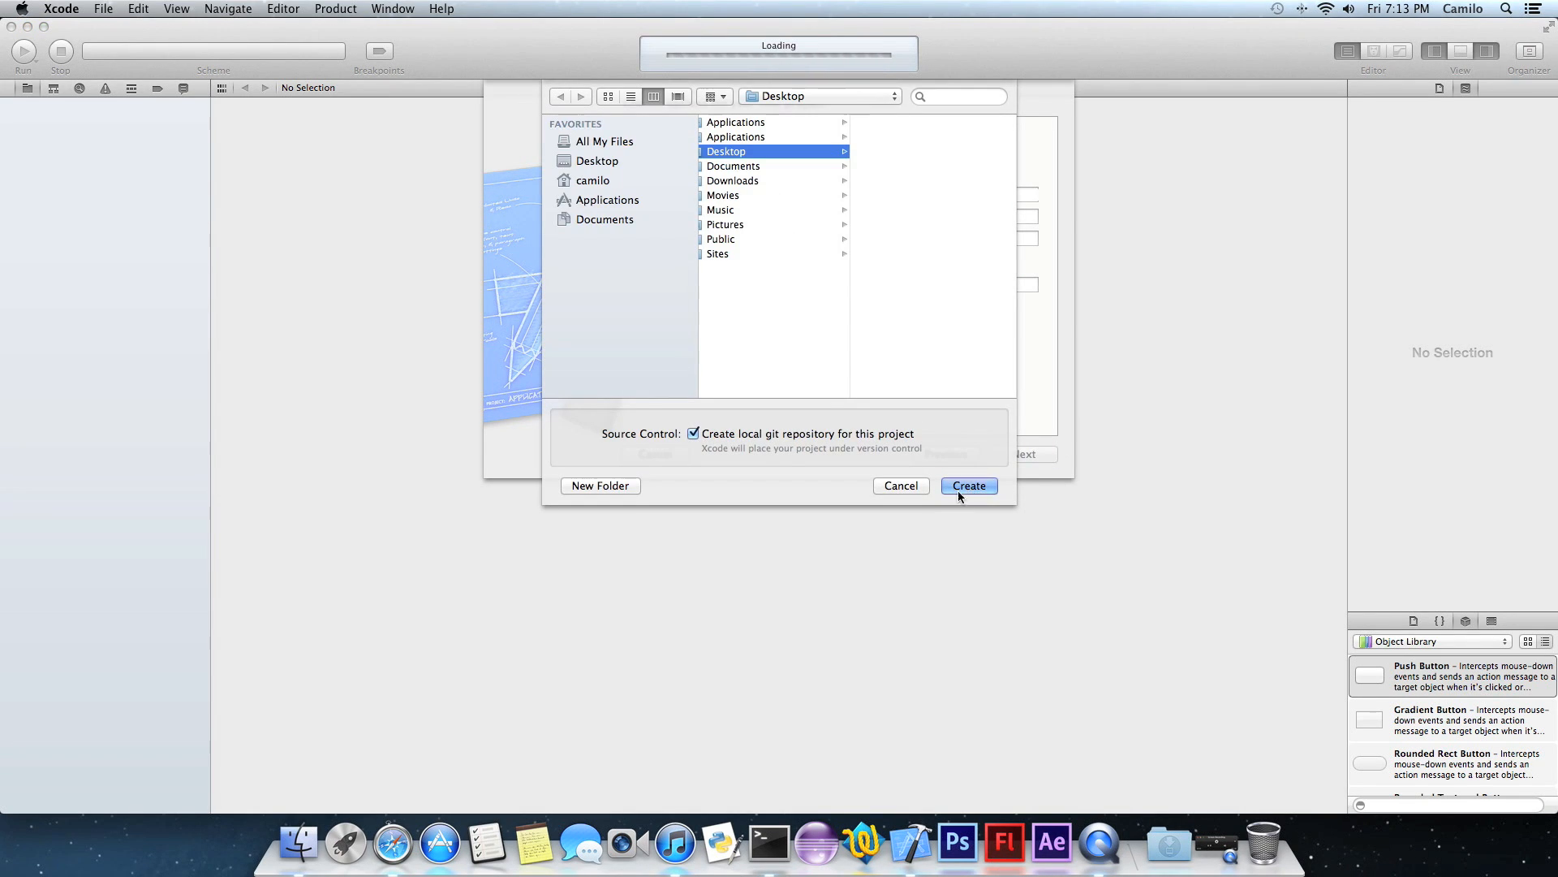
pyautogui.click(969, 485)
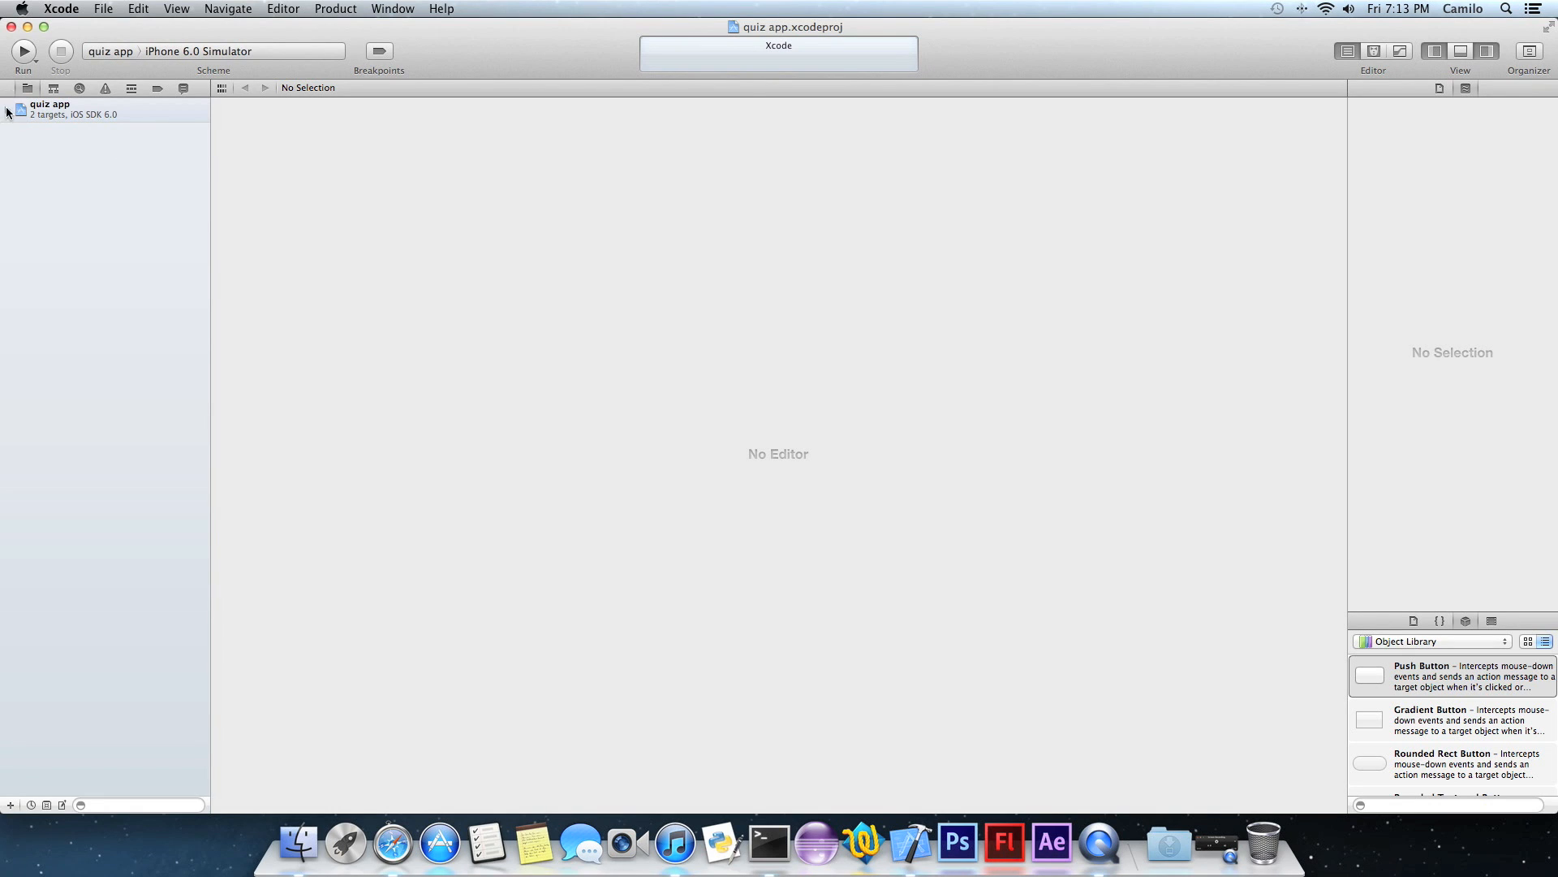
# Select the quiz app project, expand its group and open ViewController.h in the editor.
pyautogui.click(51, 107)
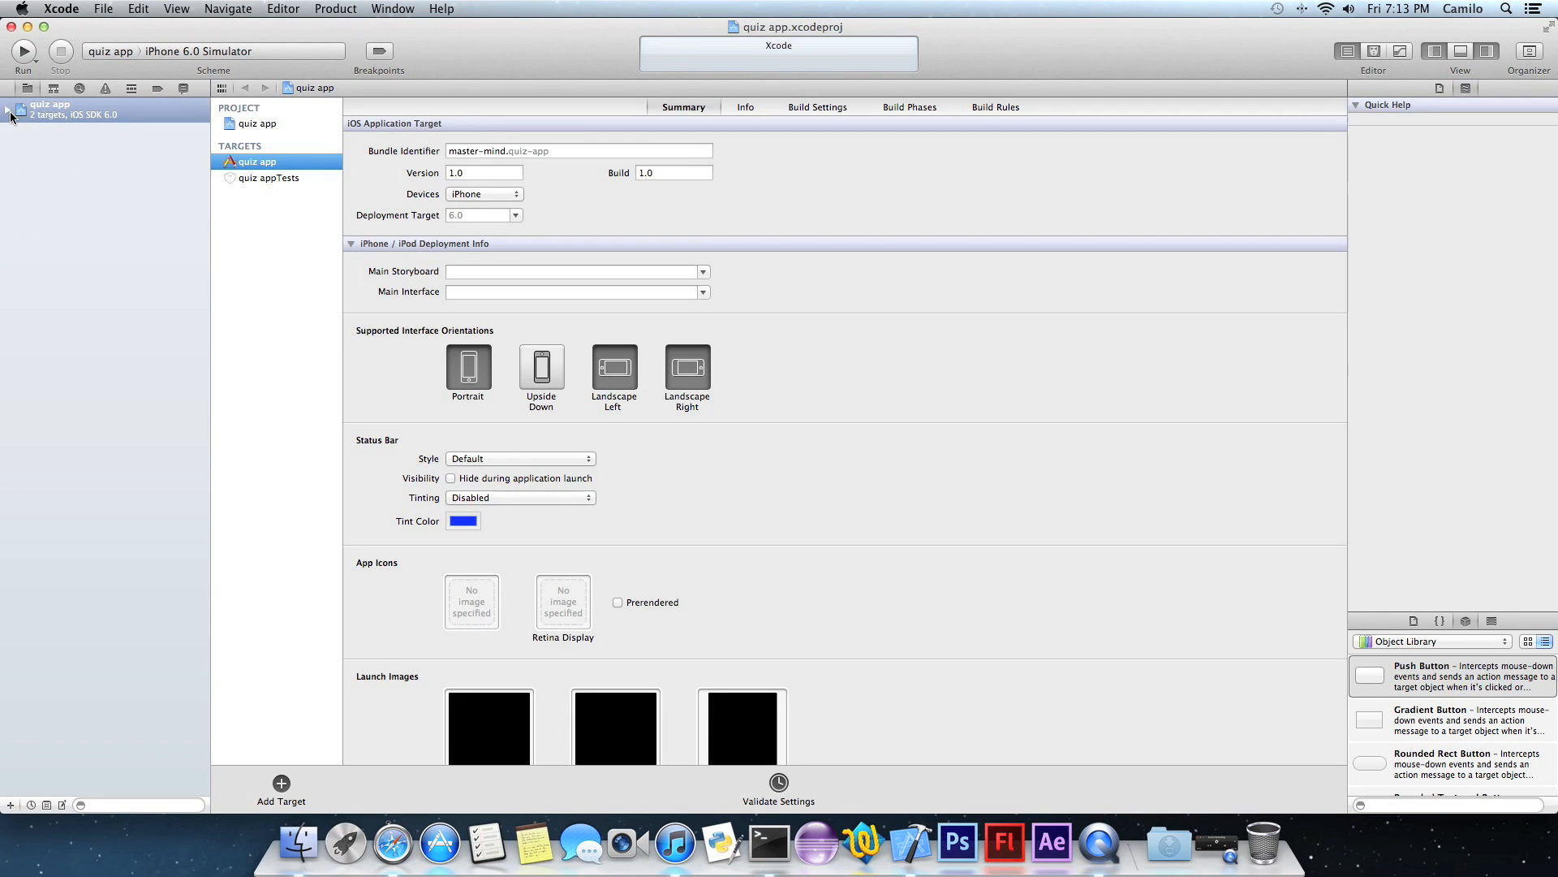
pyautogui.click(10, 112)
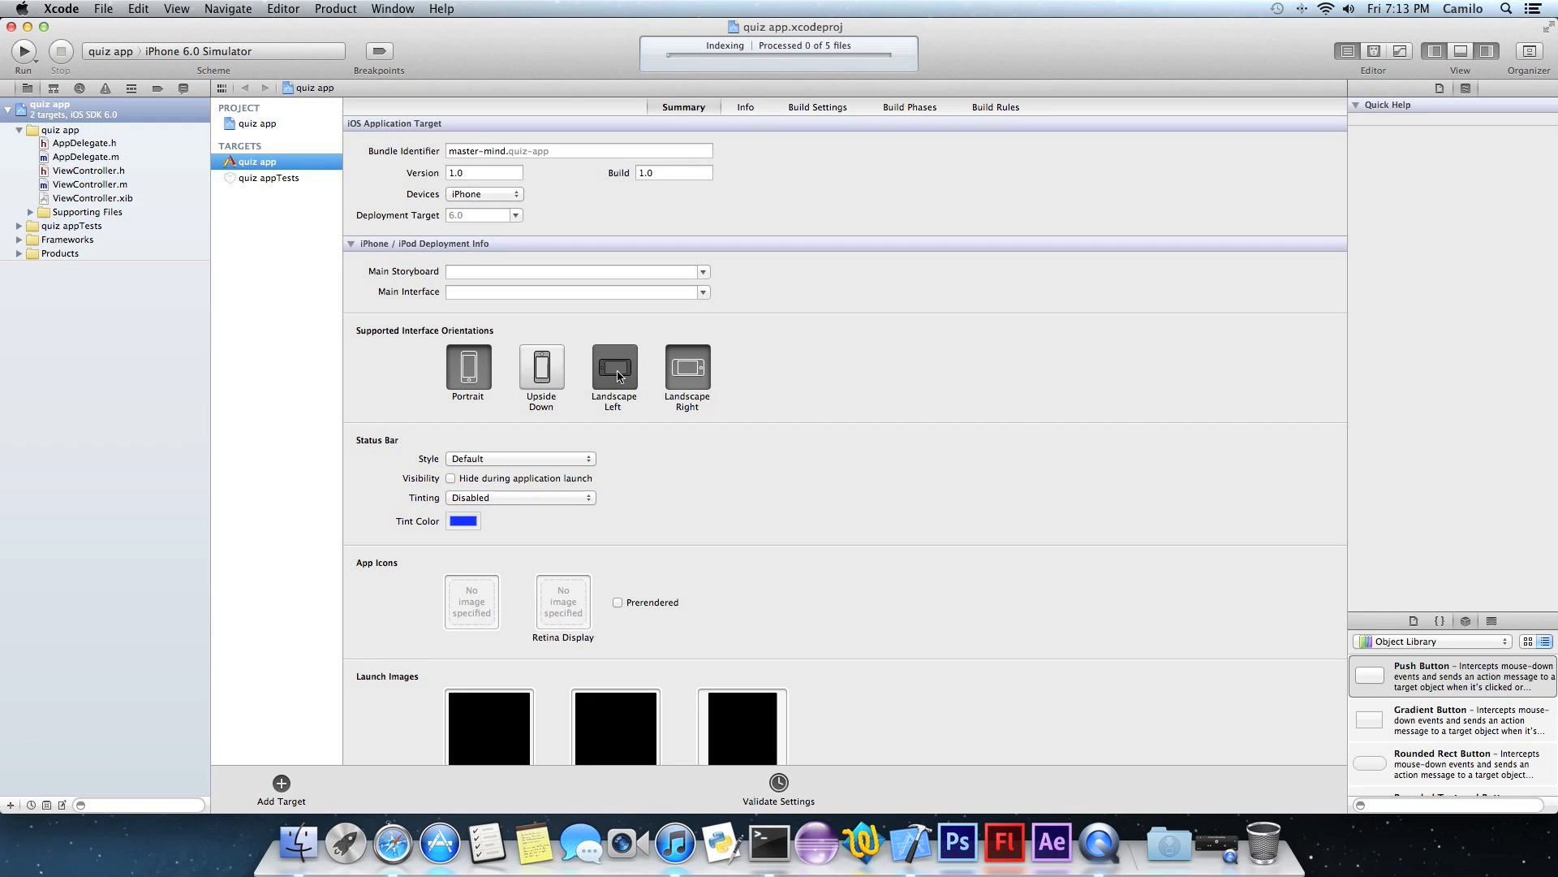
pyautogui.click(467, 367)
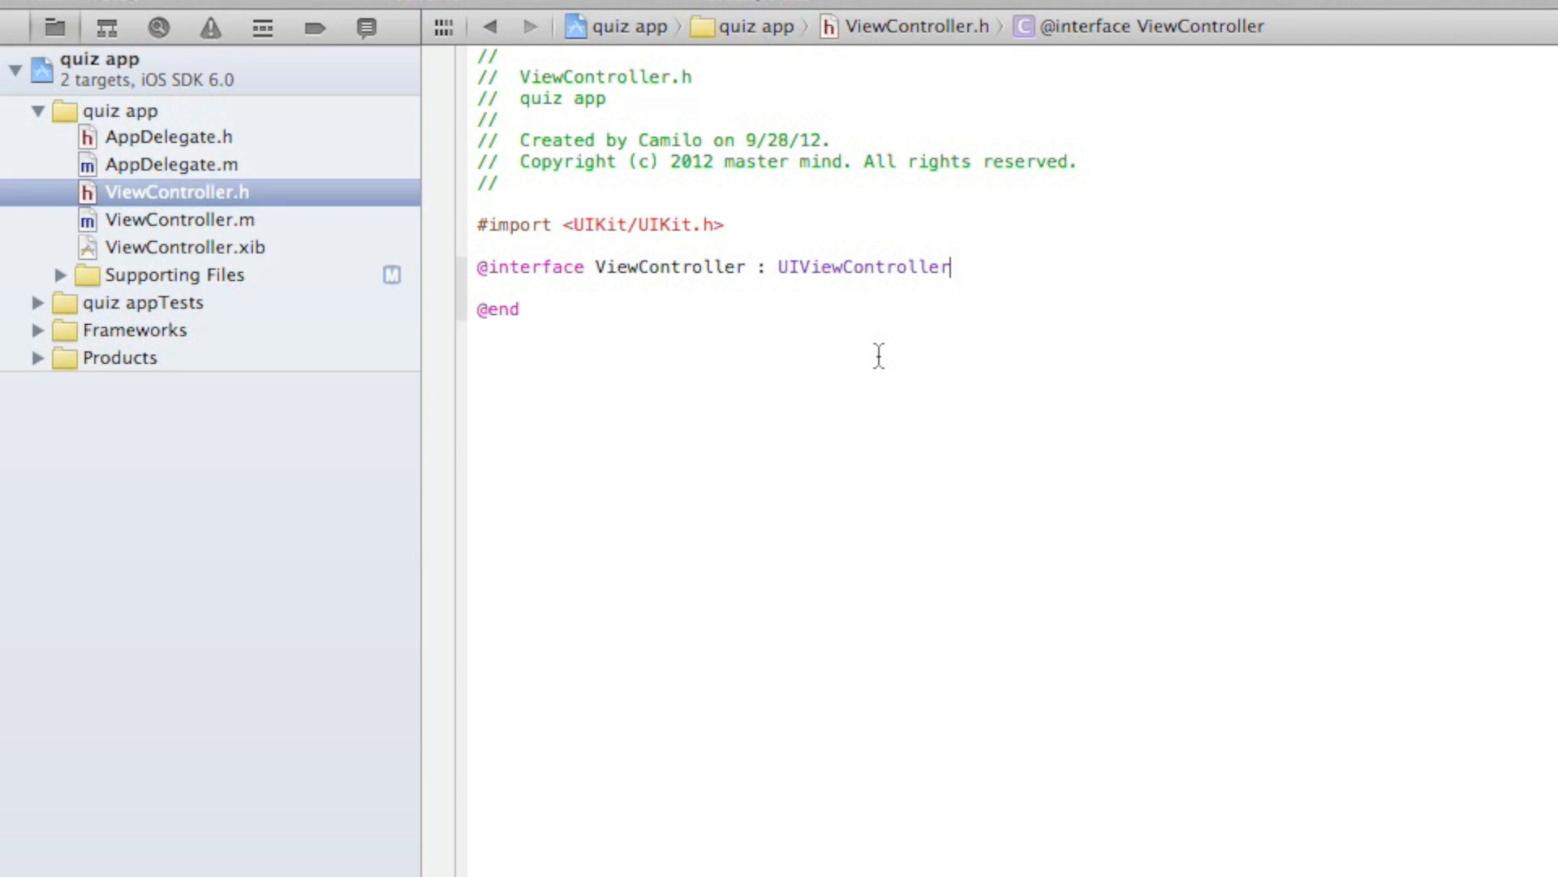
# Add a brace block to the interface declaring 'IBOutlet UILabel *label;'.
pyautogui.write('{')
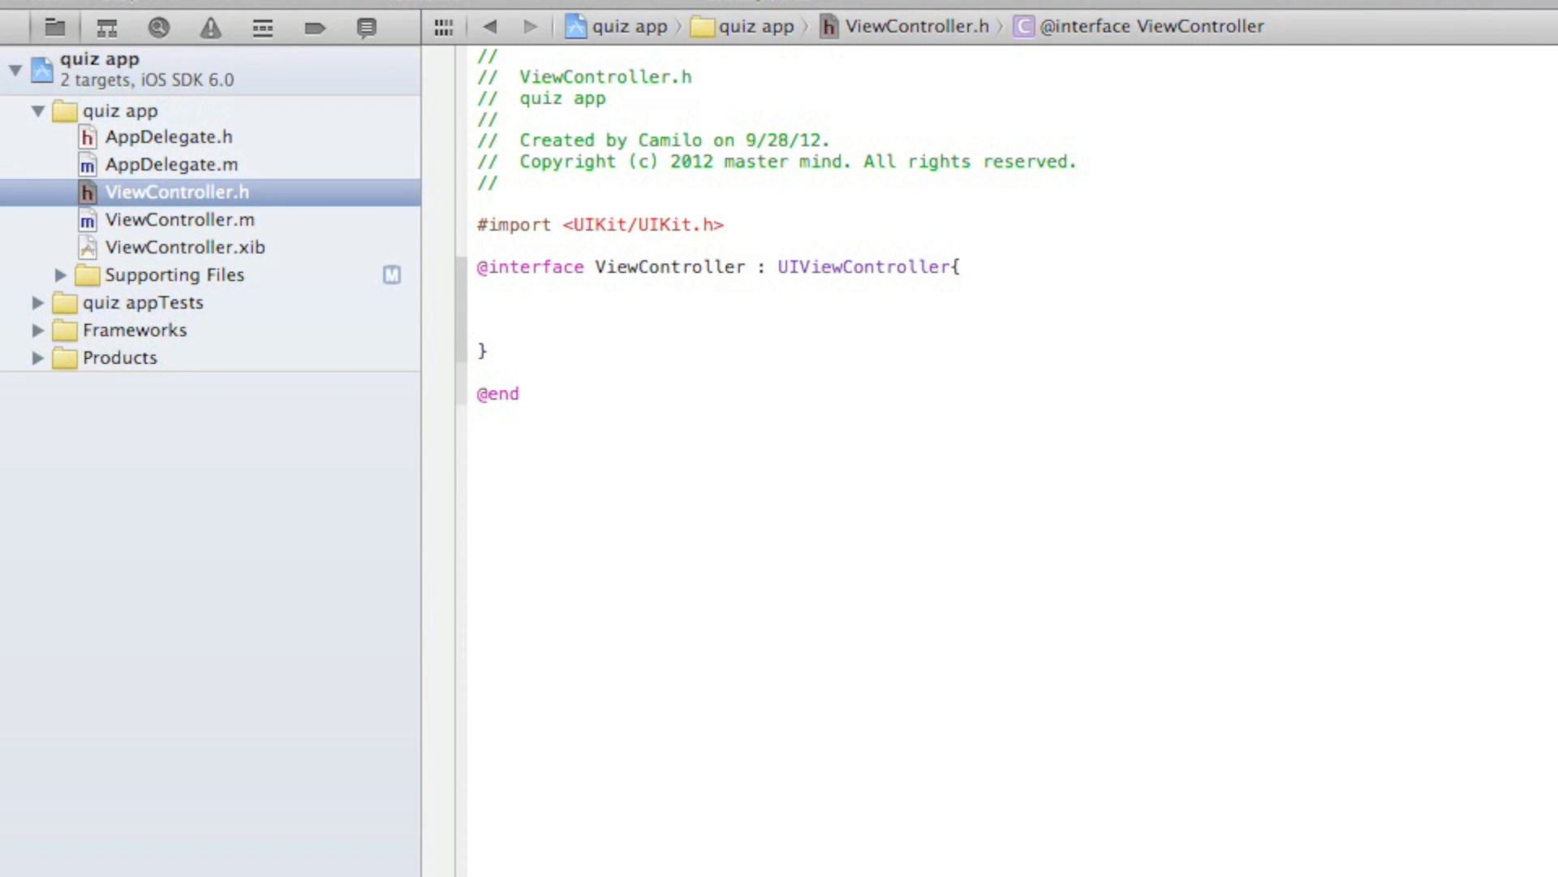
pyautogui.write('IBOutlet')
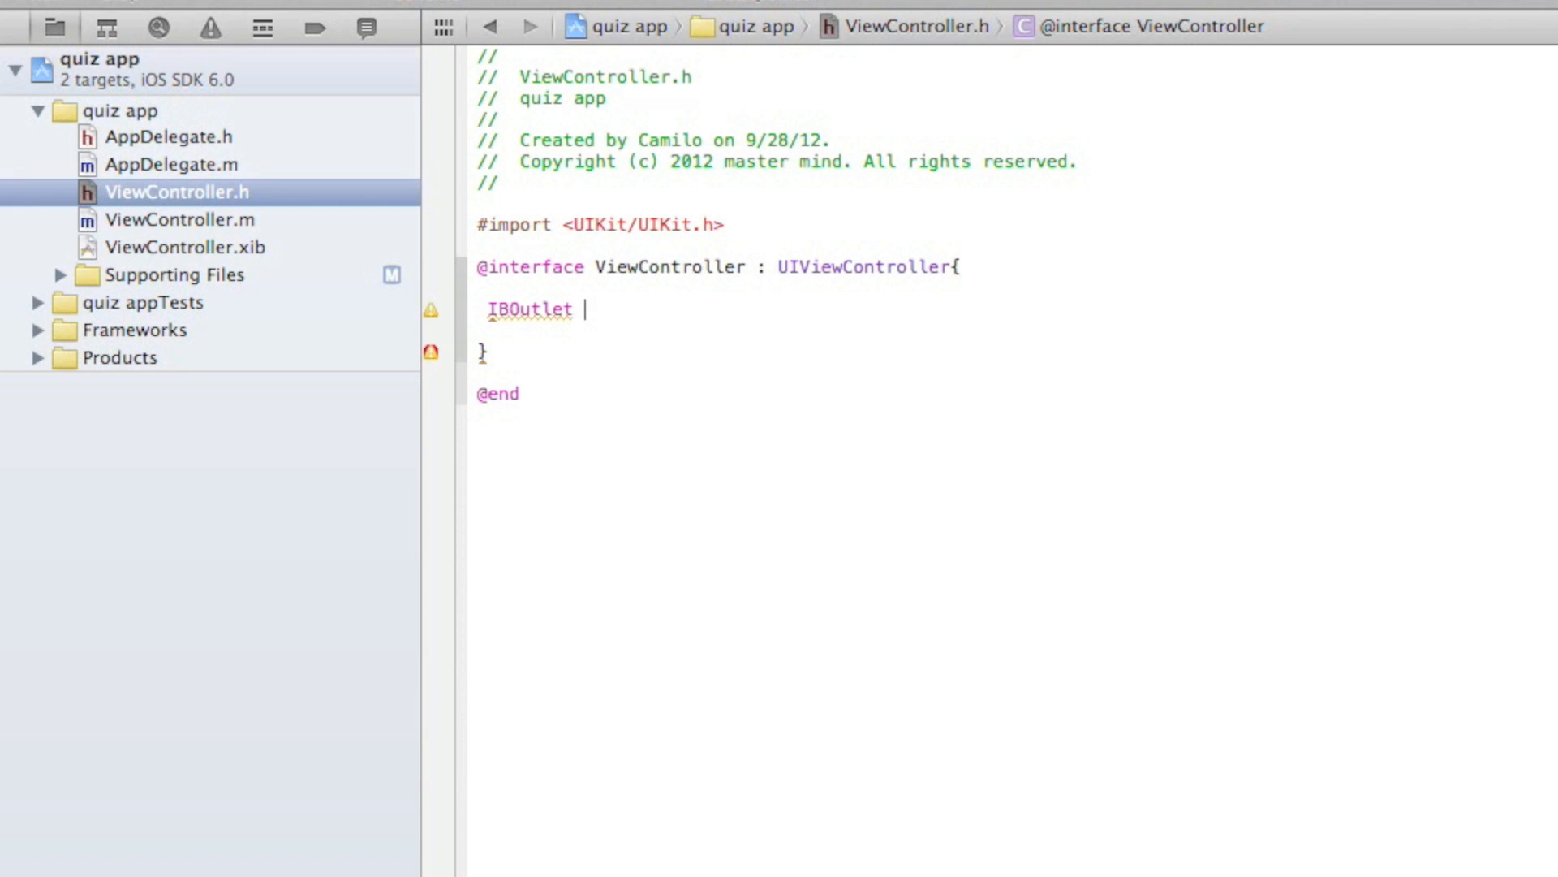
pyautogui.write('UILabel')
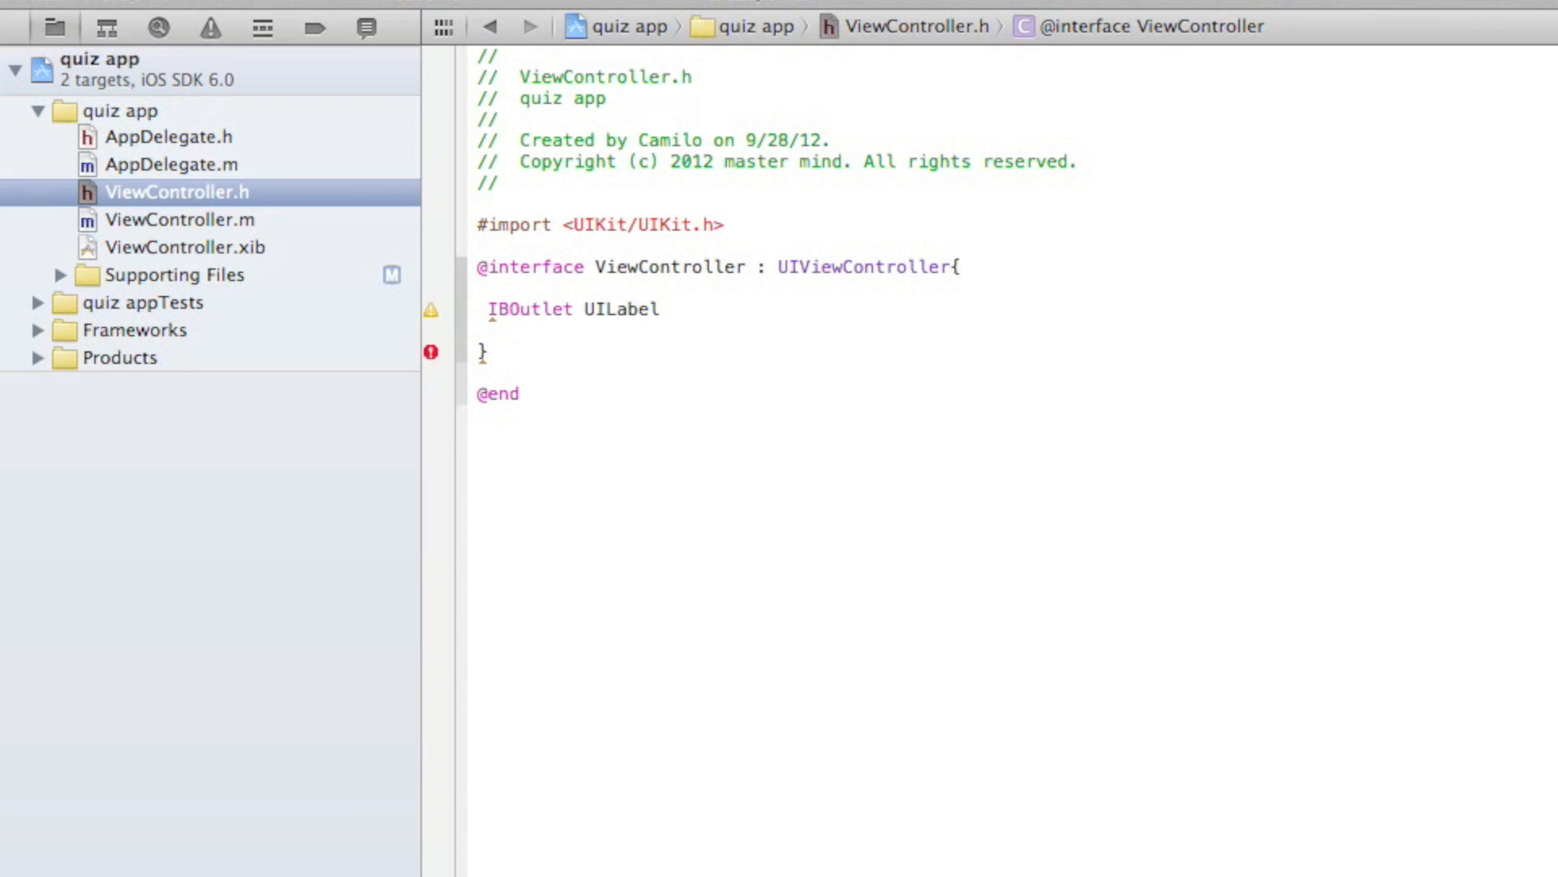
pyautogui.write('*label;')
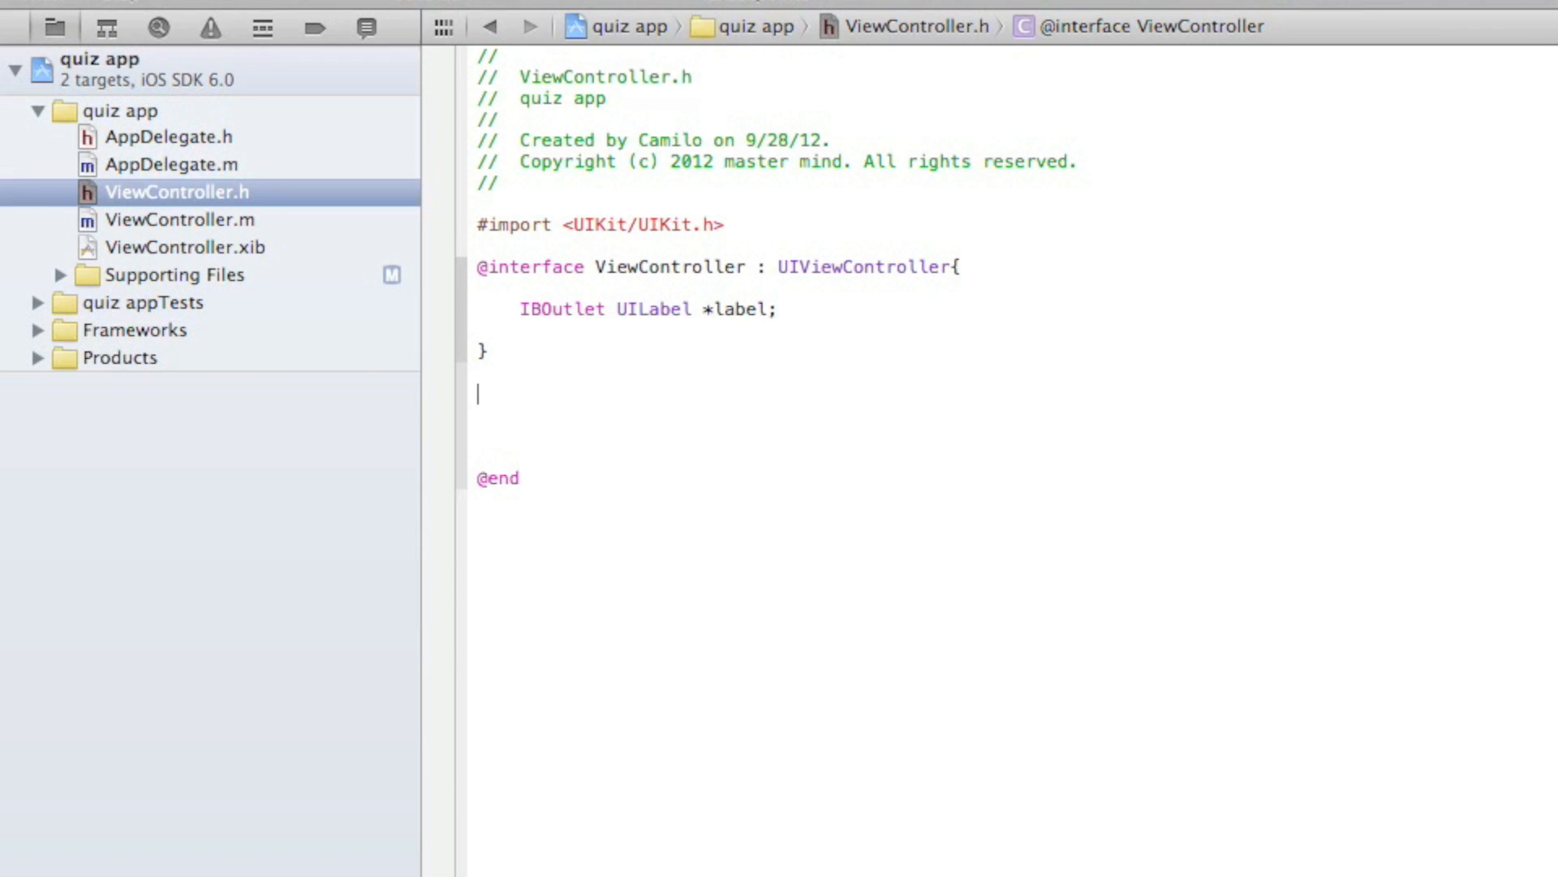
# Declare '-(IBAction)anwser1:(id)sender;' and paste copies for anwser2 and anwser3.
pyautogui.write('IB')
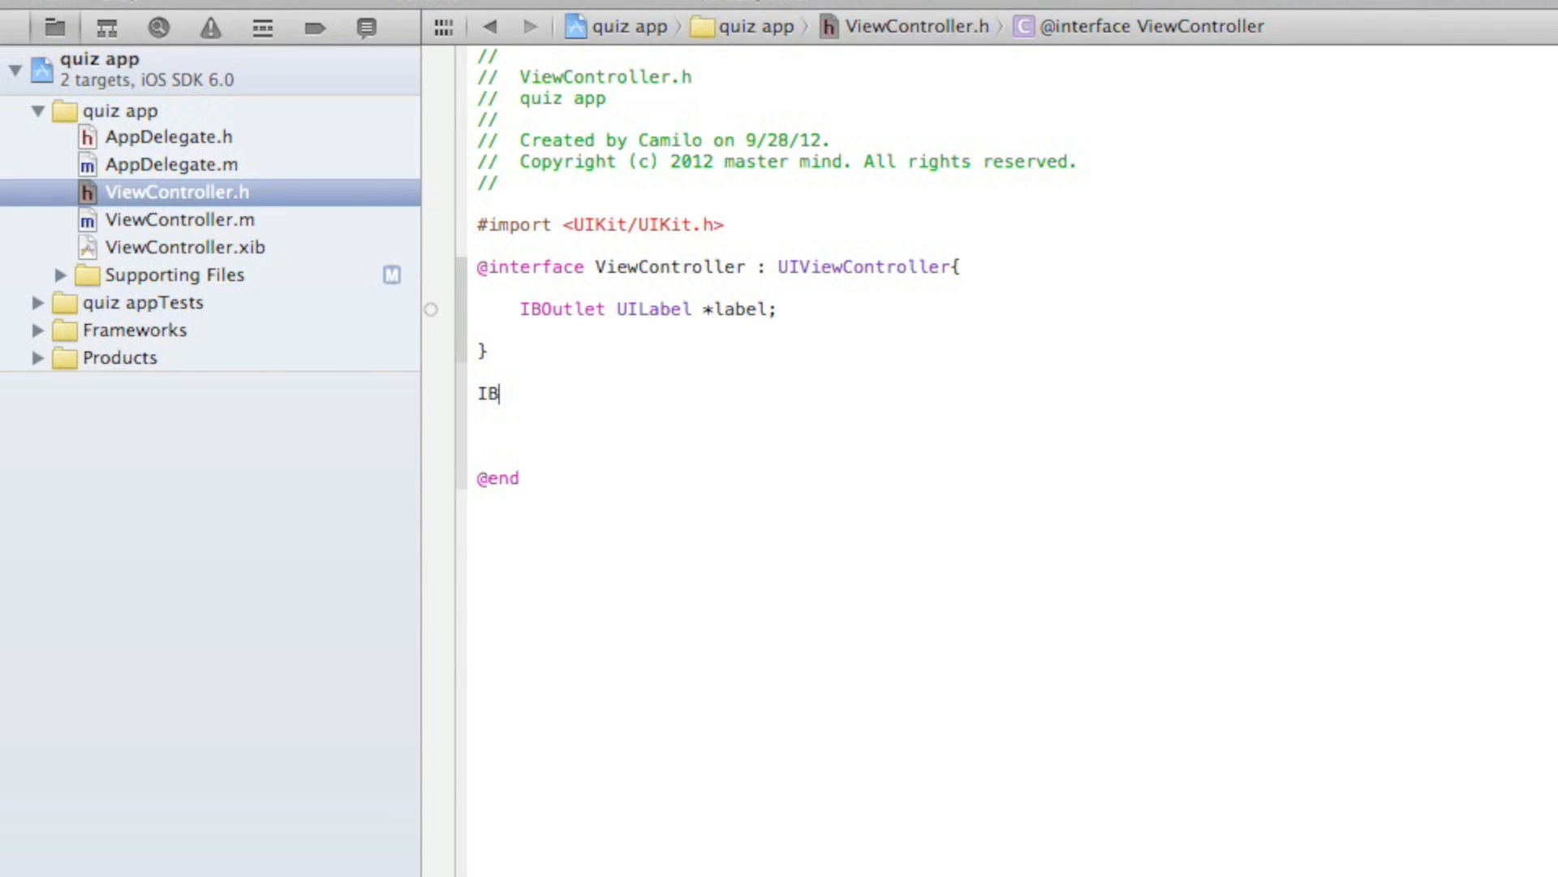
pyautogui.write('Action')
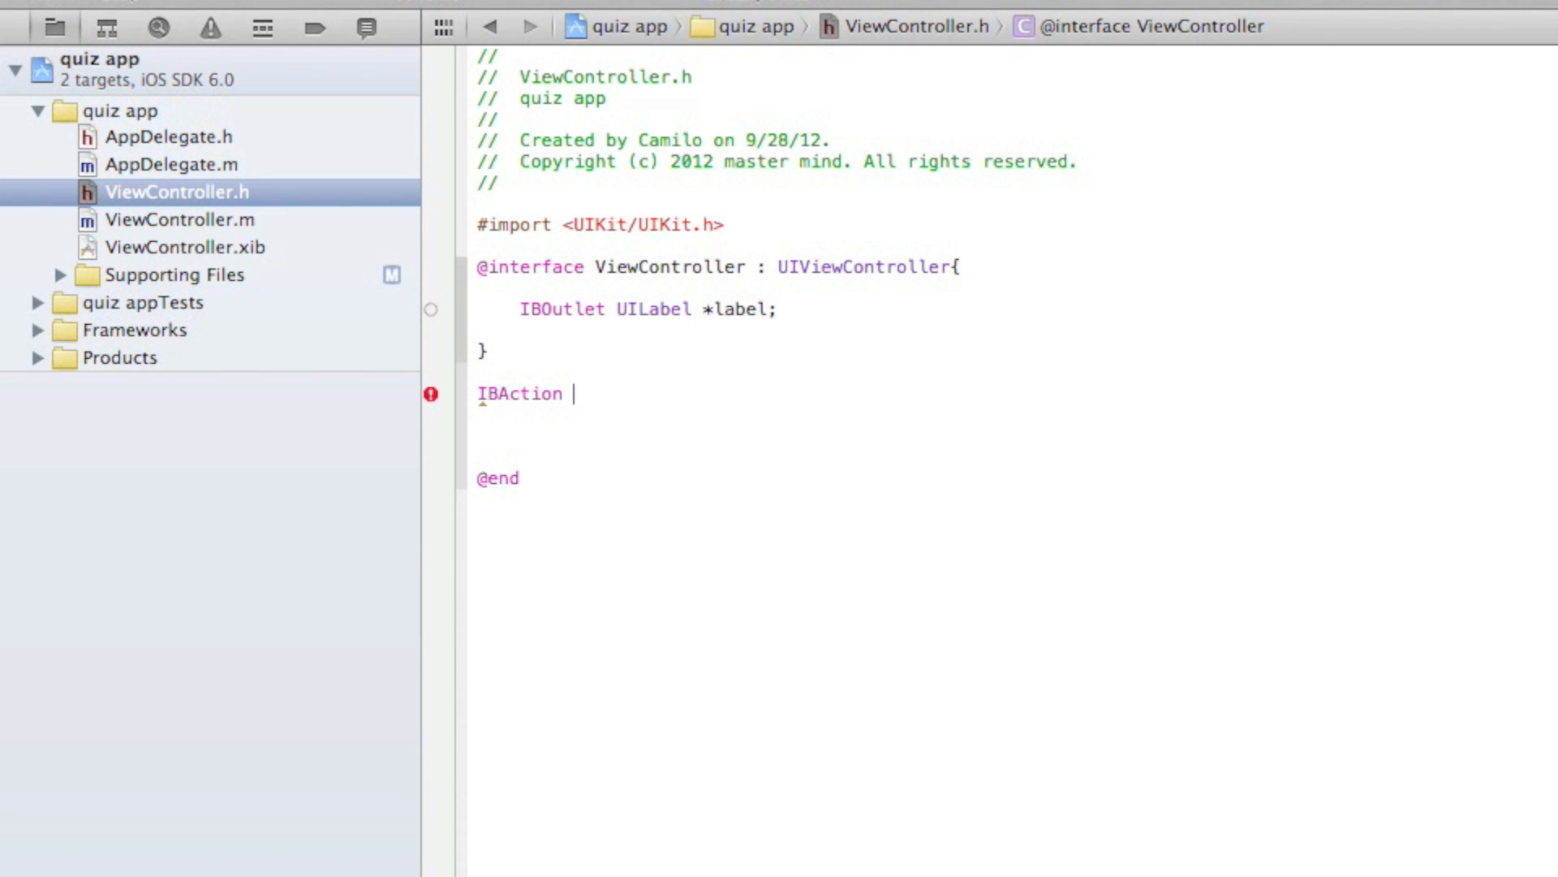
pyautogui.moveTo(461, 387)
pyautogui.write('-(')
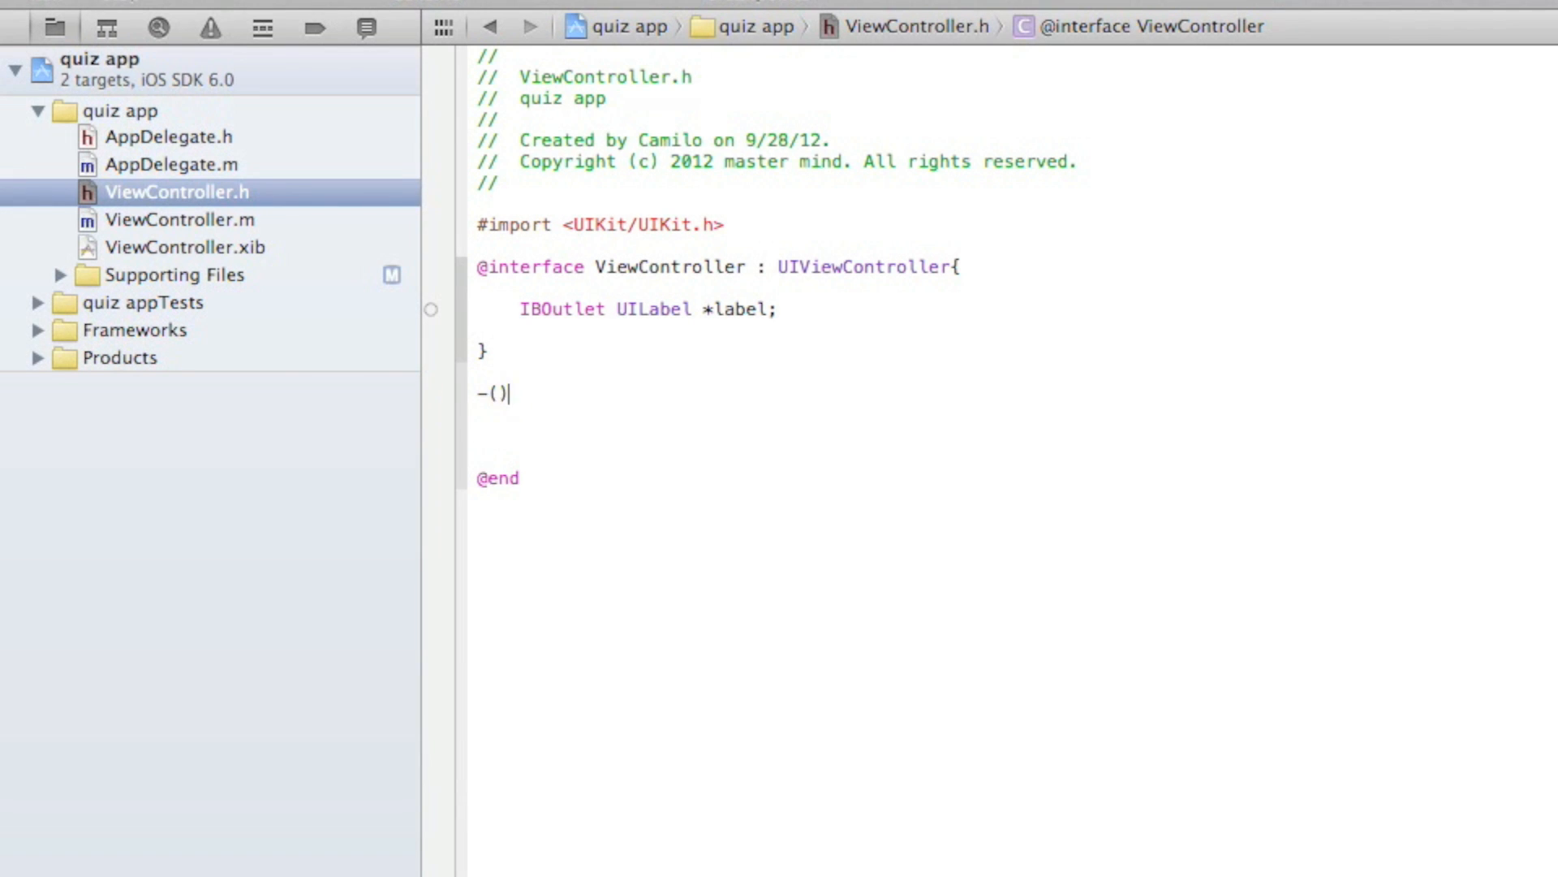
pyautogui.write('IBAction)selector:(id)sender')
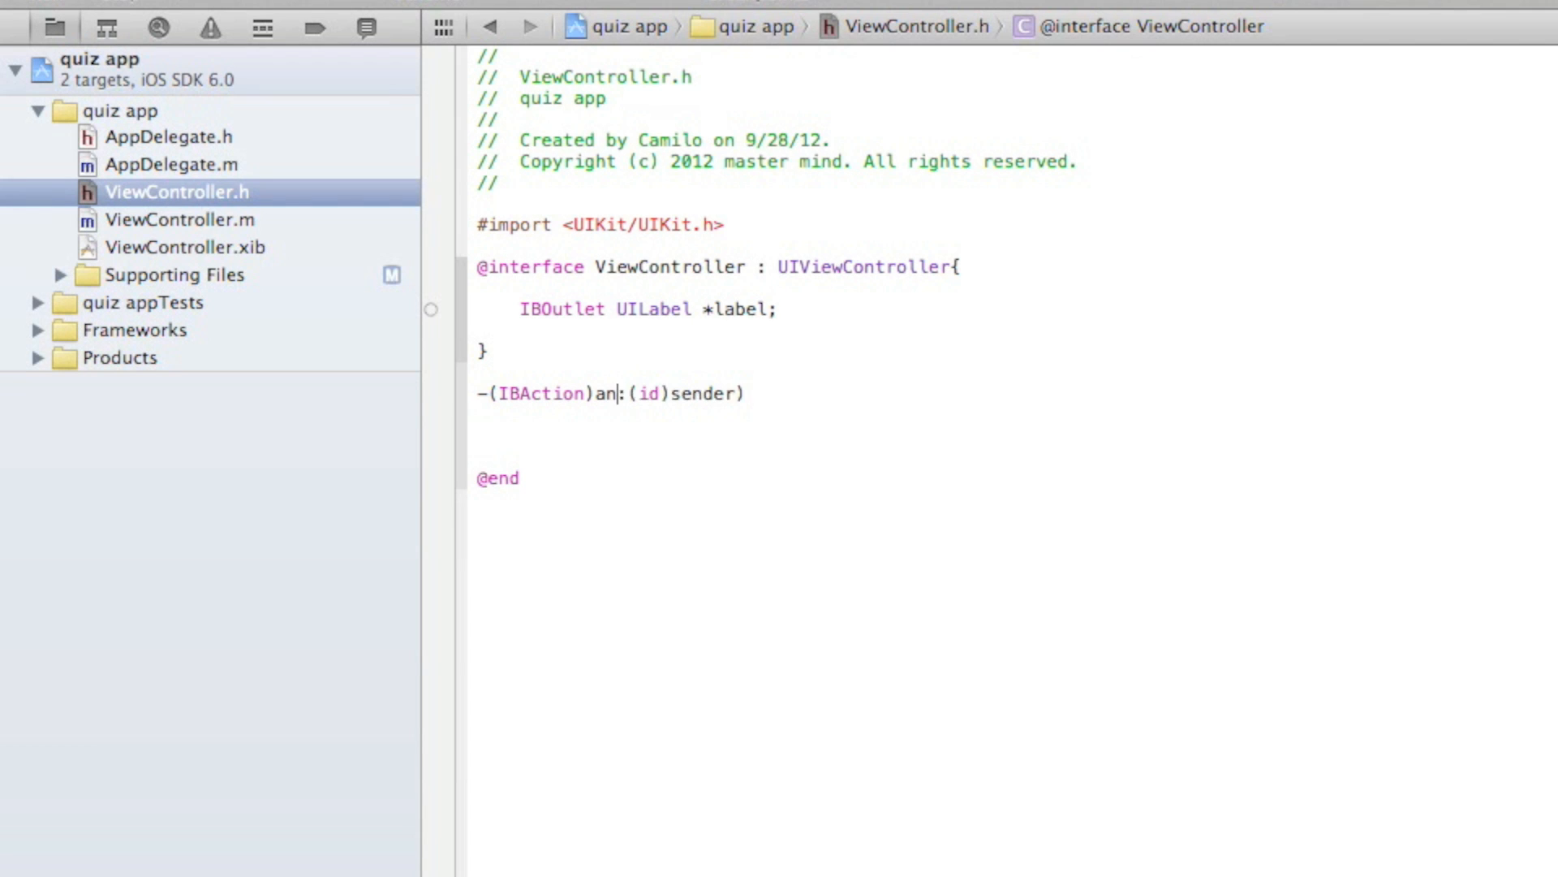
pyautogui.write('wser1')
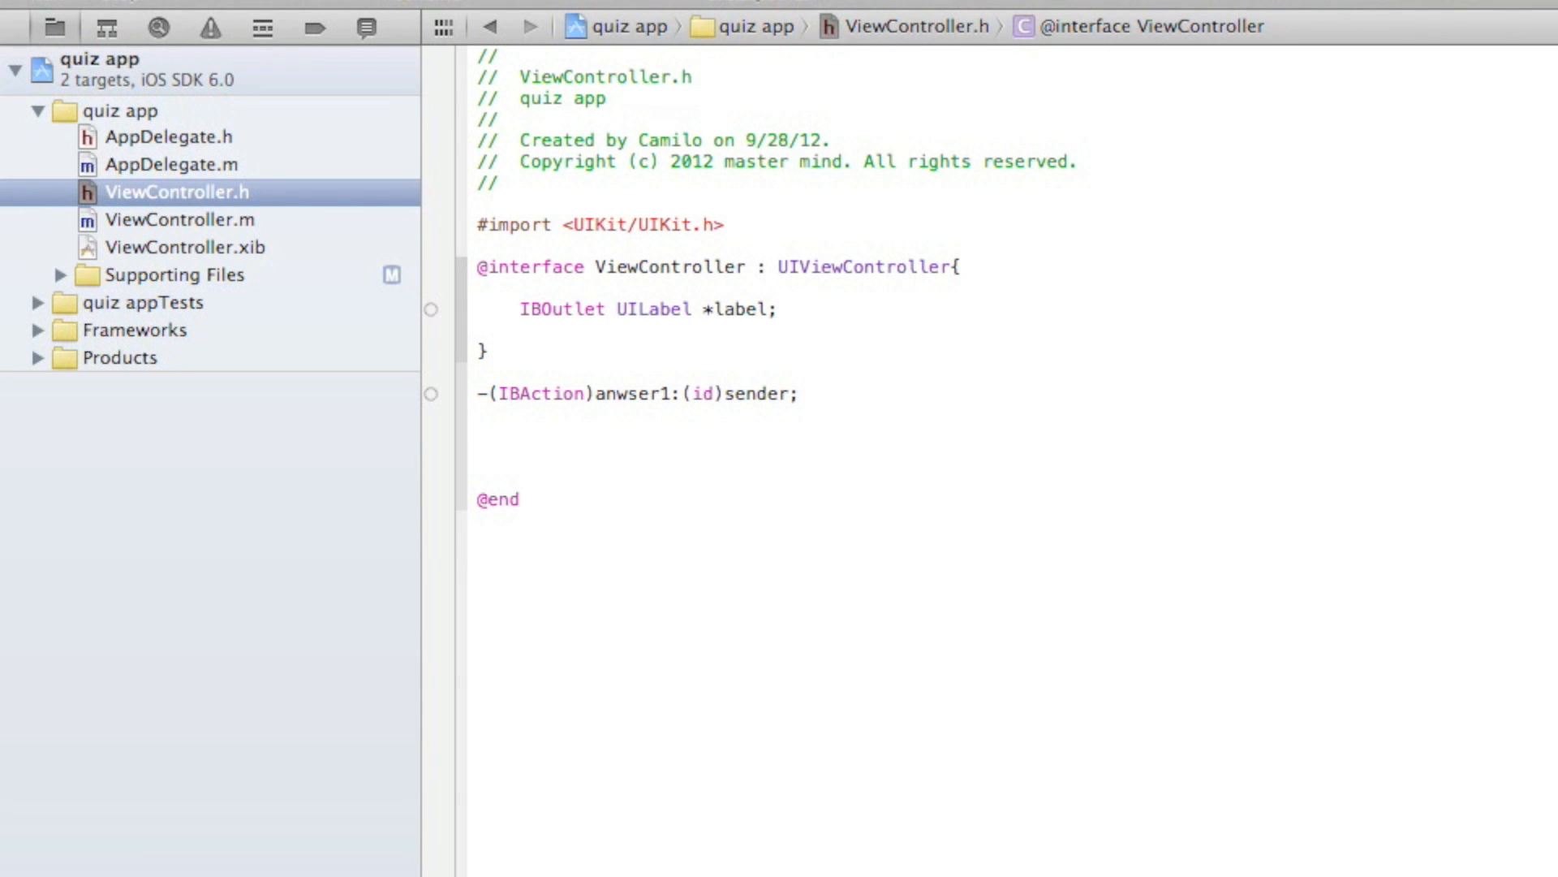
pyautogui.write('-(IBAction)anwser1:(id)sender;')
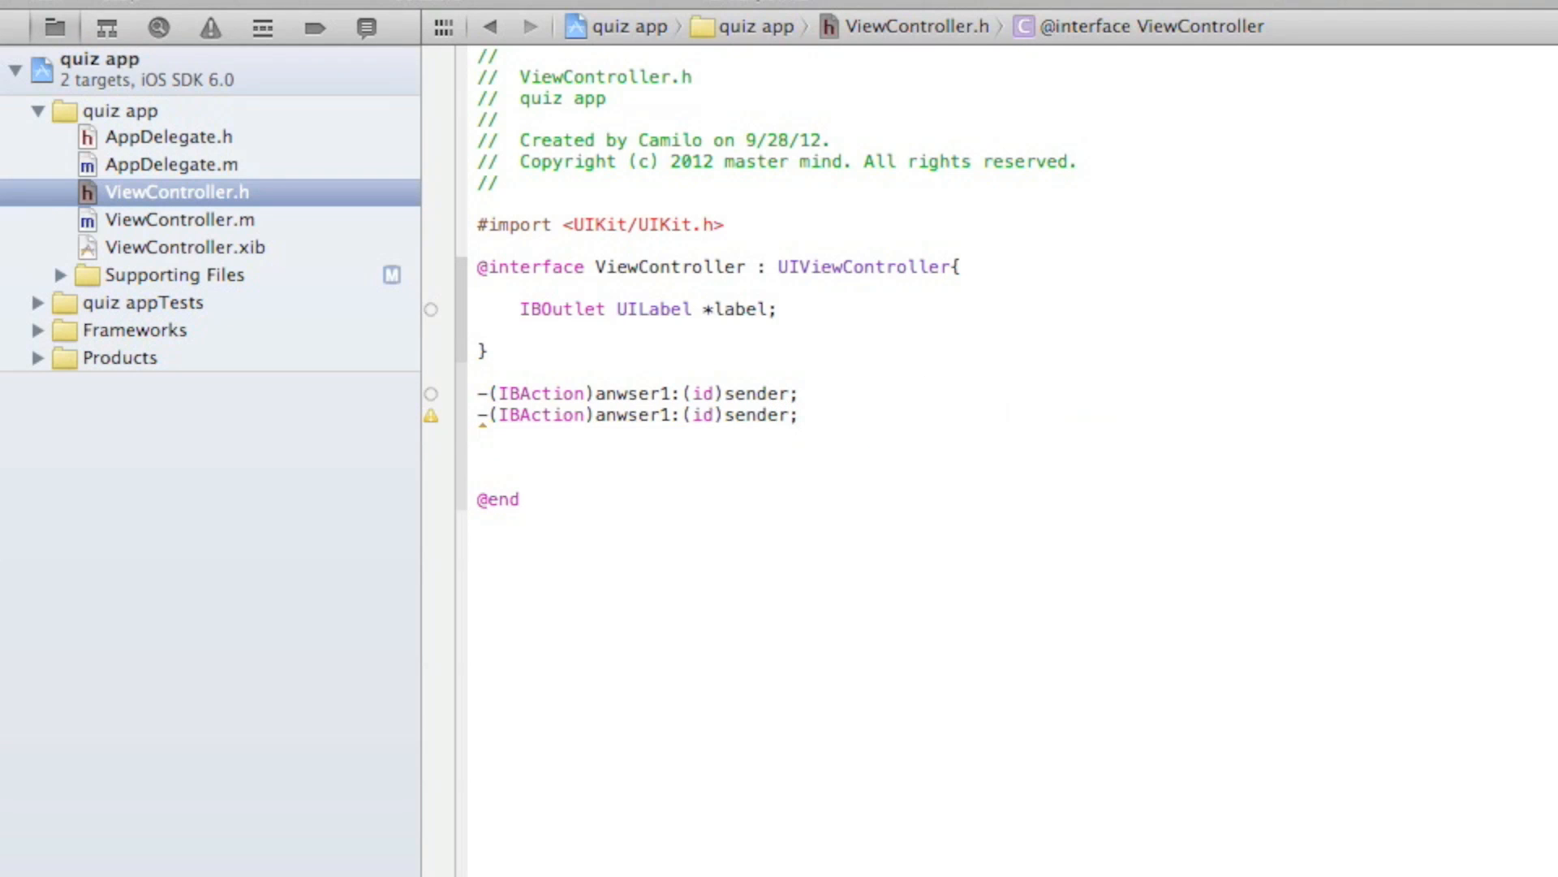
pyautogui.write('-(IBAction)anwser1:(id)sender;')
pyautogui.write('2')
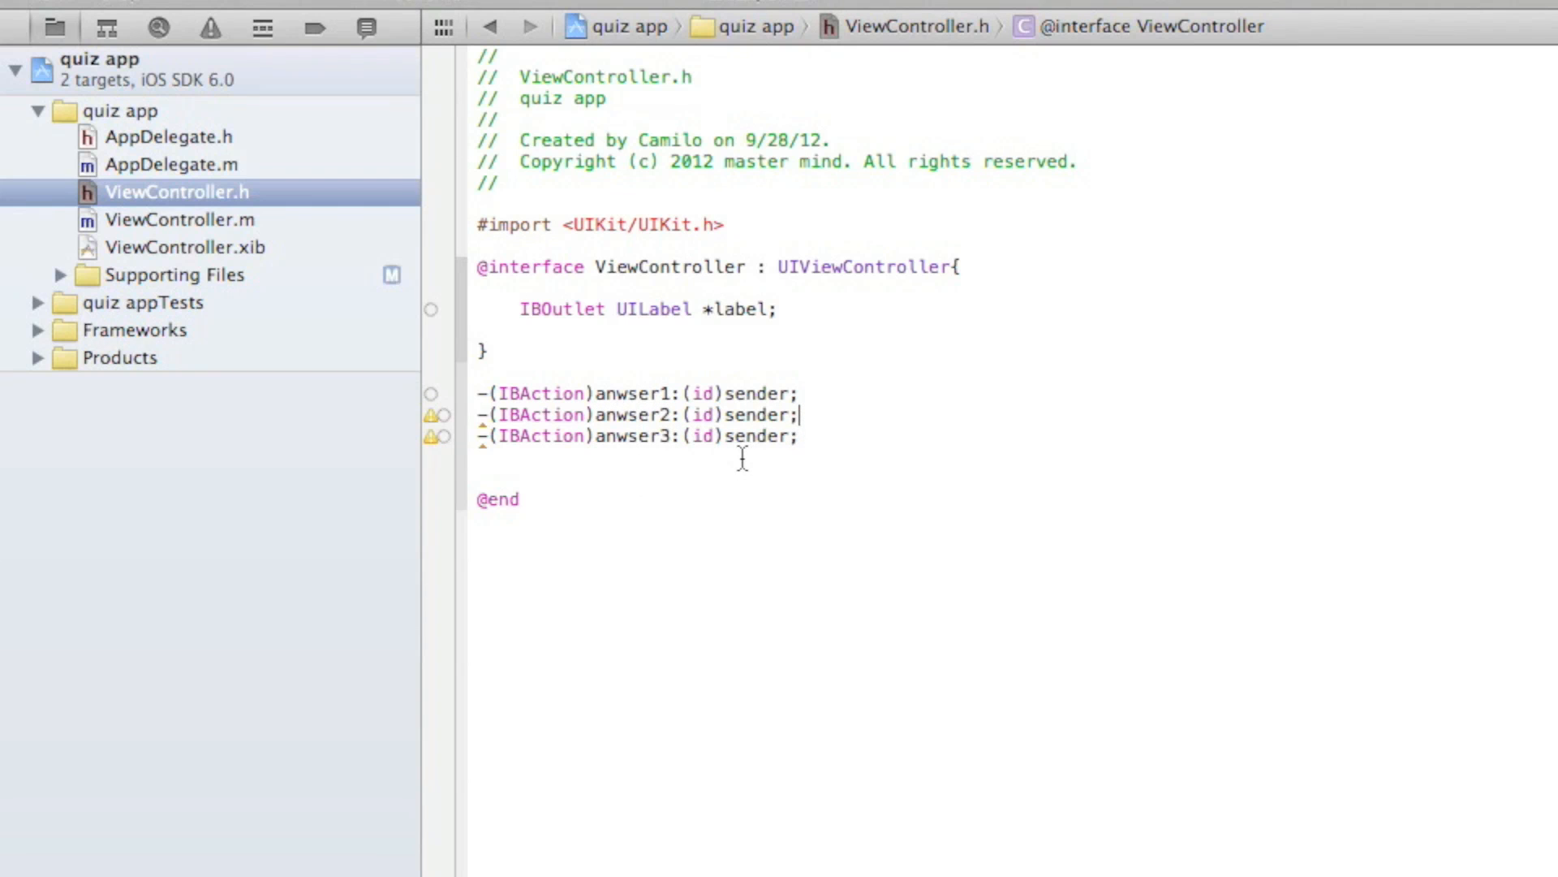
pyautogui.moveTo(440, 425)
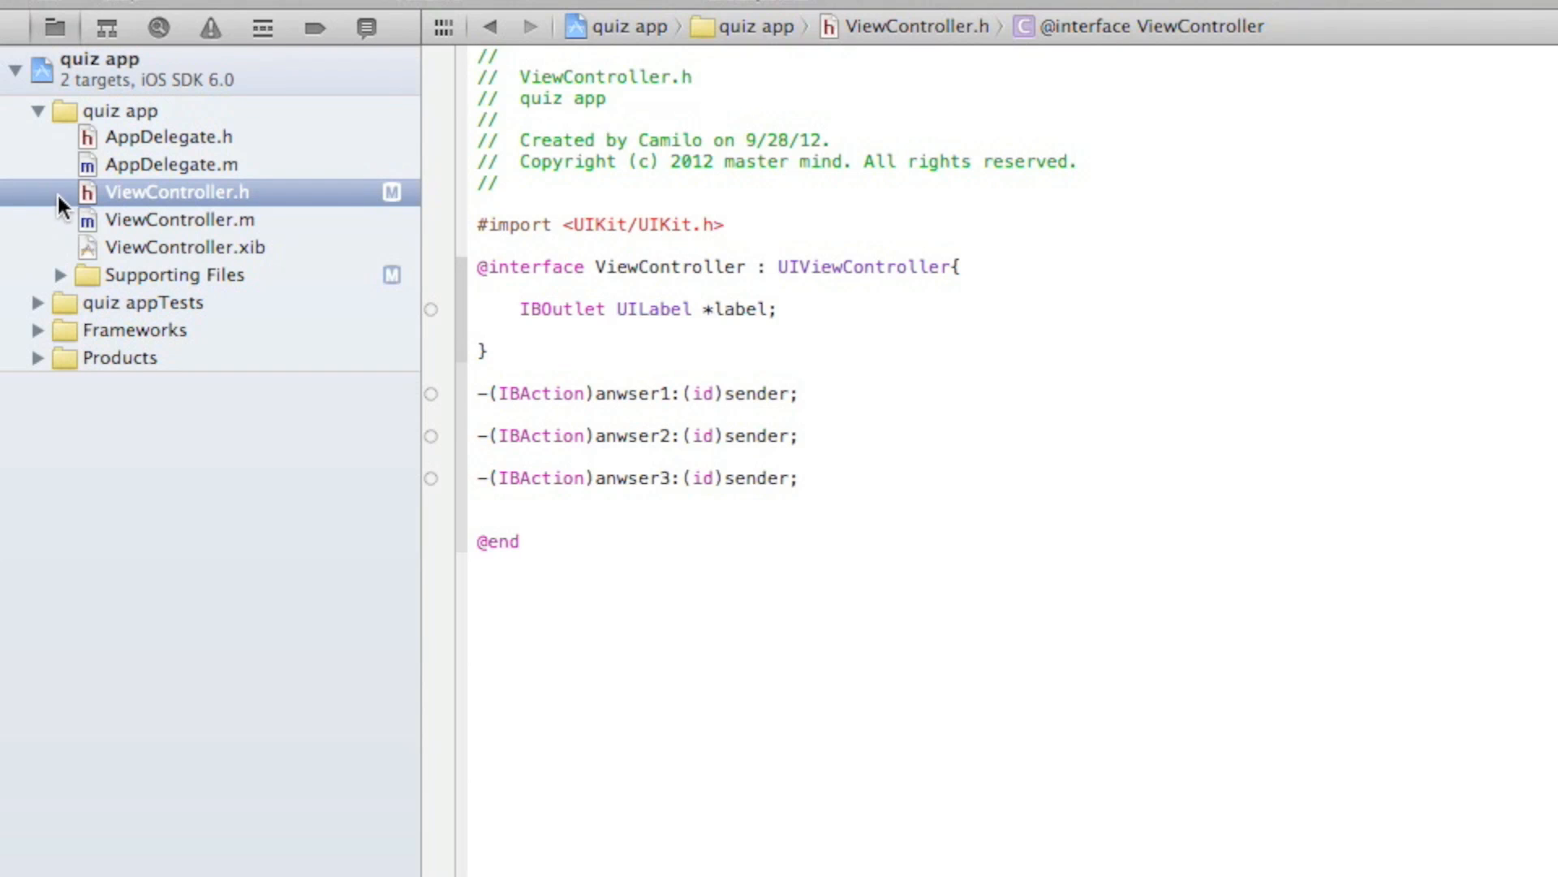
# Switch from ViewController.m to ViewController.xib in Interface Builder.
pyautogui.click(179, 221)
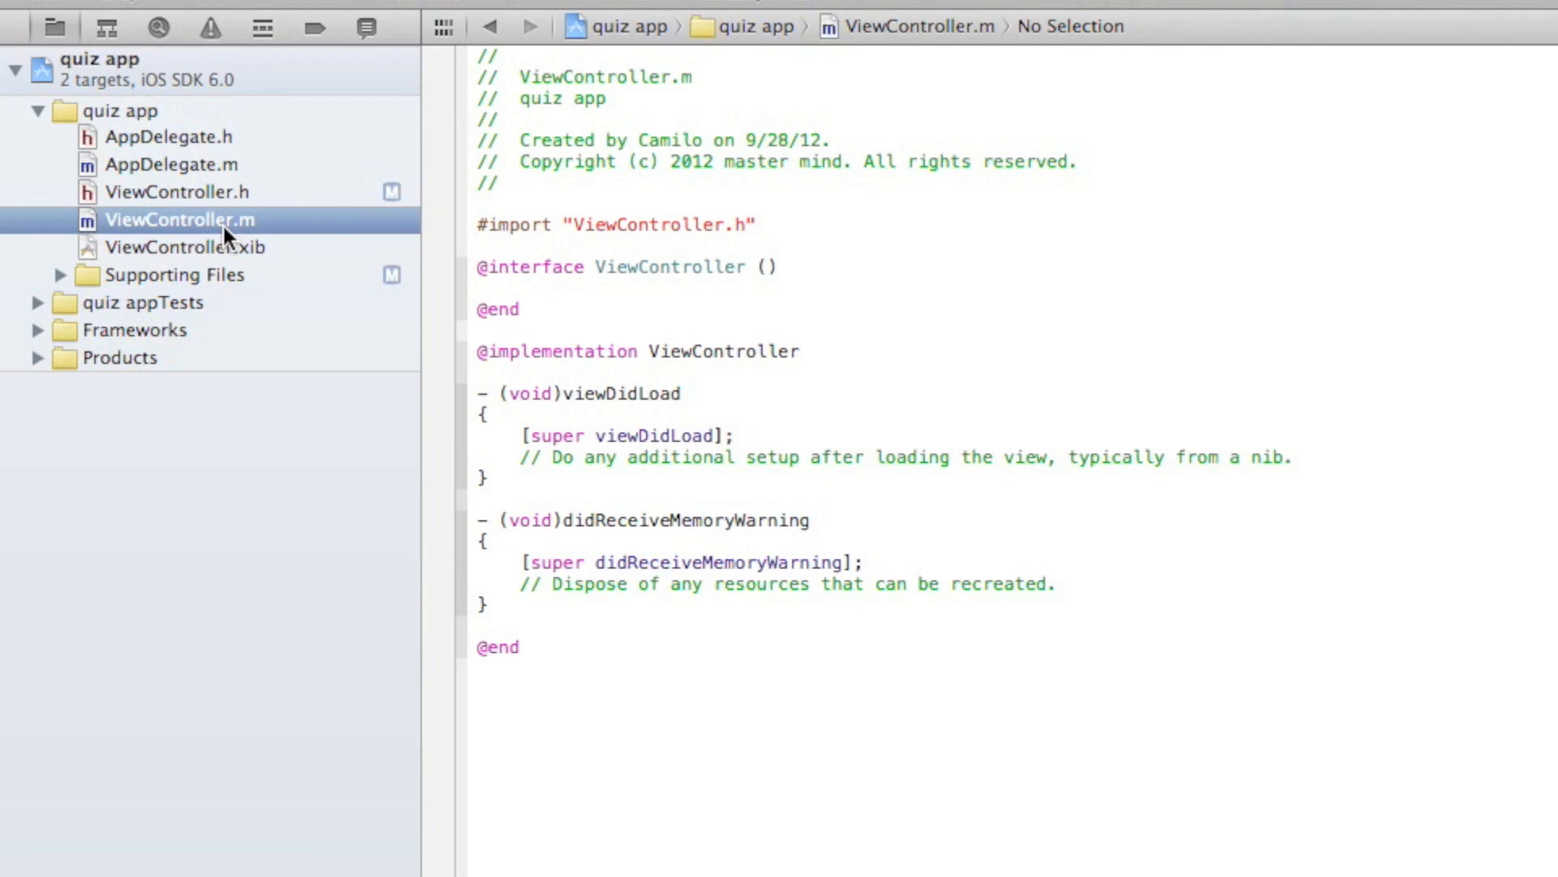
pyautogui.click(185, 246)
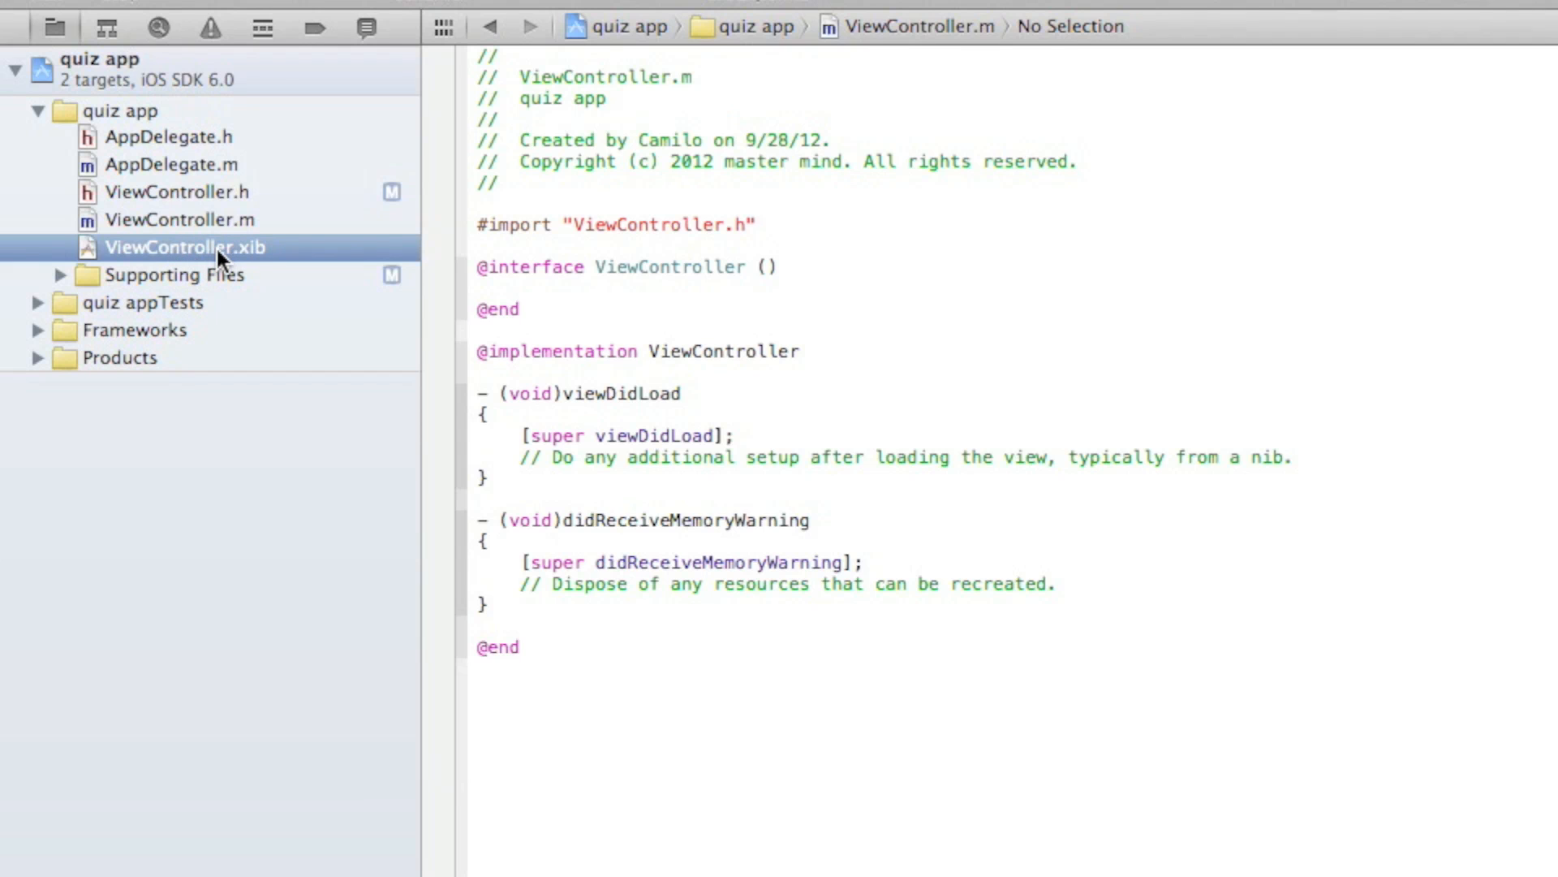
pyautogui.click(189, 247)
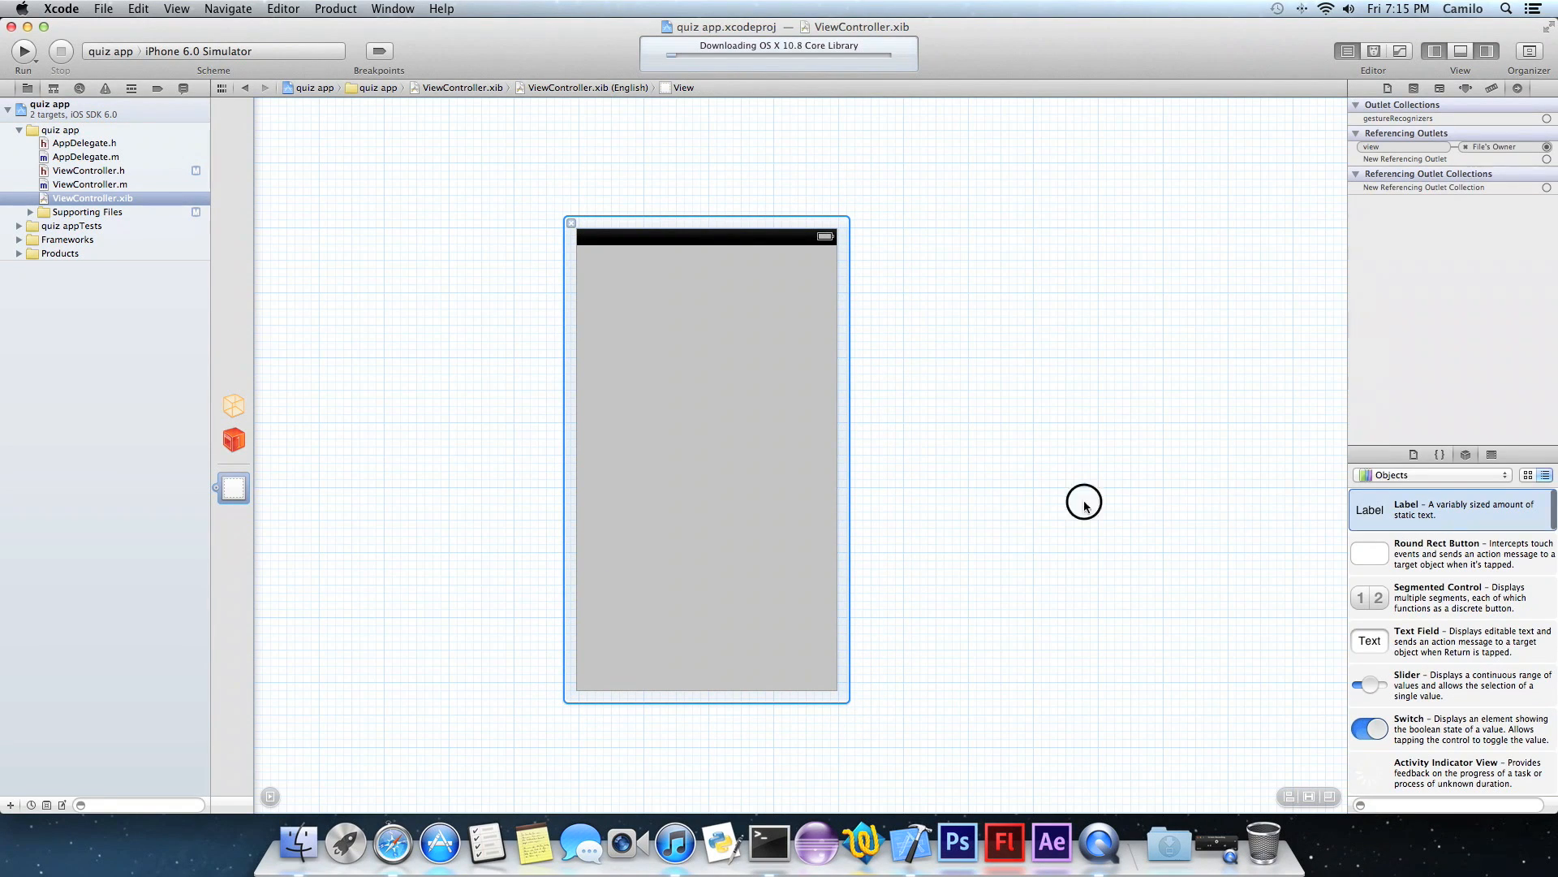
# Drag two labels onto the view and widen the top one across the screen.
pyautogui.moveTo(1370, 508); pyautogui.dragTo(636, 325)
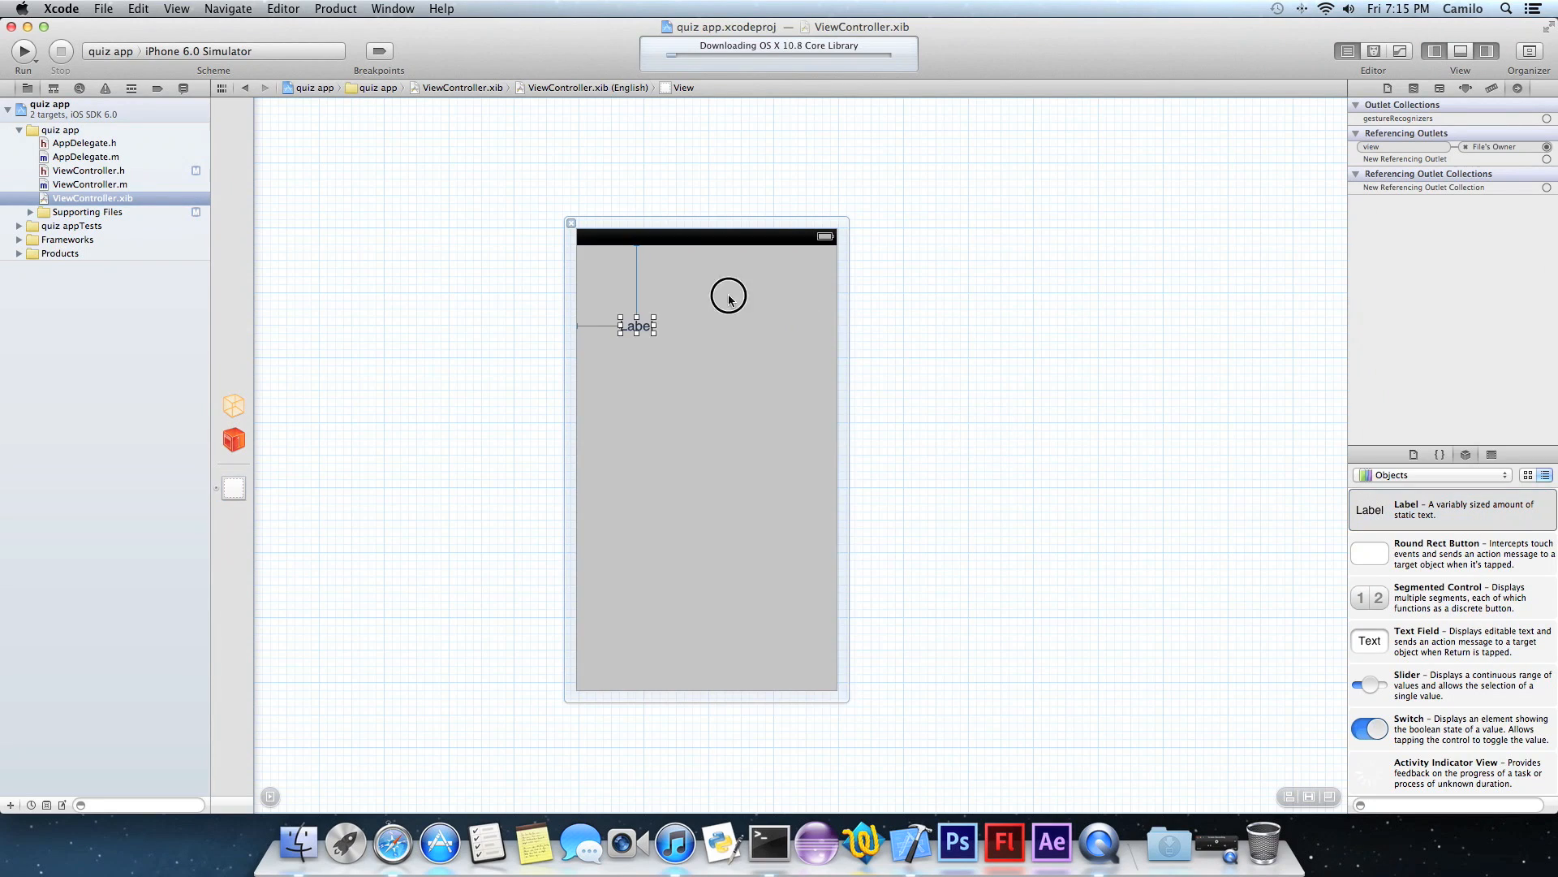
pyautogui.moveTo(636, 325); pyautogui.dragTo(689, 458)
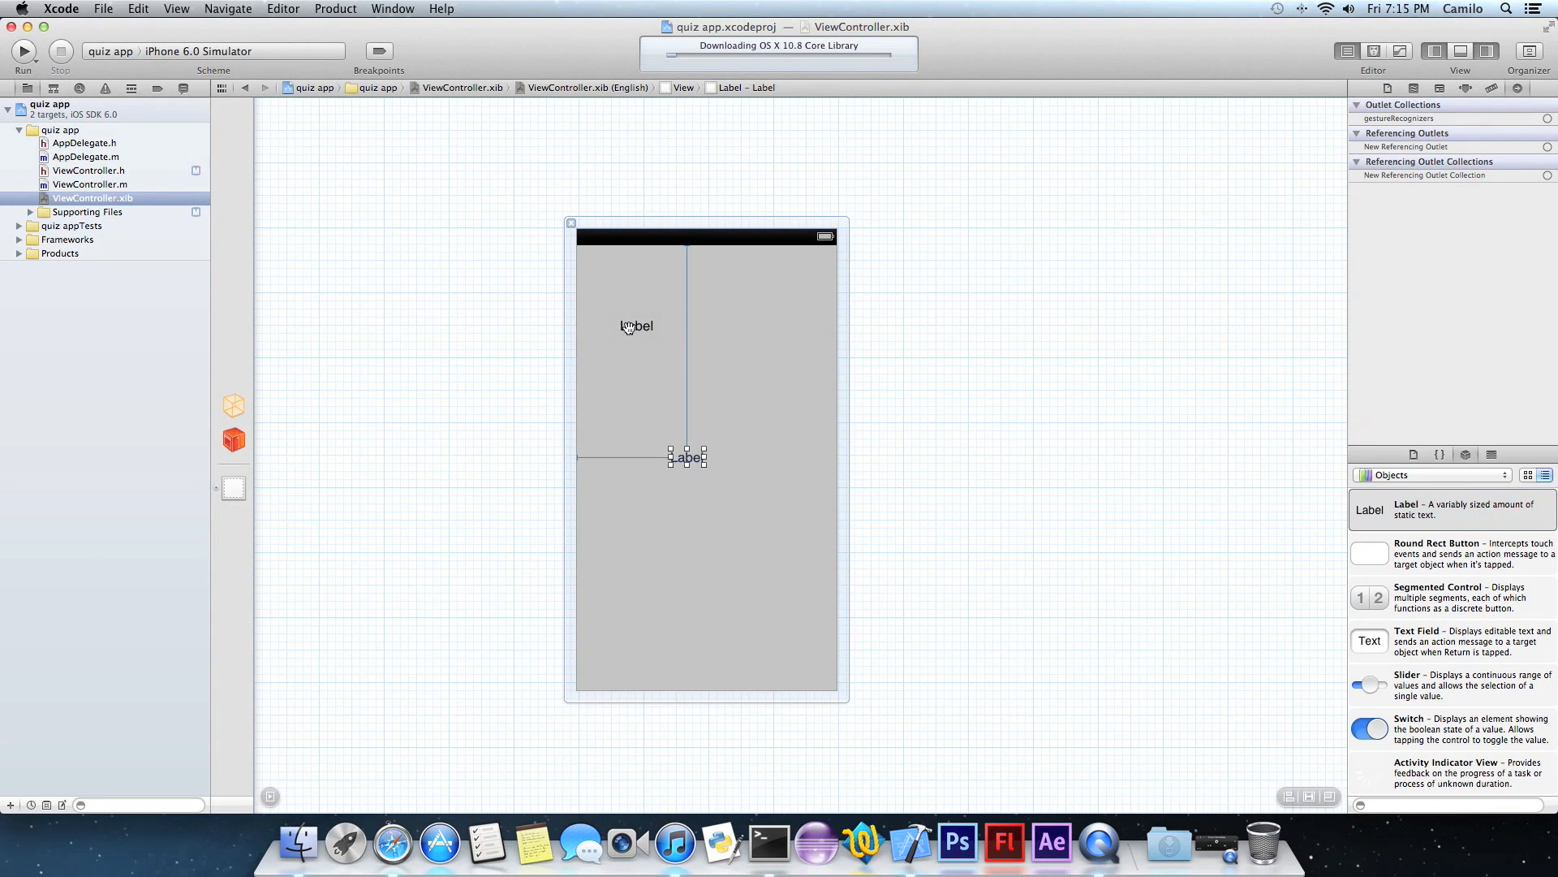
pyautogui.moveTo(687, 456); pyautogui.dragTo(703, 269)
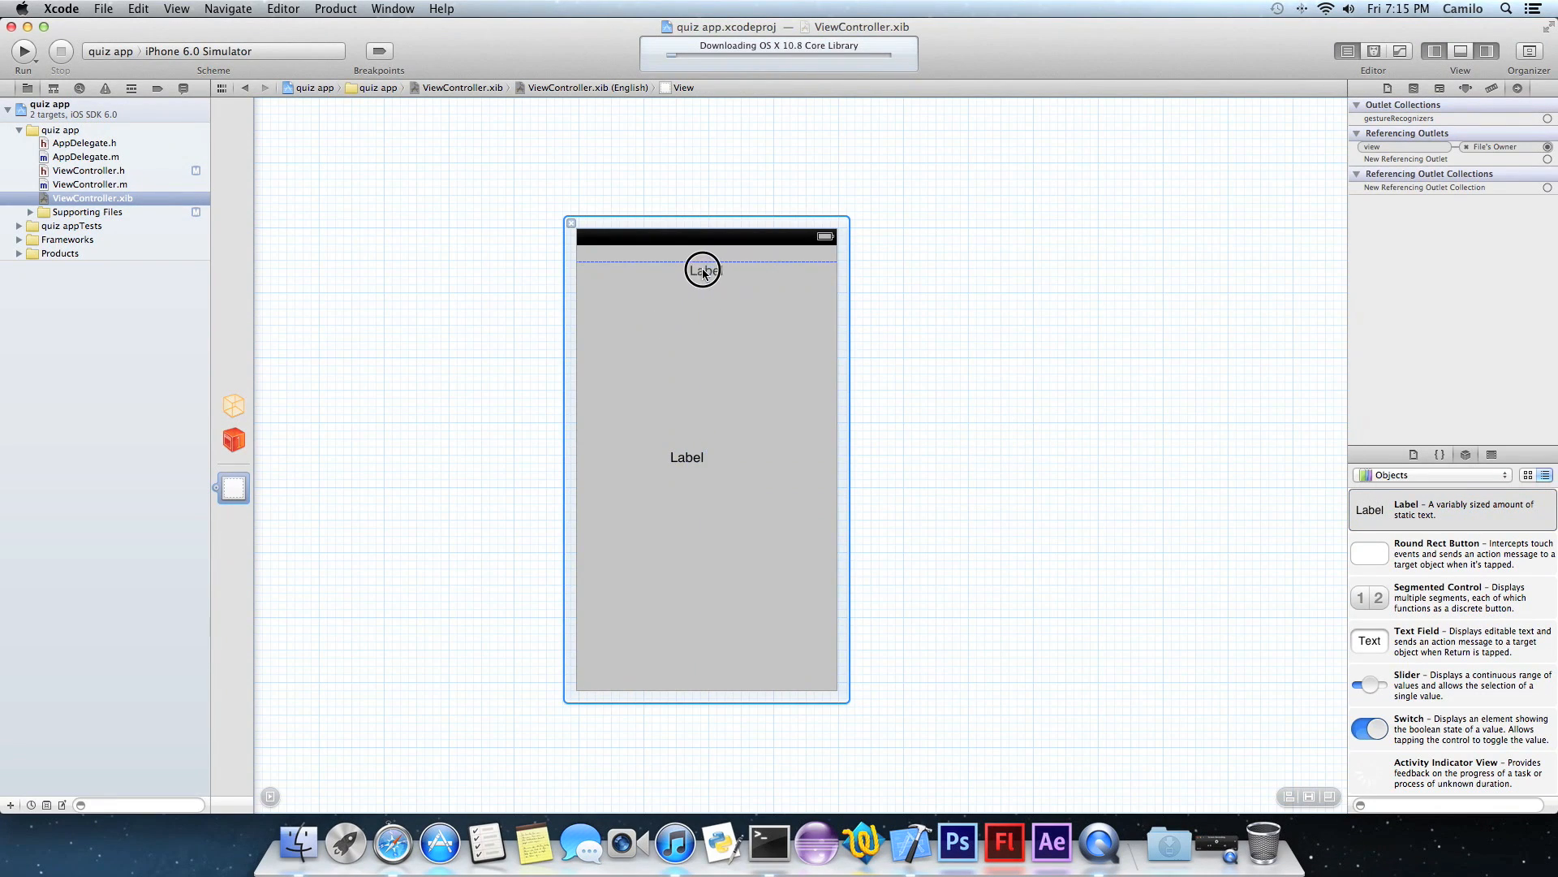
pyautogui.moveTo(703, 269); pyautogui.dragTo(591, 264)
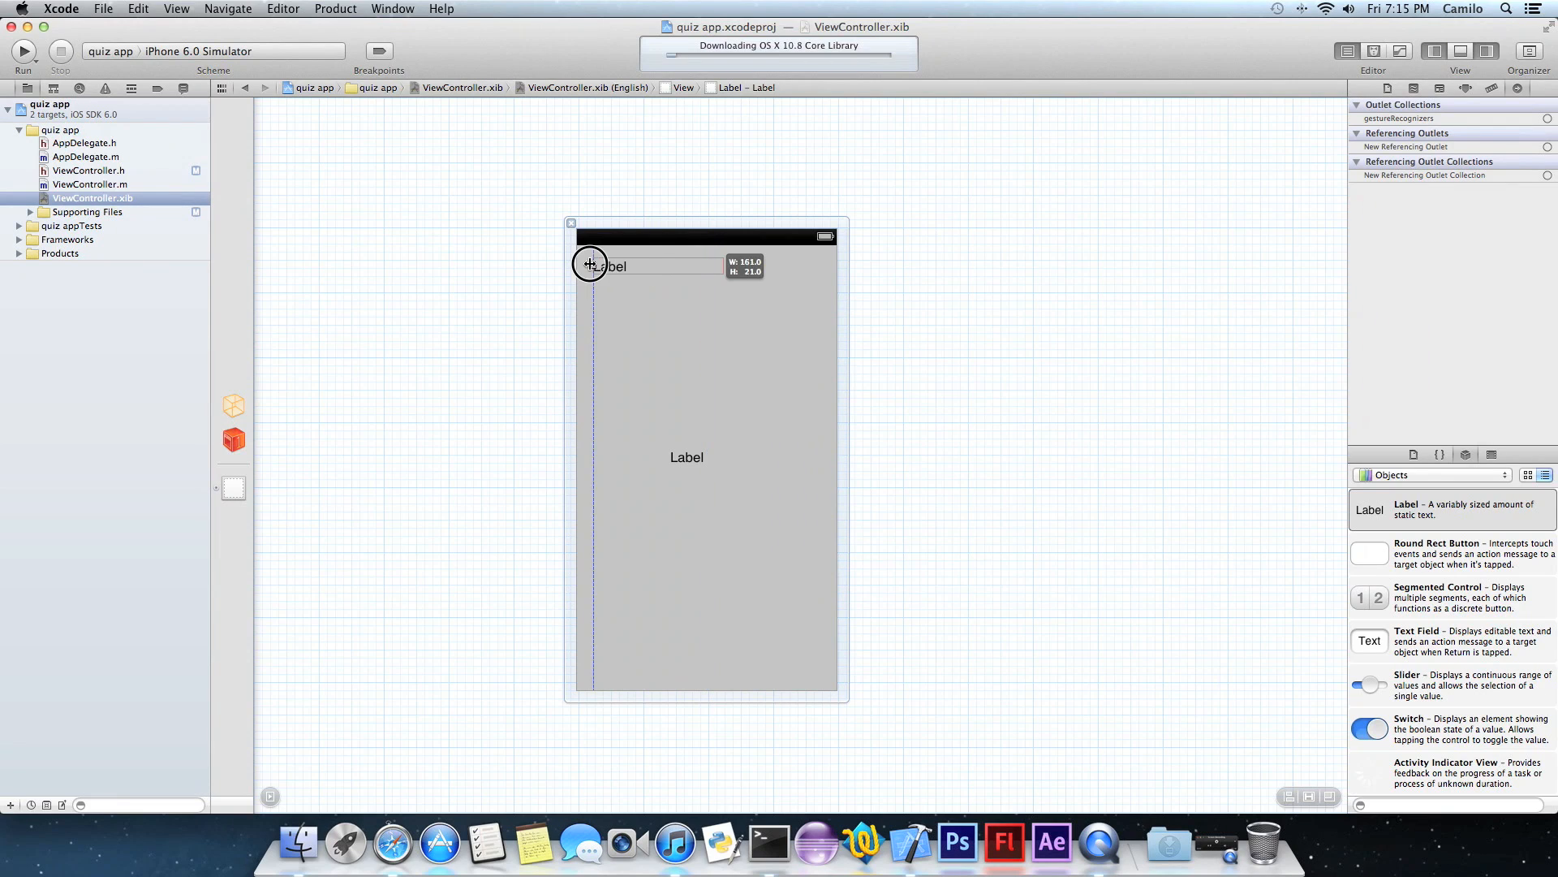
pyautogui.moveTo(591, 264); pyautogui.dragTo(812, 274)
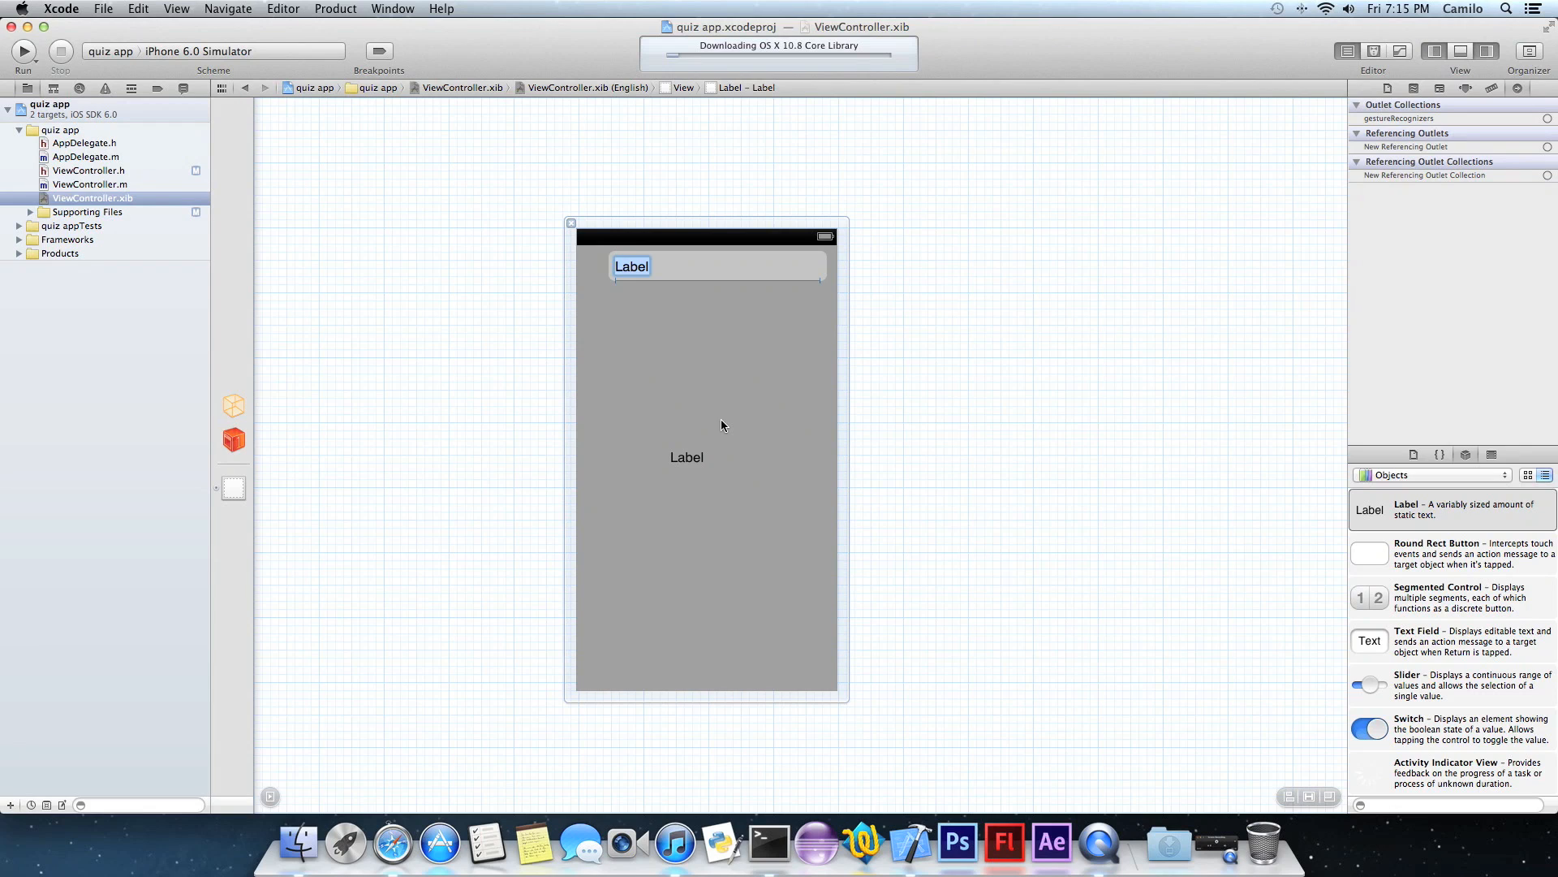
# Set the top label's text to 'random question here' and centre it.
pyautogui.write('wh')
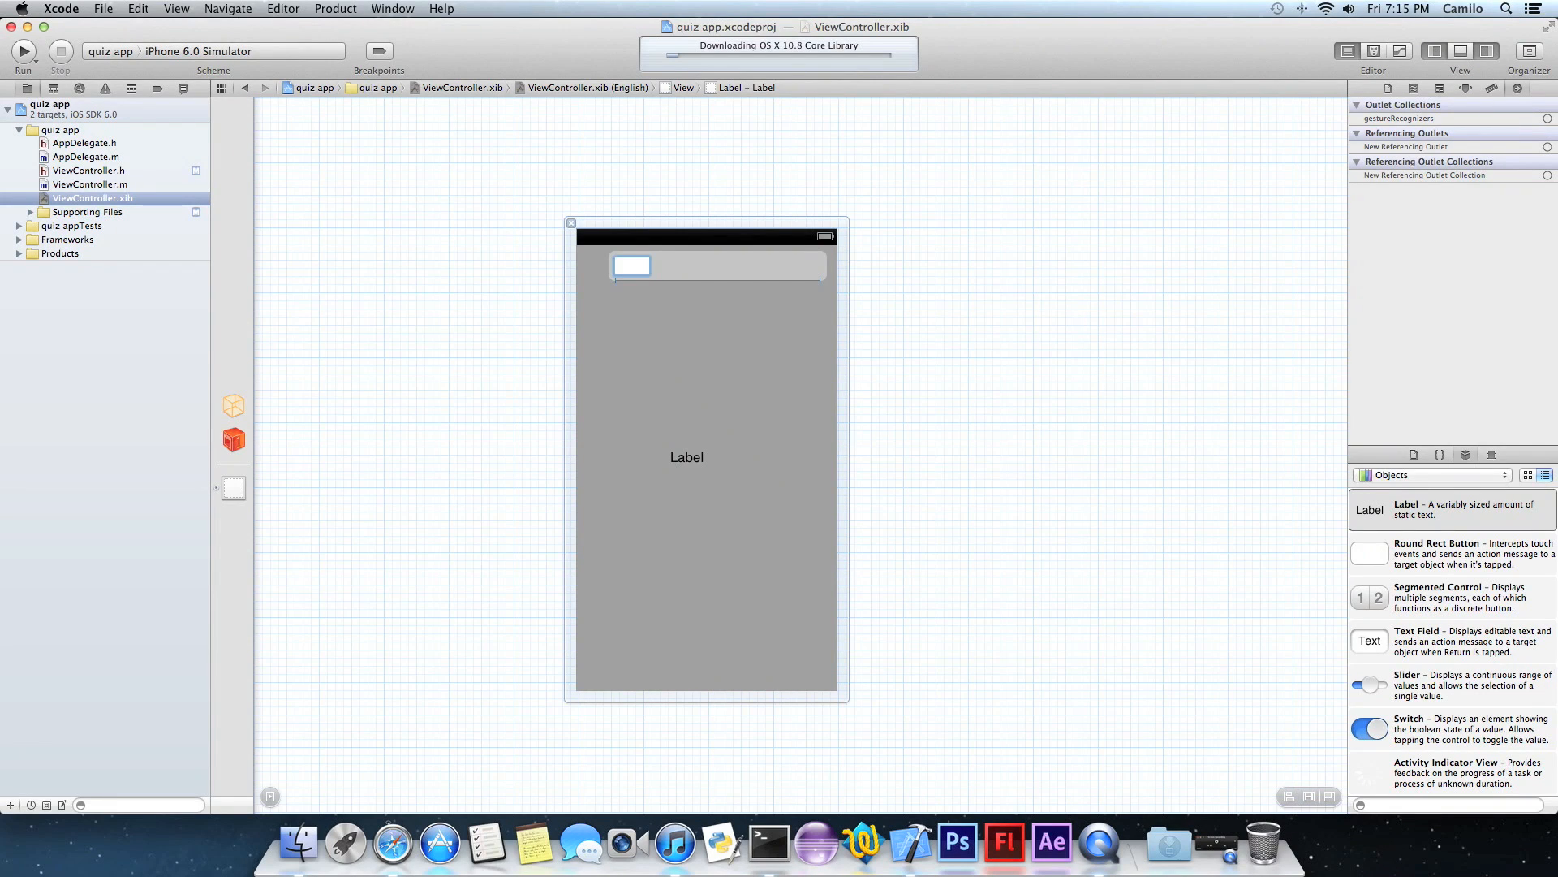
pyautogui.write('andom')
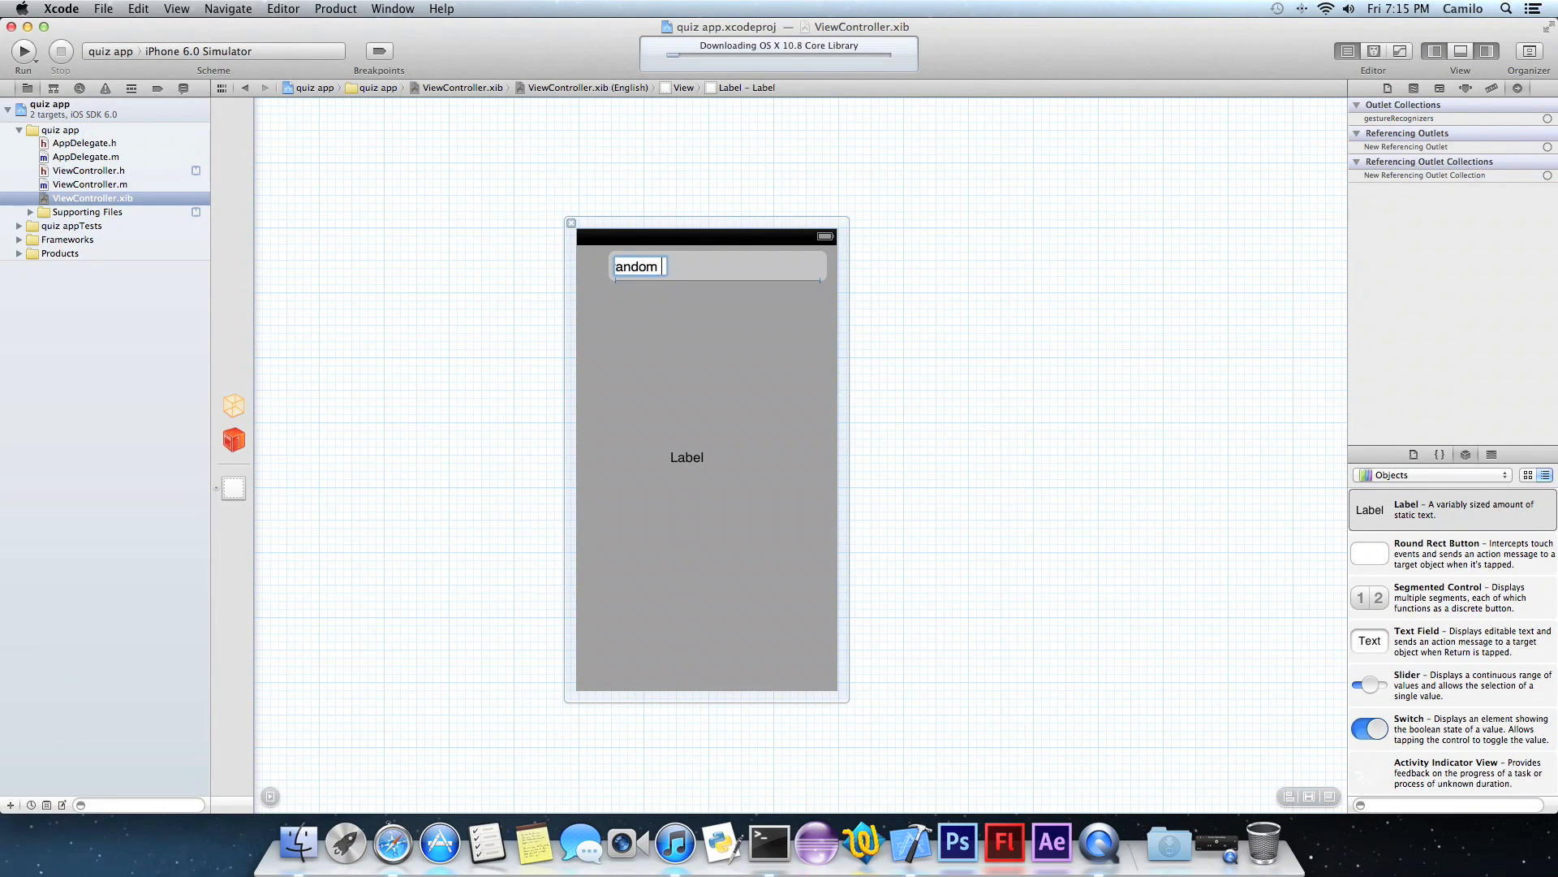
pyautogui.write('question here')
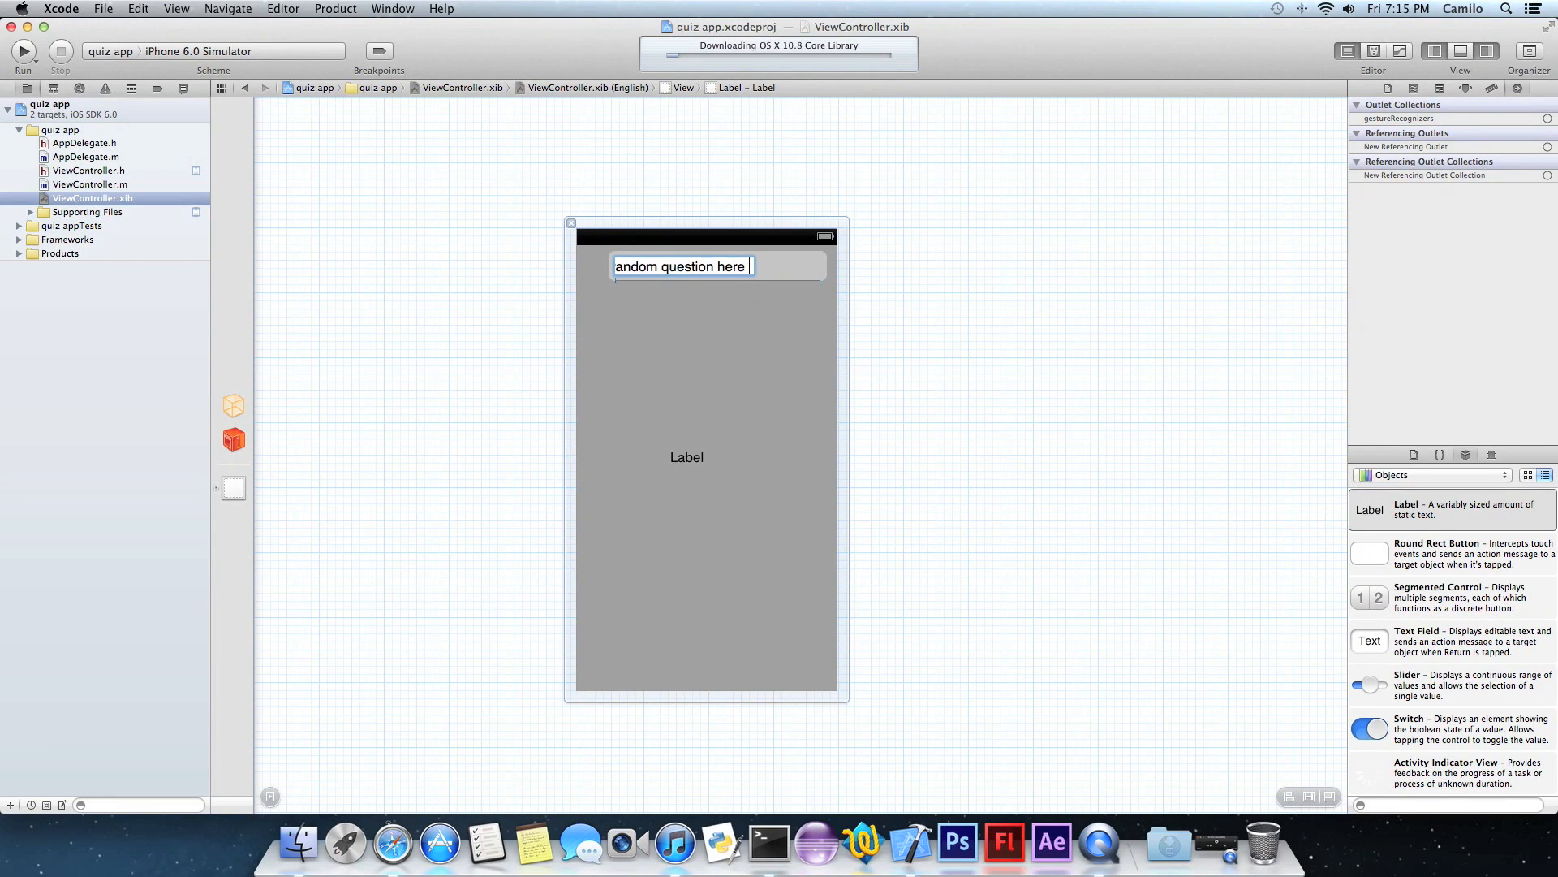
pyautogui.click(1413, 89)
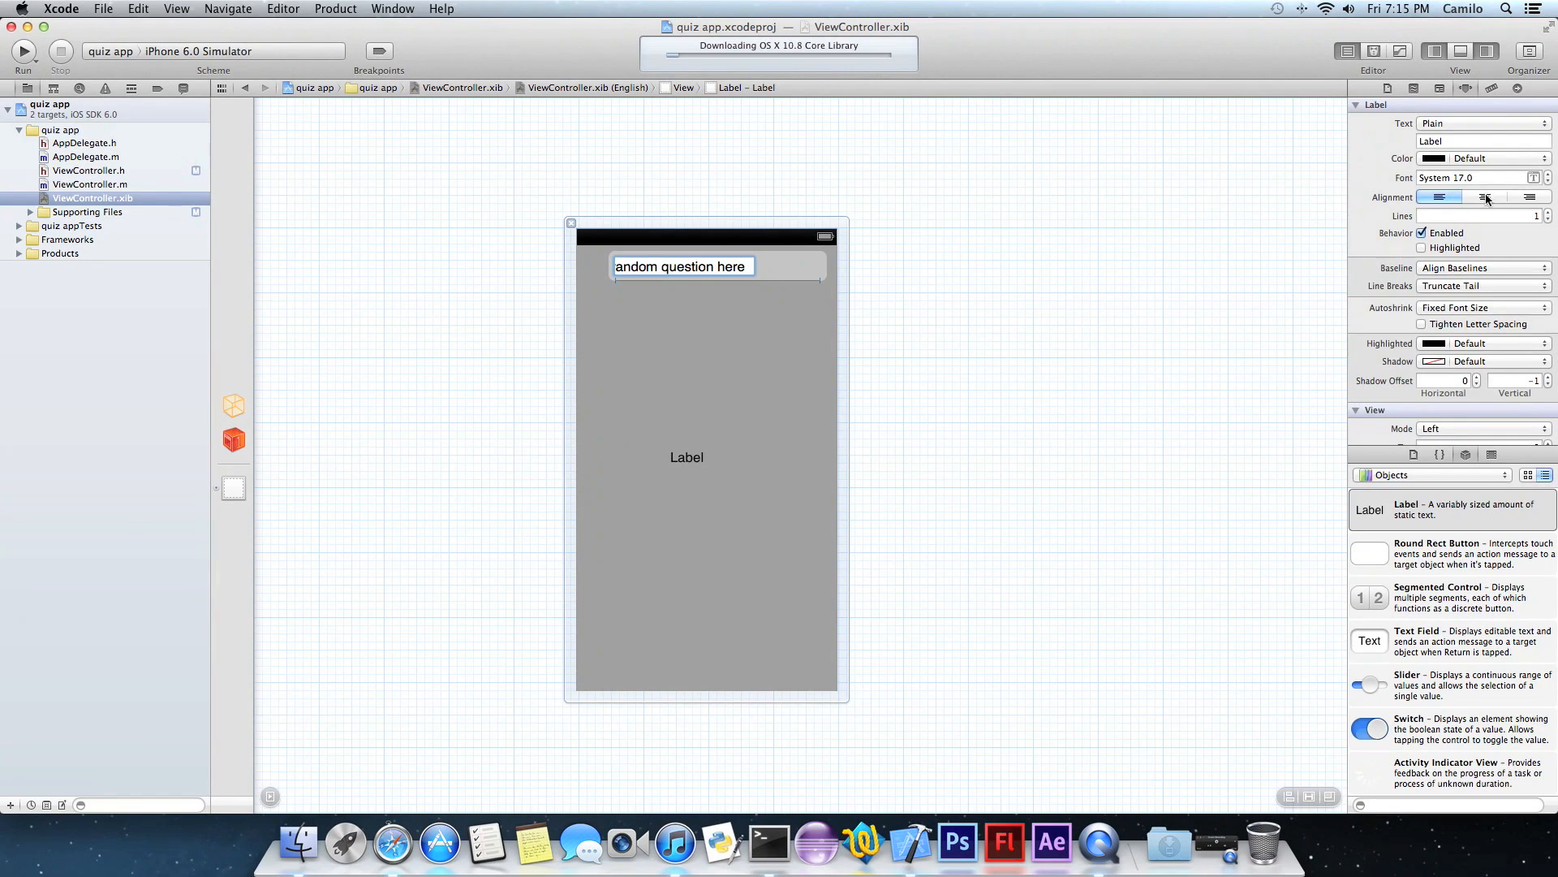
pyautogui.click(688, 312)
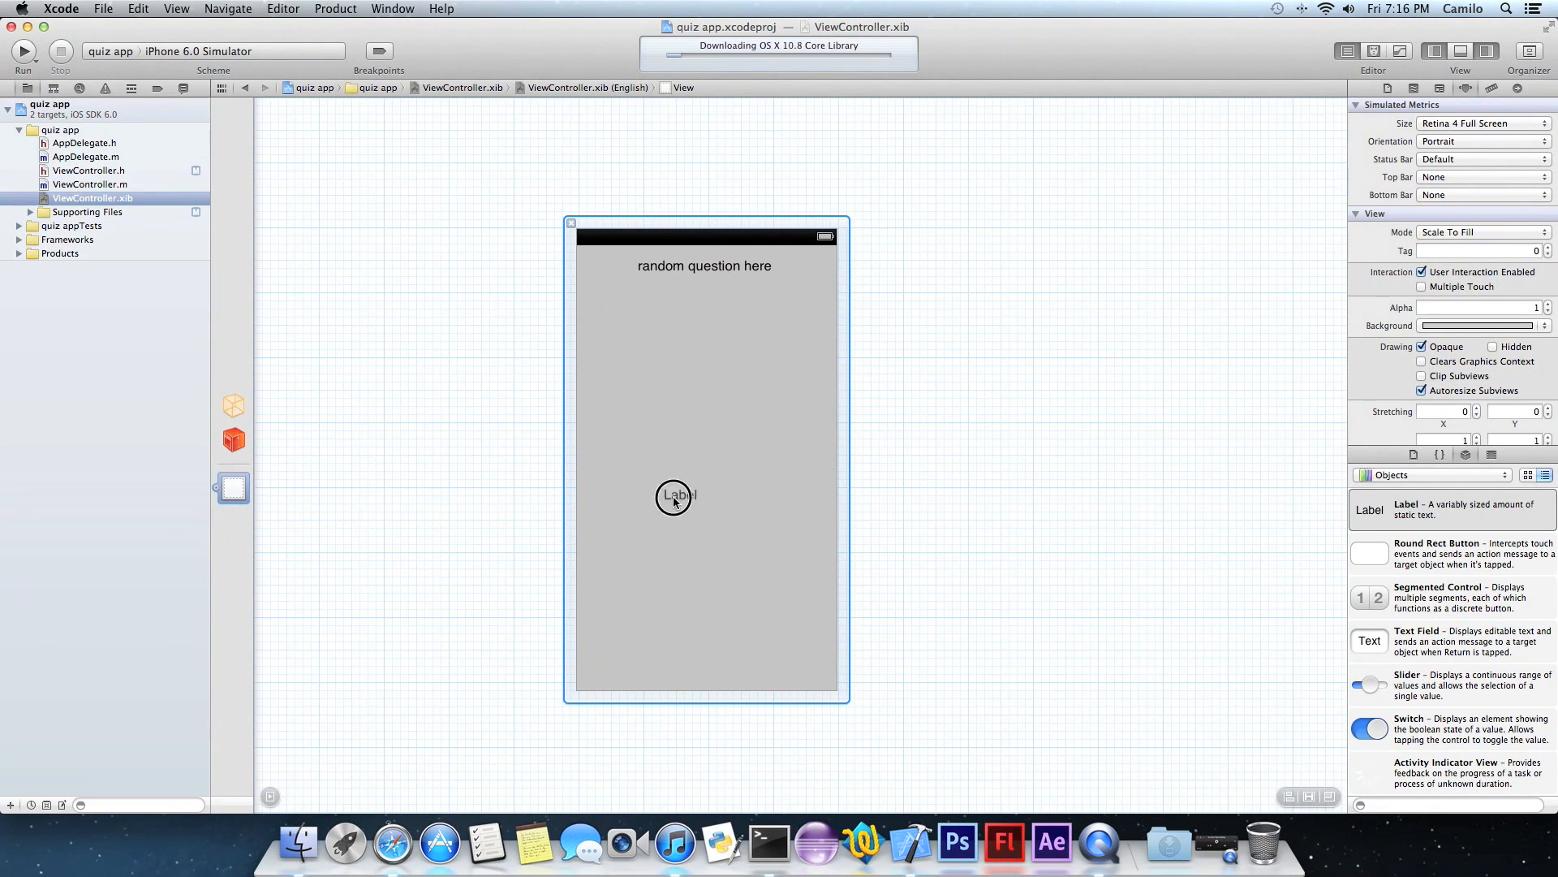
# Move the result label lower, stretch it across the view's width and centre its text.
pyautogui.moveTo(673, 496); pyautogui.dragTo(704, 587)
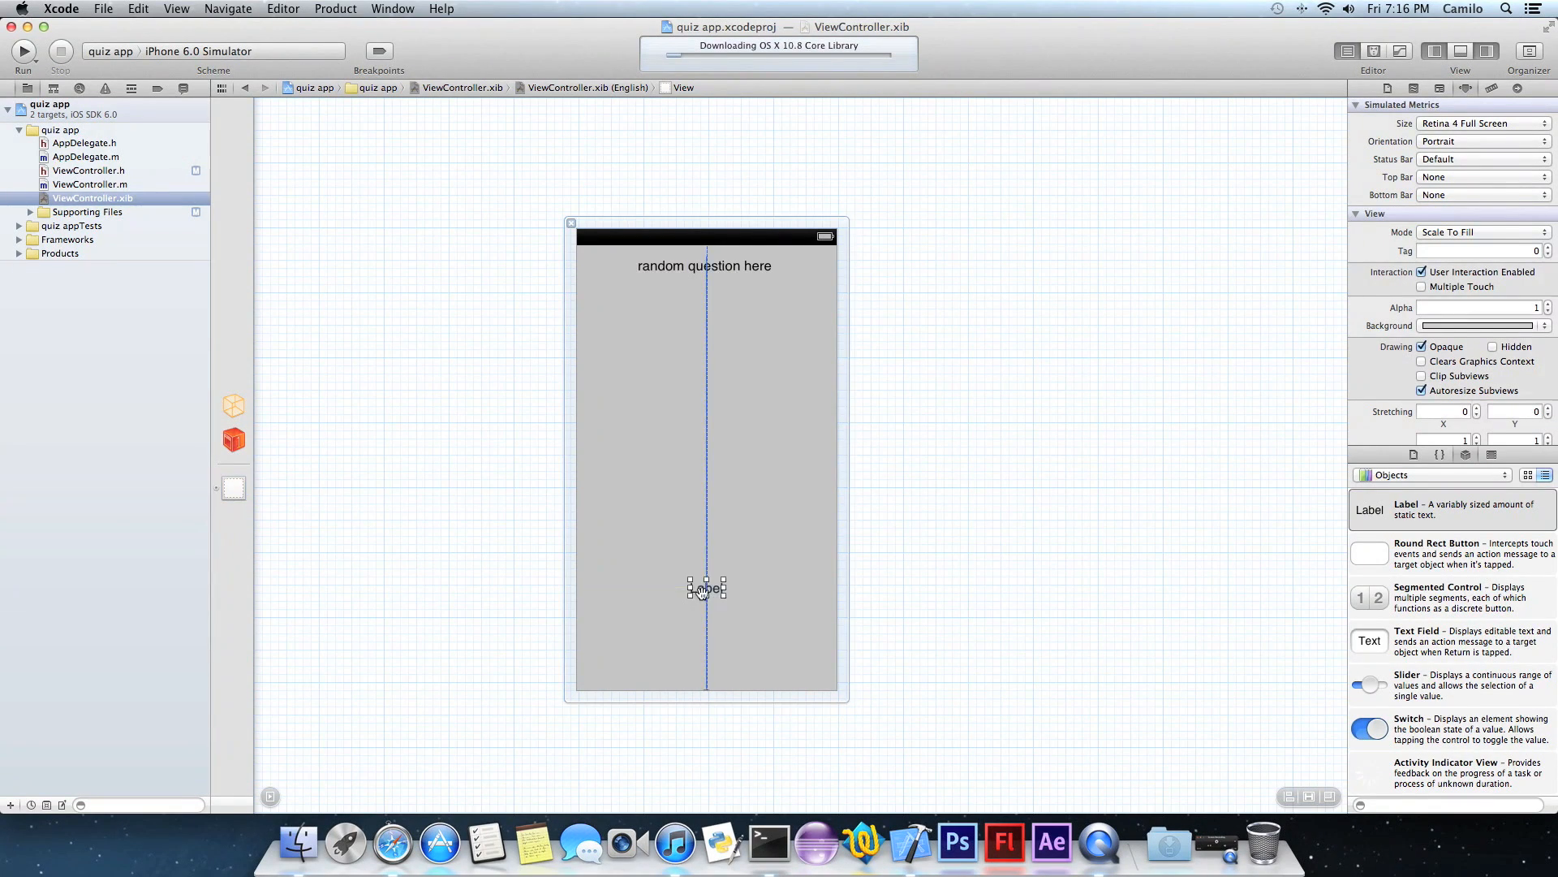
pyautogui.click(704, 587)
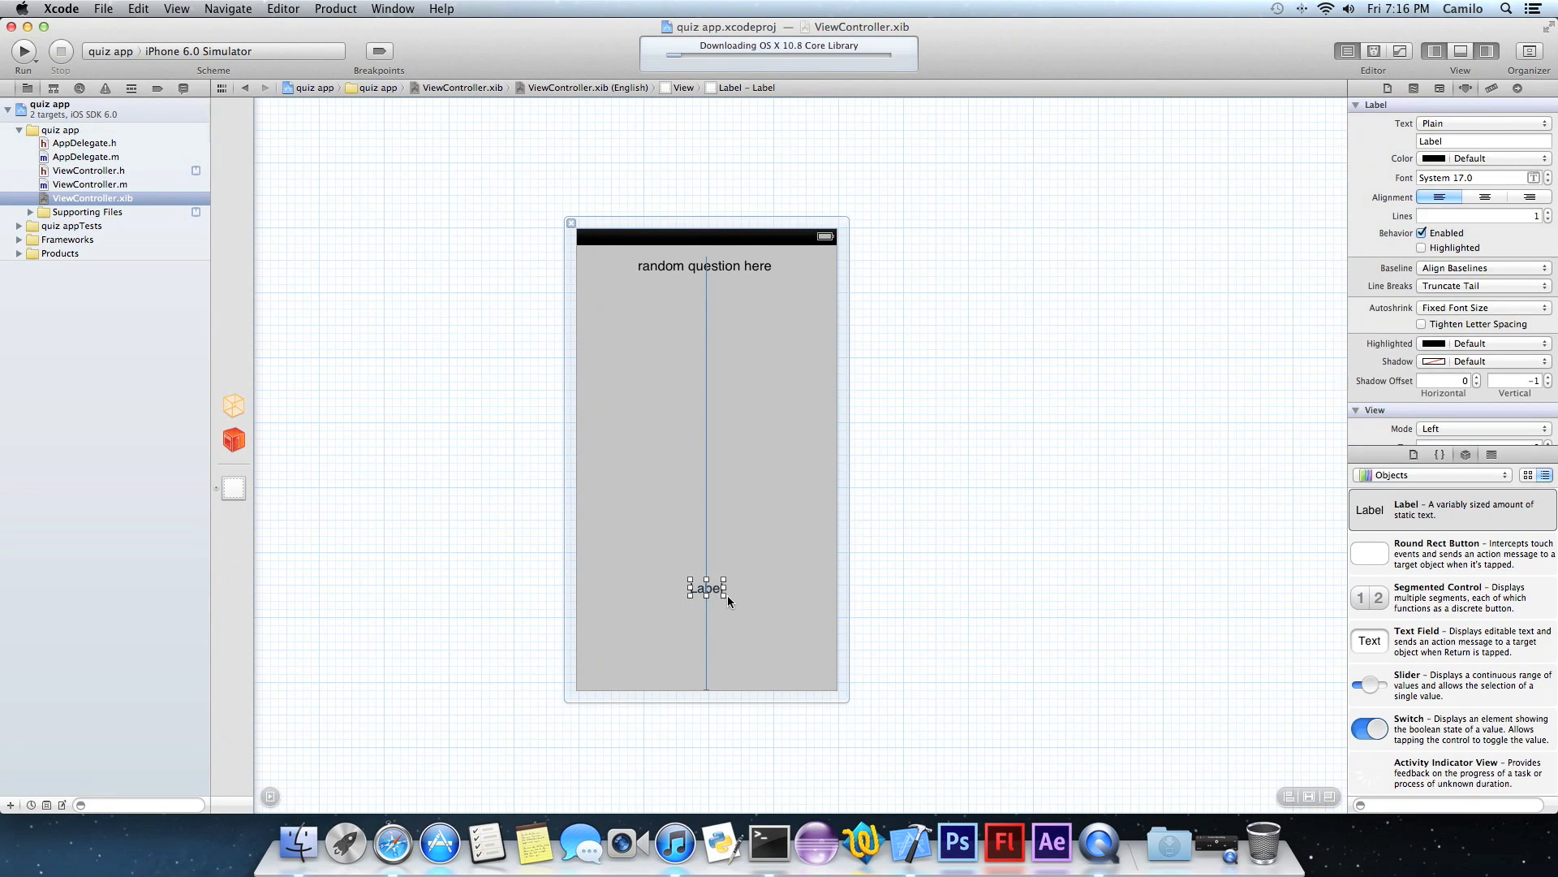
pyautogui.moveTo(721, 588); pyautogui.dragTo(852, 586)
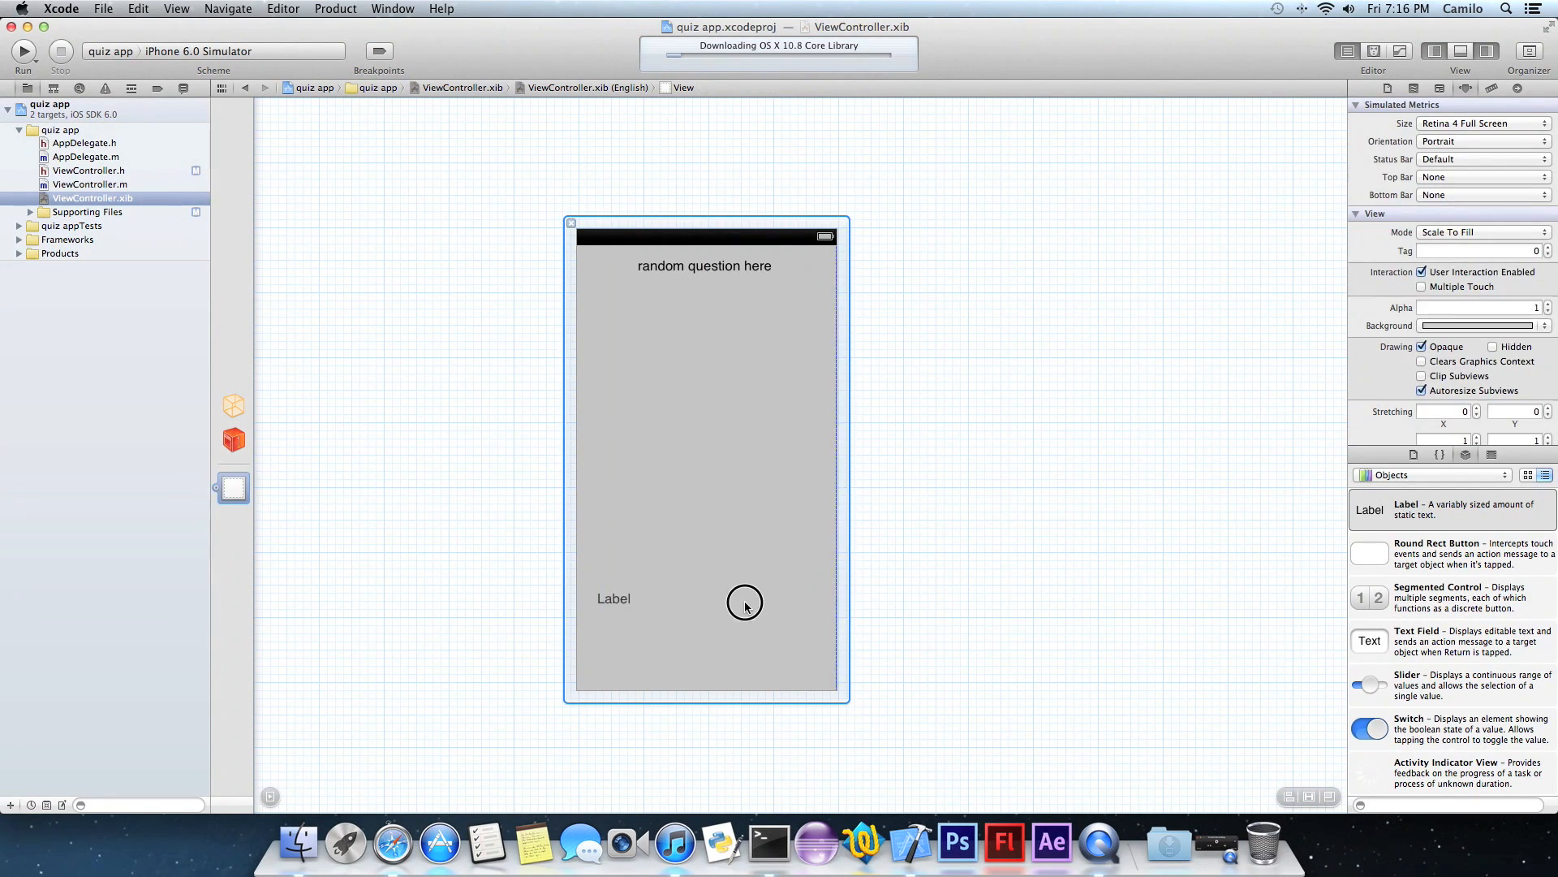
pyautogui.moveTo(745, 597); pyautogui.dragTo(813, 593)
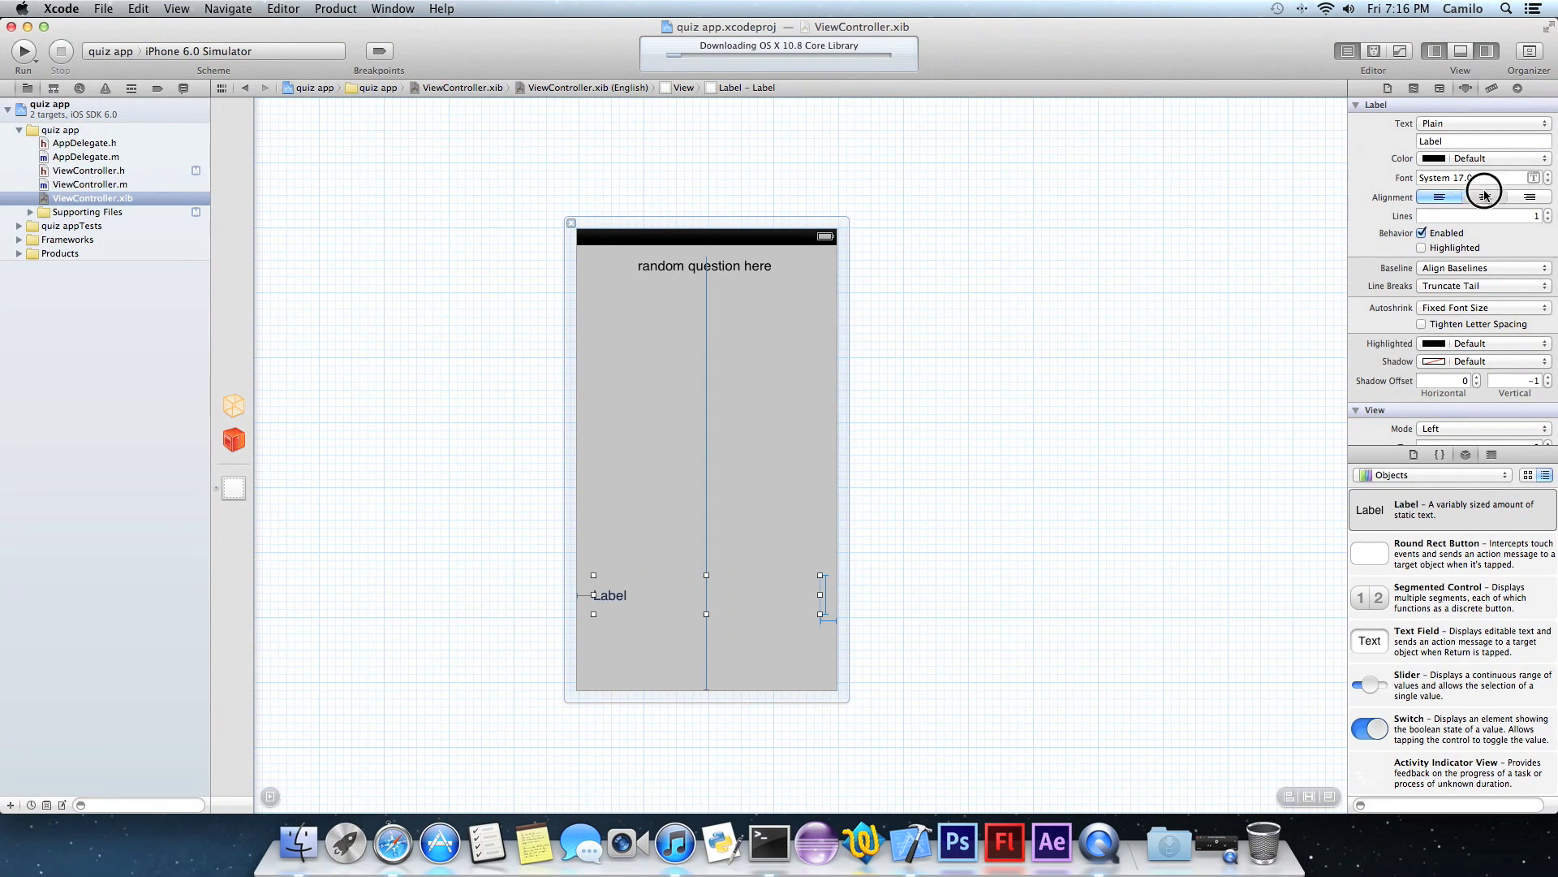
pyautogui.click(1484, 196)
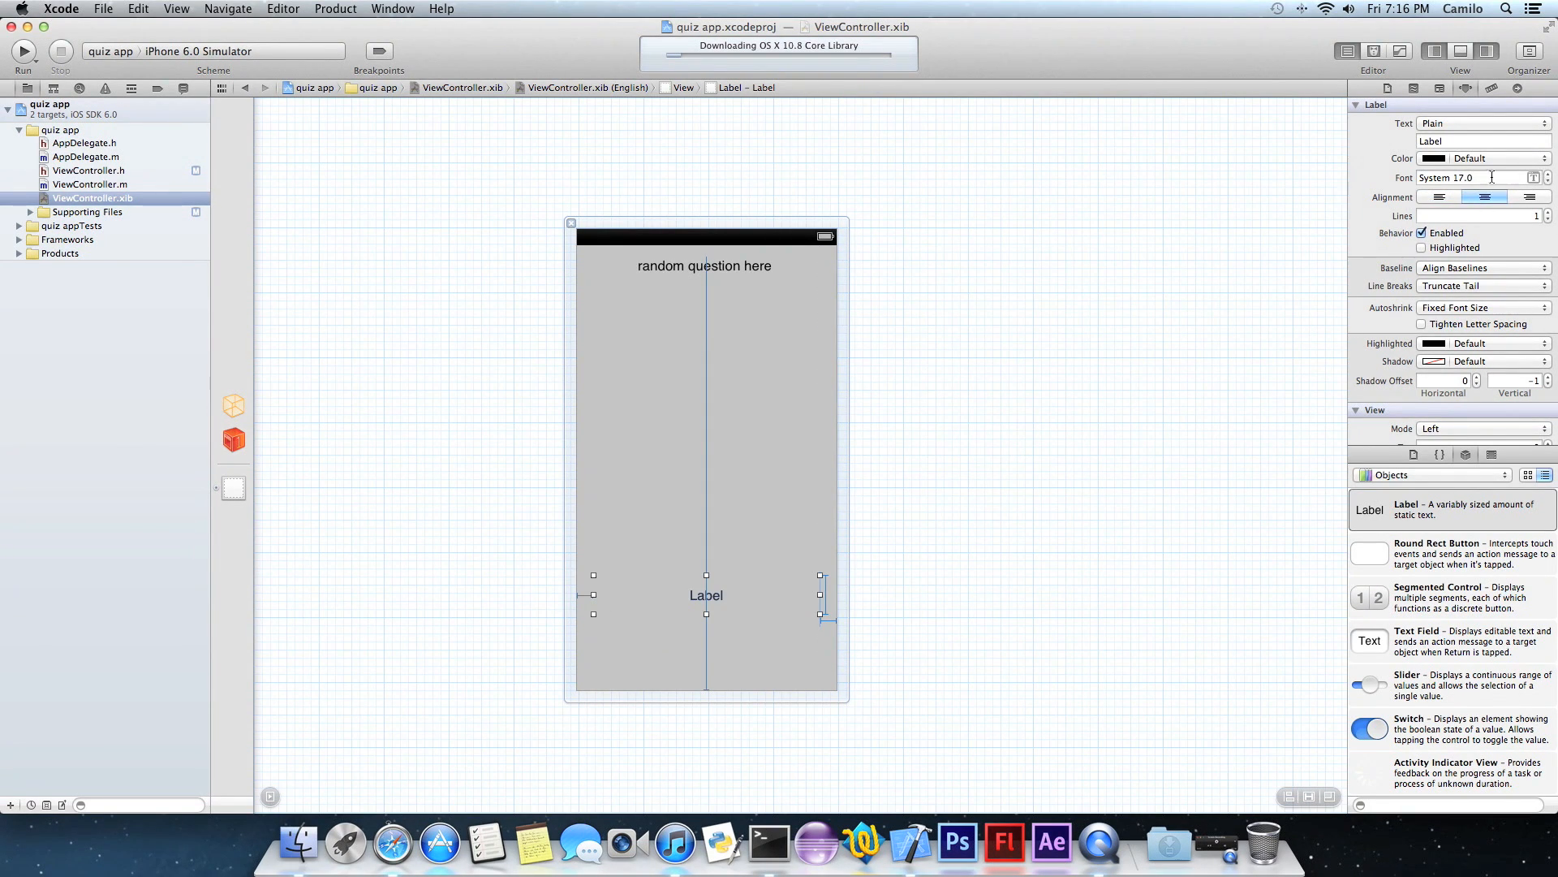
pyautogui.click(691, 477)
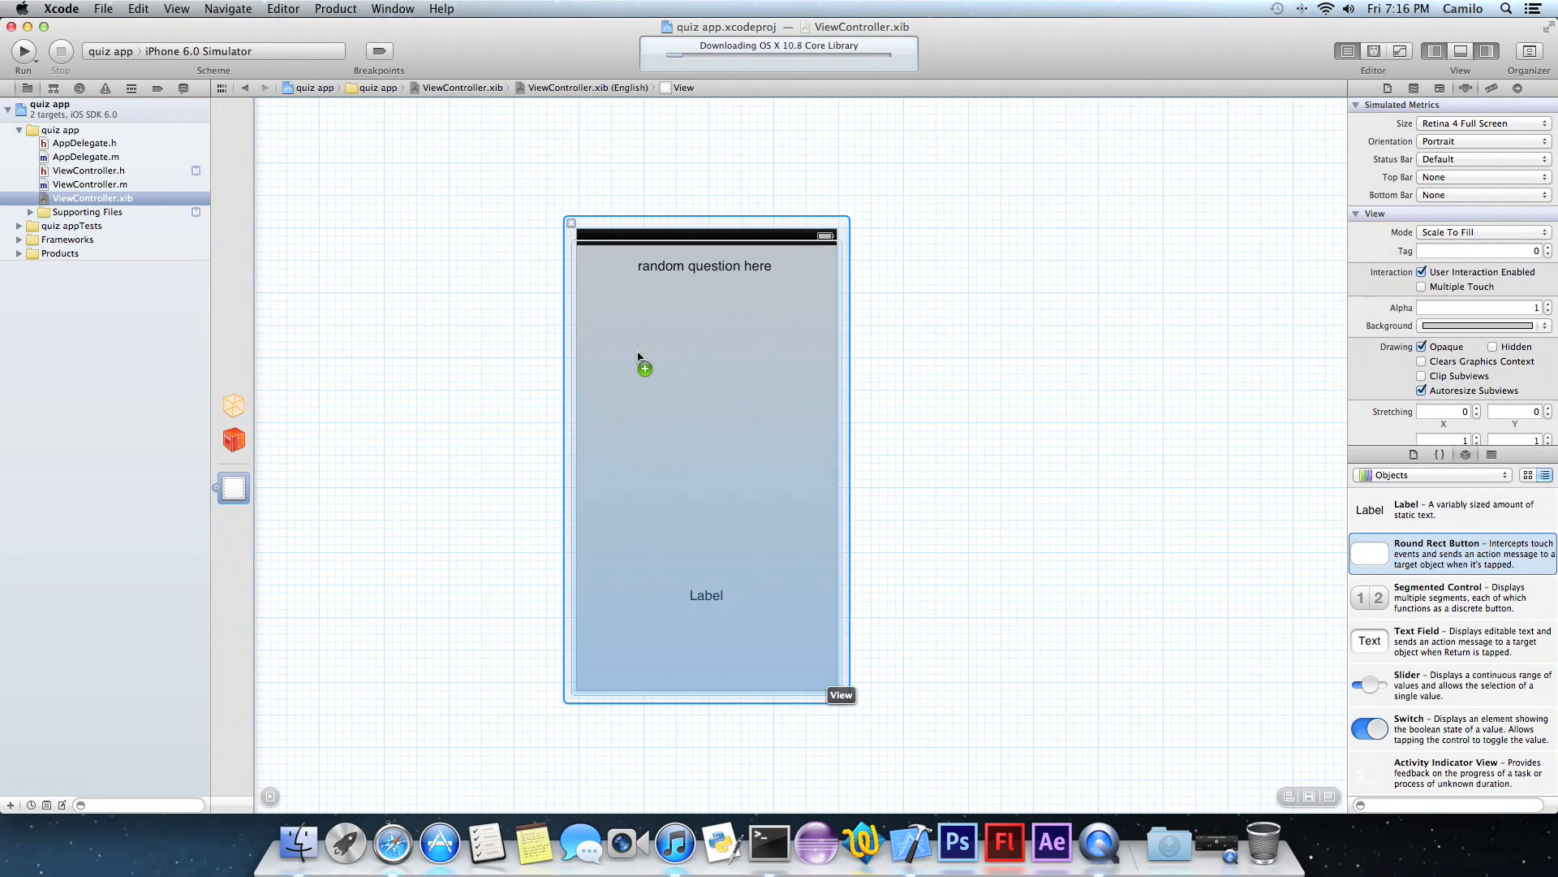
# Drag in Round Rect Buttons below the question and title them a, b and c.
pyautogui.moveTo(1370, 552); pyautogui.dragTo(622, 336)
pyautogui.write('a')
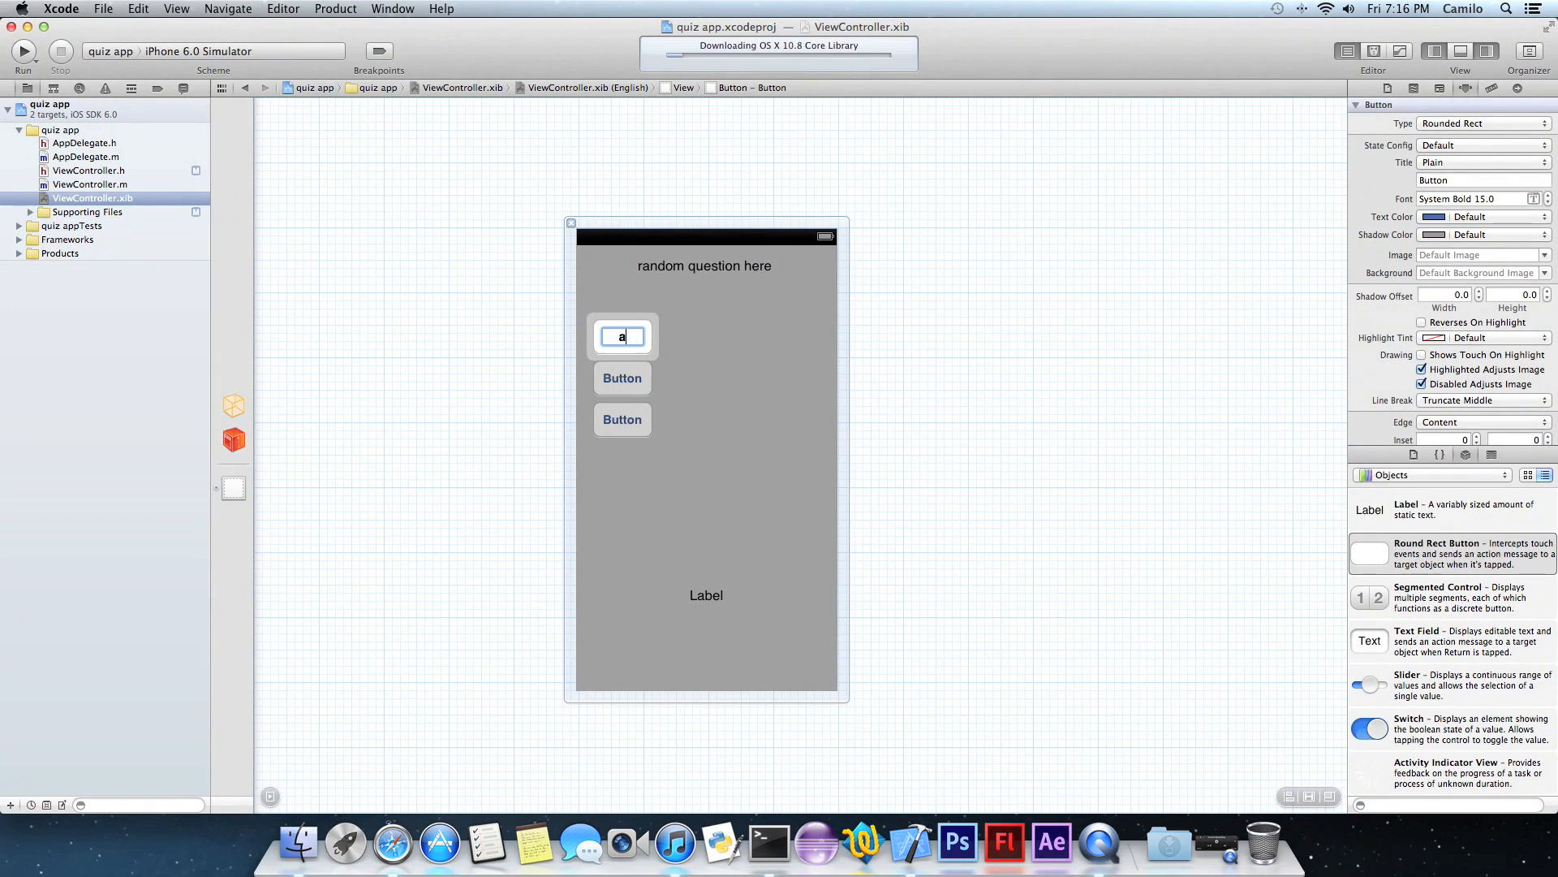
pyautogui.click(622, 378)
pyautogui.write('b')
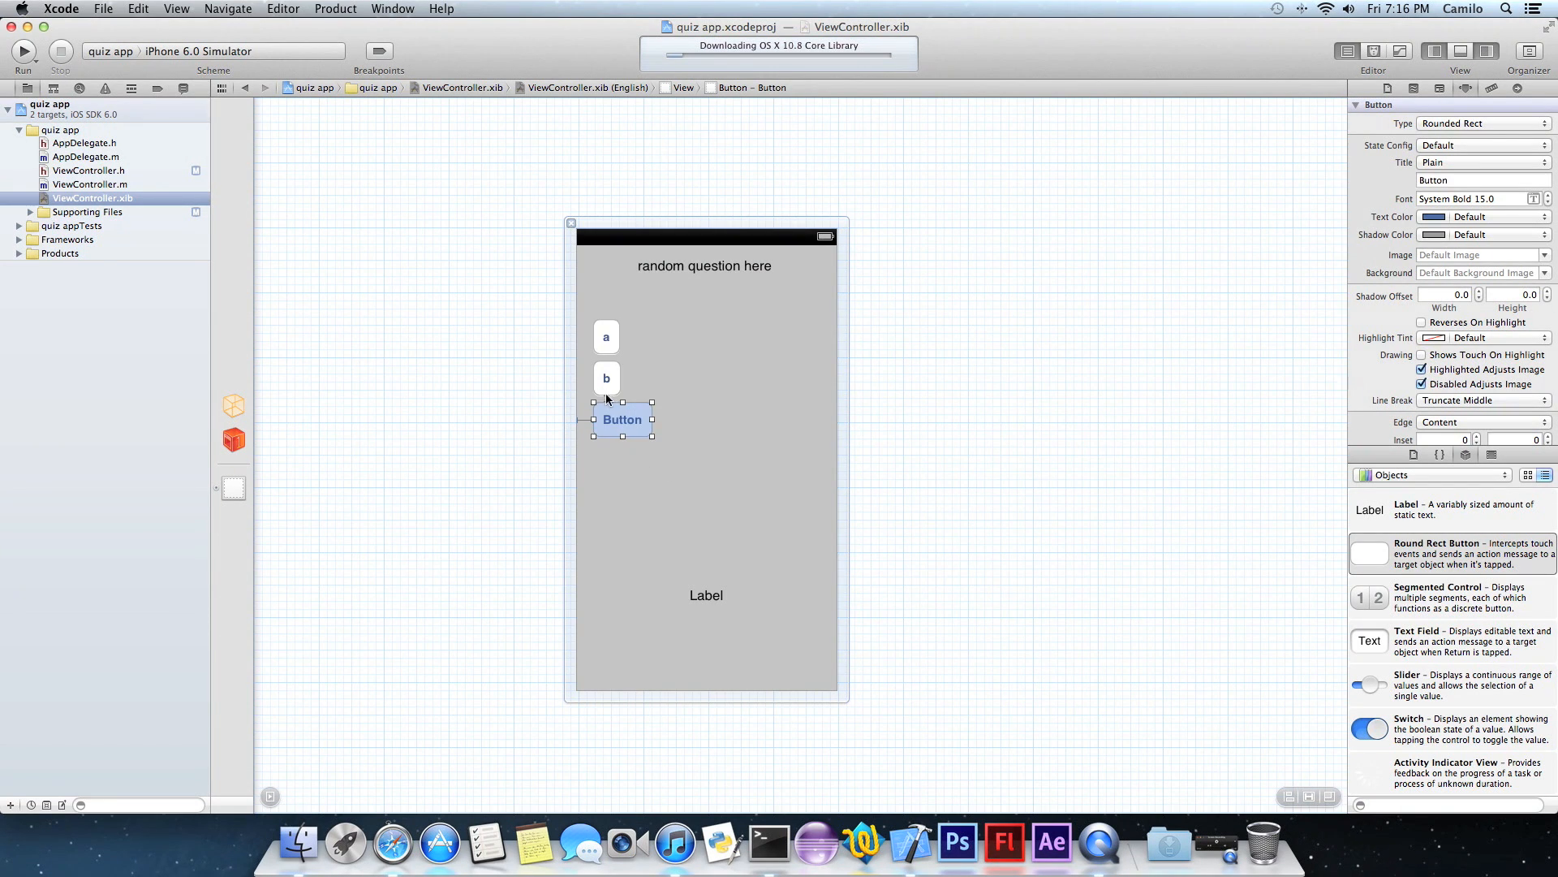
pyautogui.write('c')
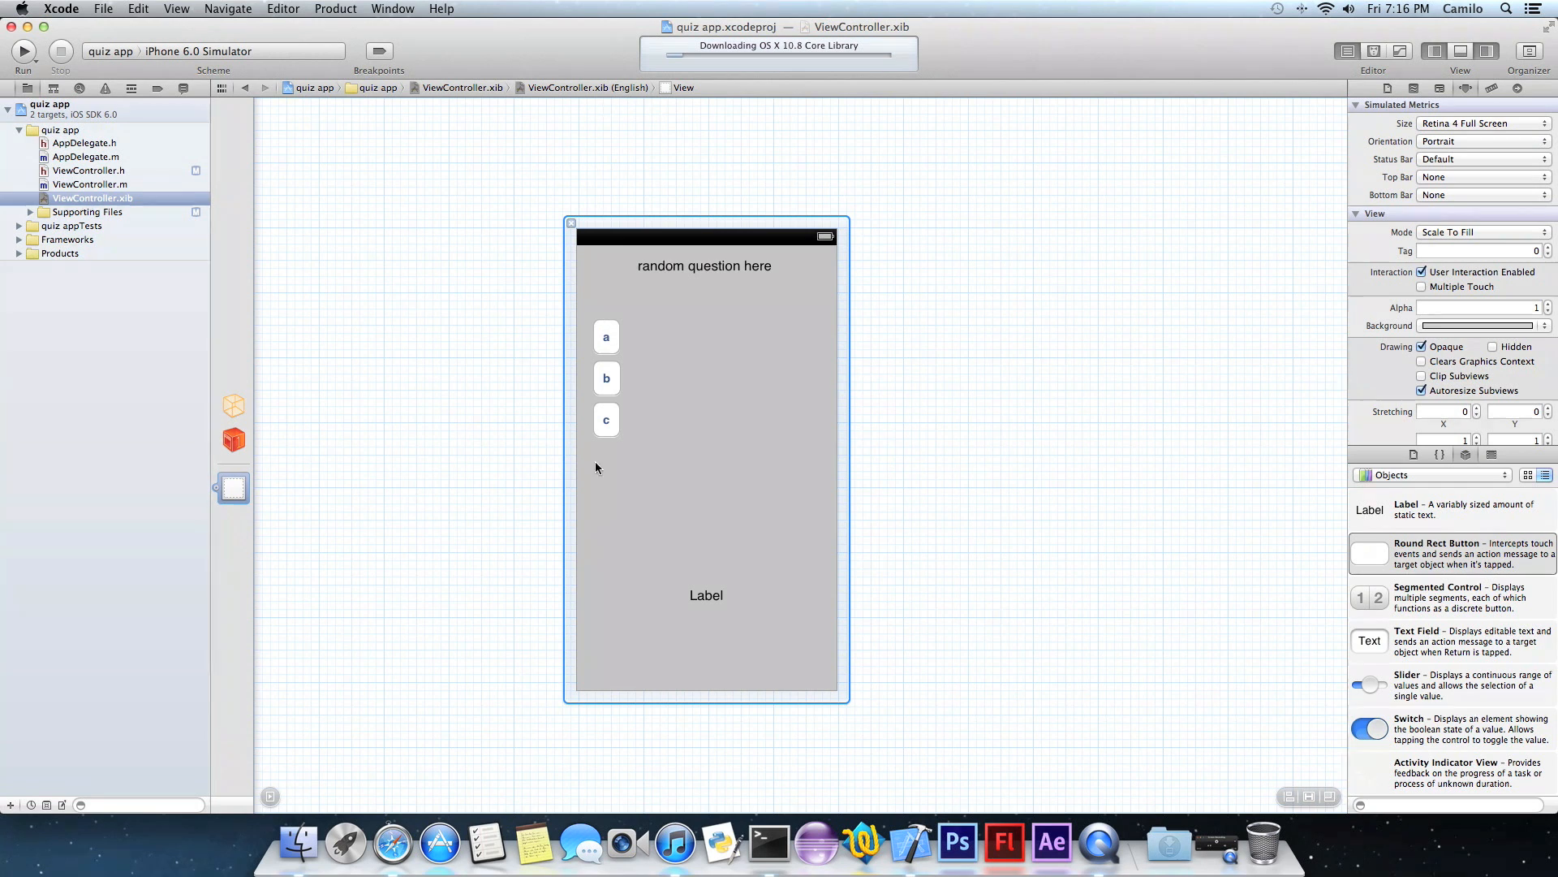
pyautogui.moveTo(712, 490)
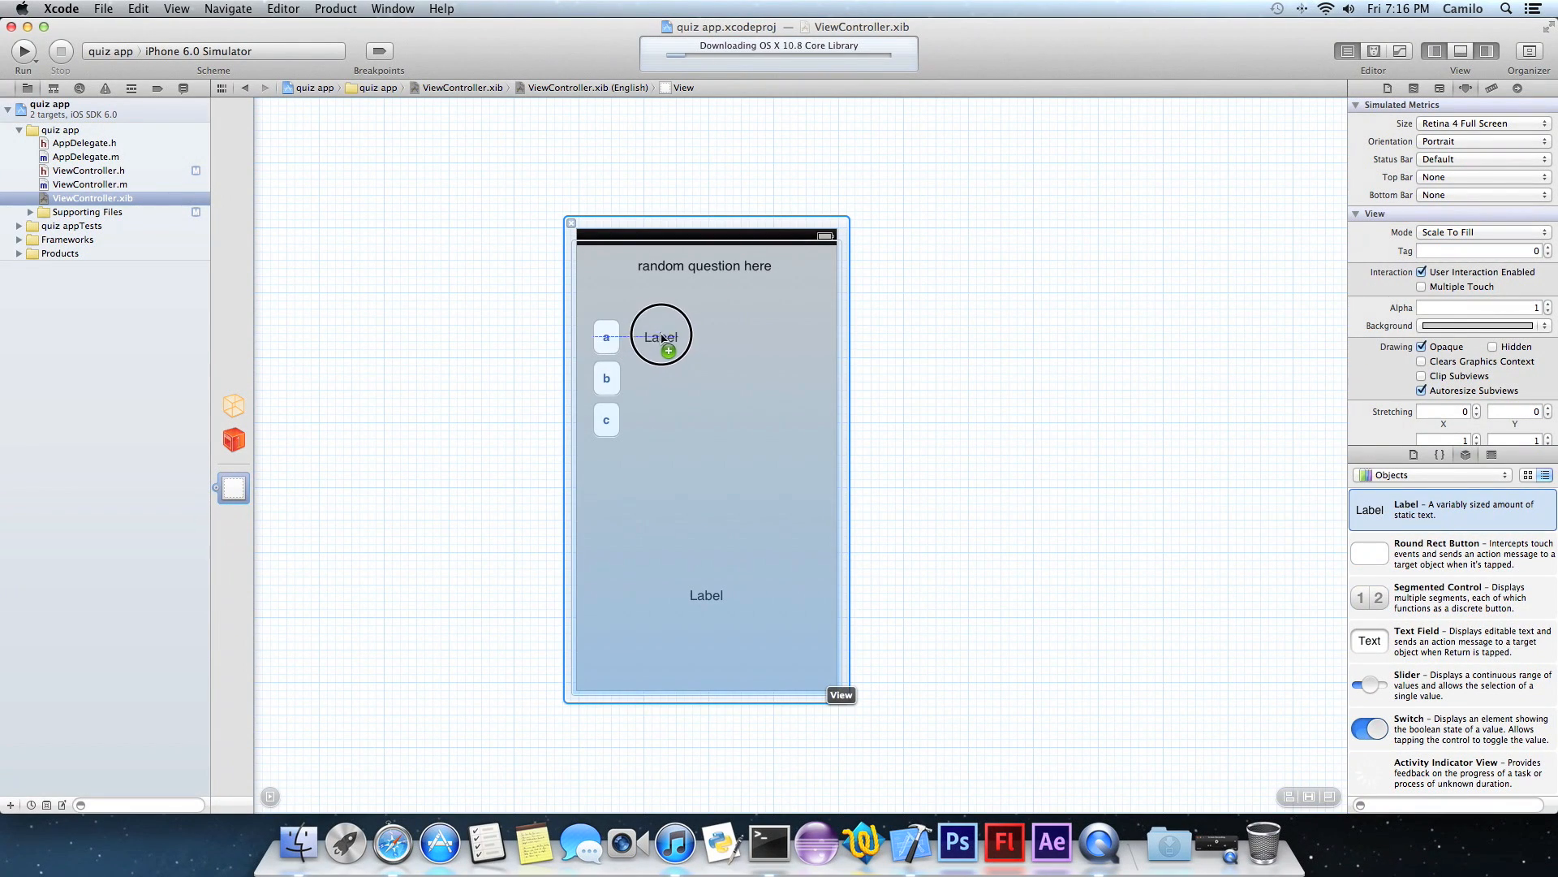
# Set the label beside button a to 'this anwser is wrong'.
pyautogui.click(662, 336)
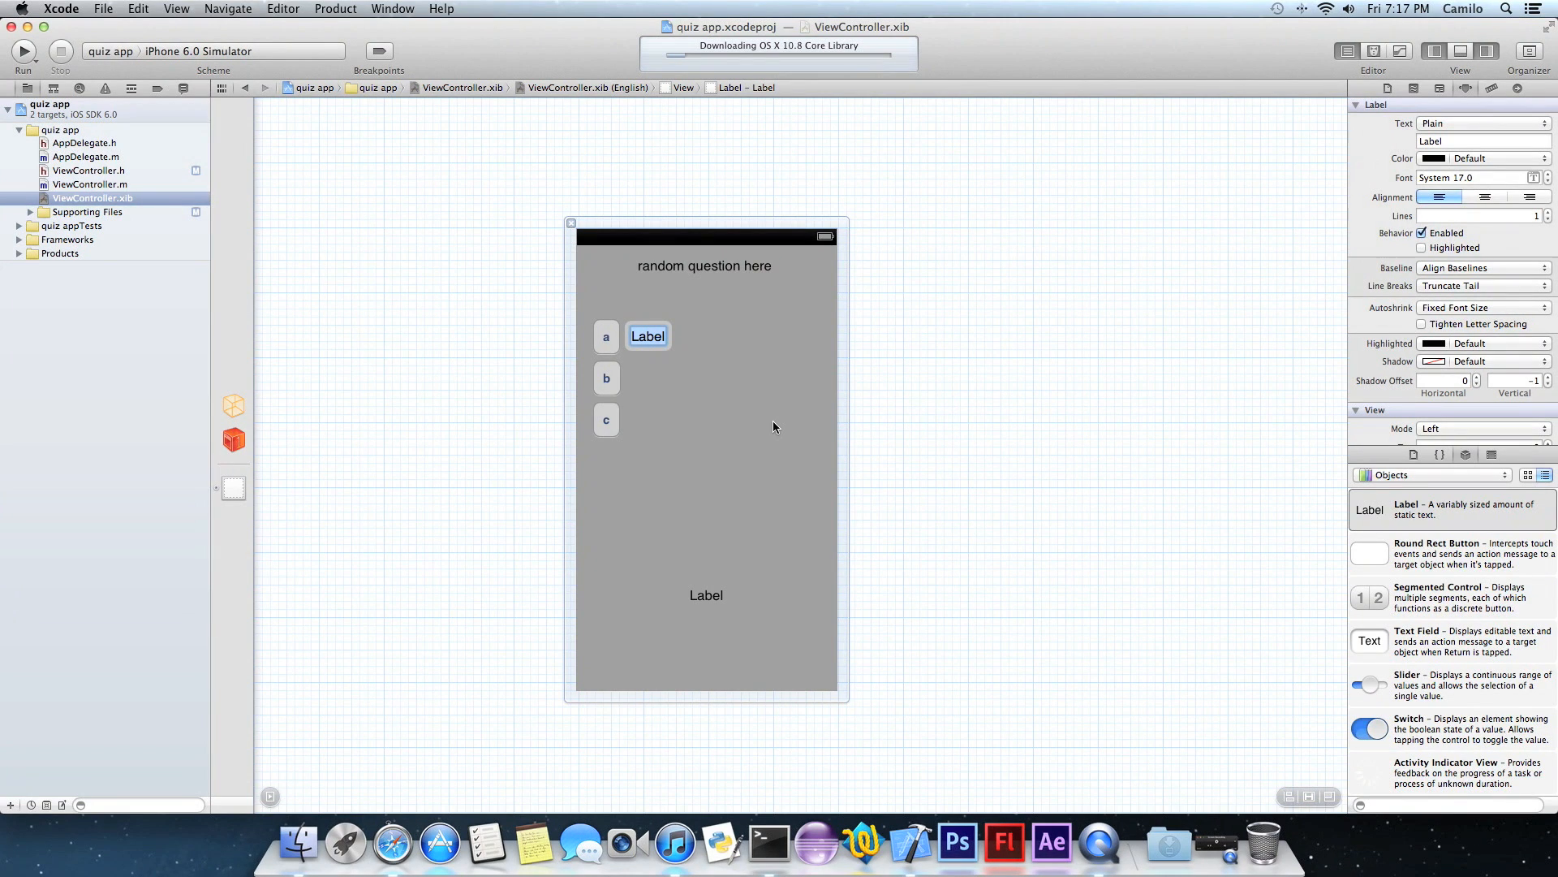
pyautogui.write('this anwser is wron')
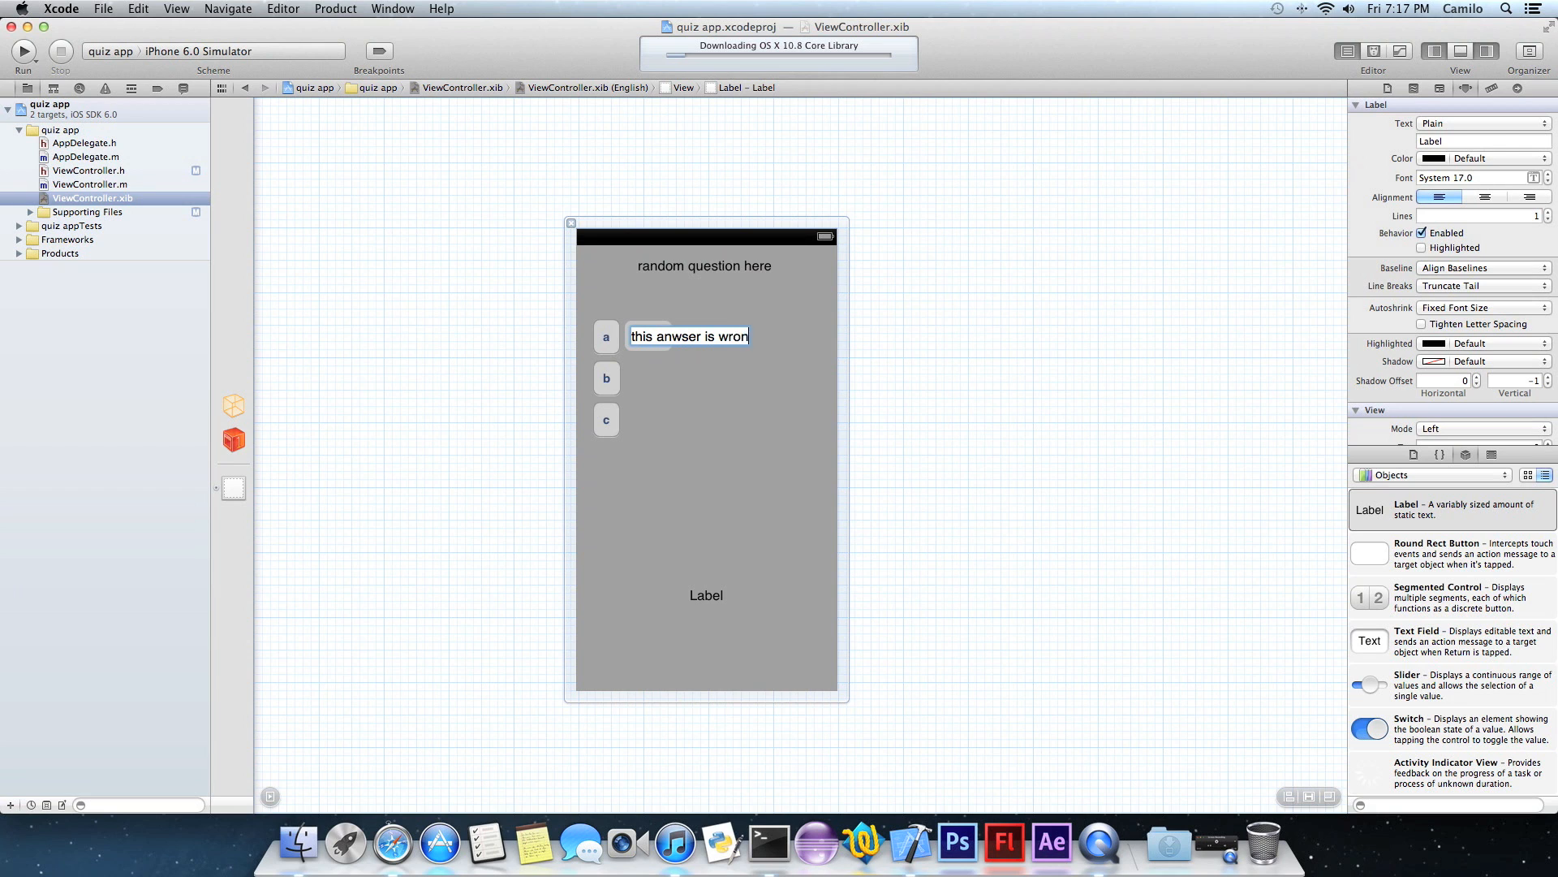
pyautogui.click(743, 405)
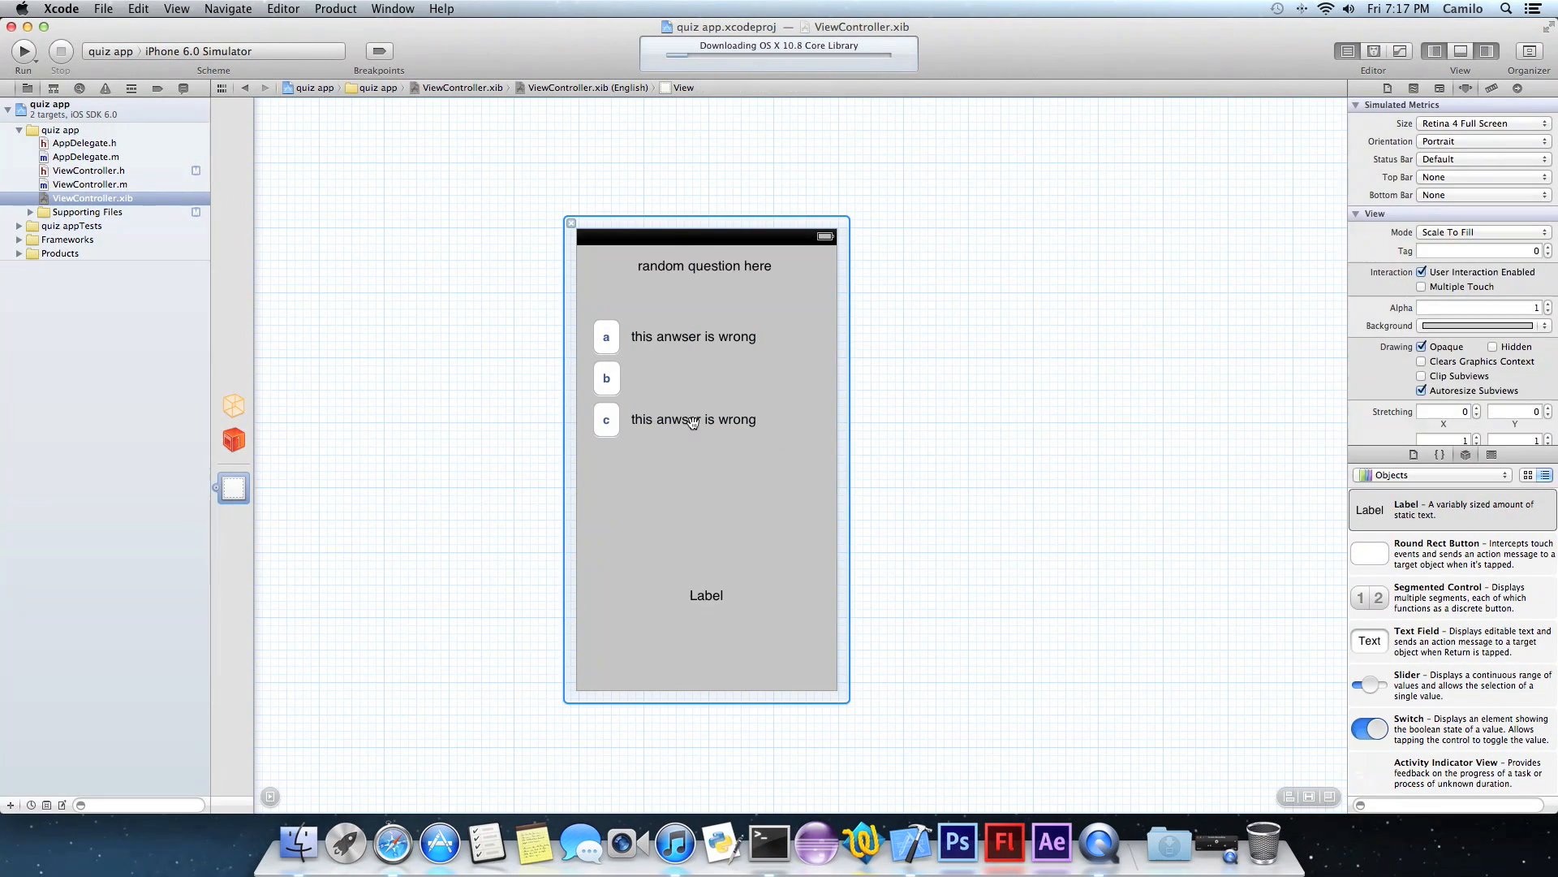
# Add a label beside button b reading 'this anwser is right'.
pyautogui.moveTo(1369, 508); pyautogui.dragTo(658, 378)
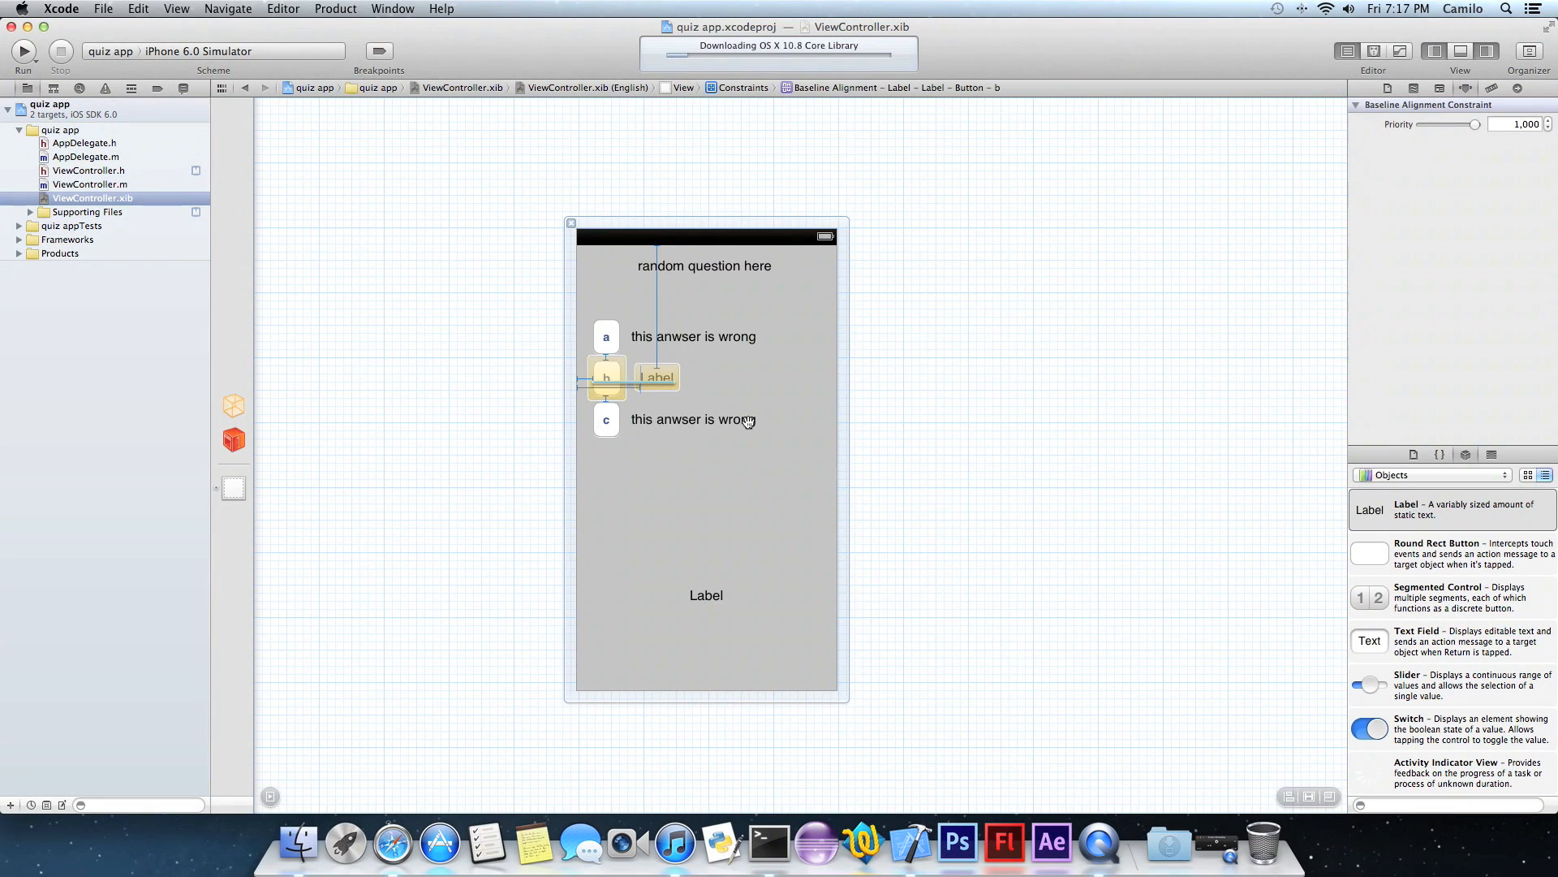
pyautogui.click(655, 376)
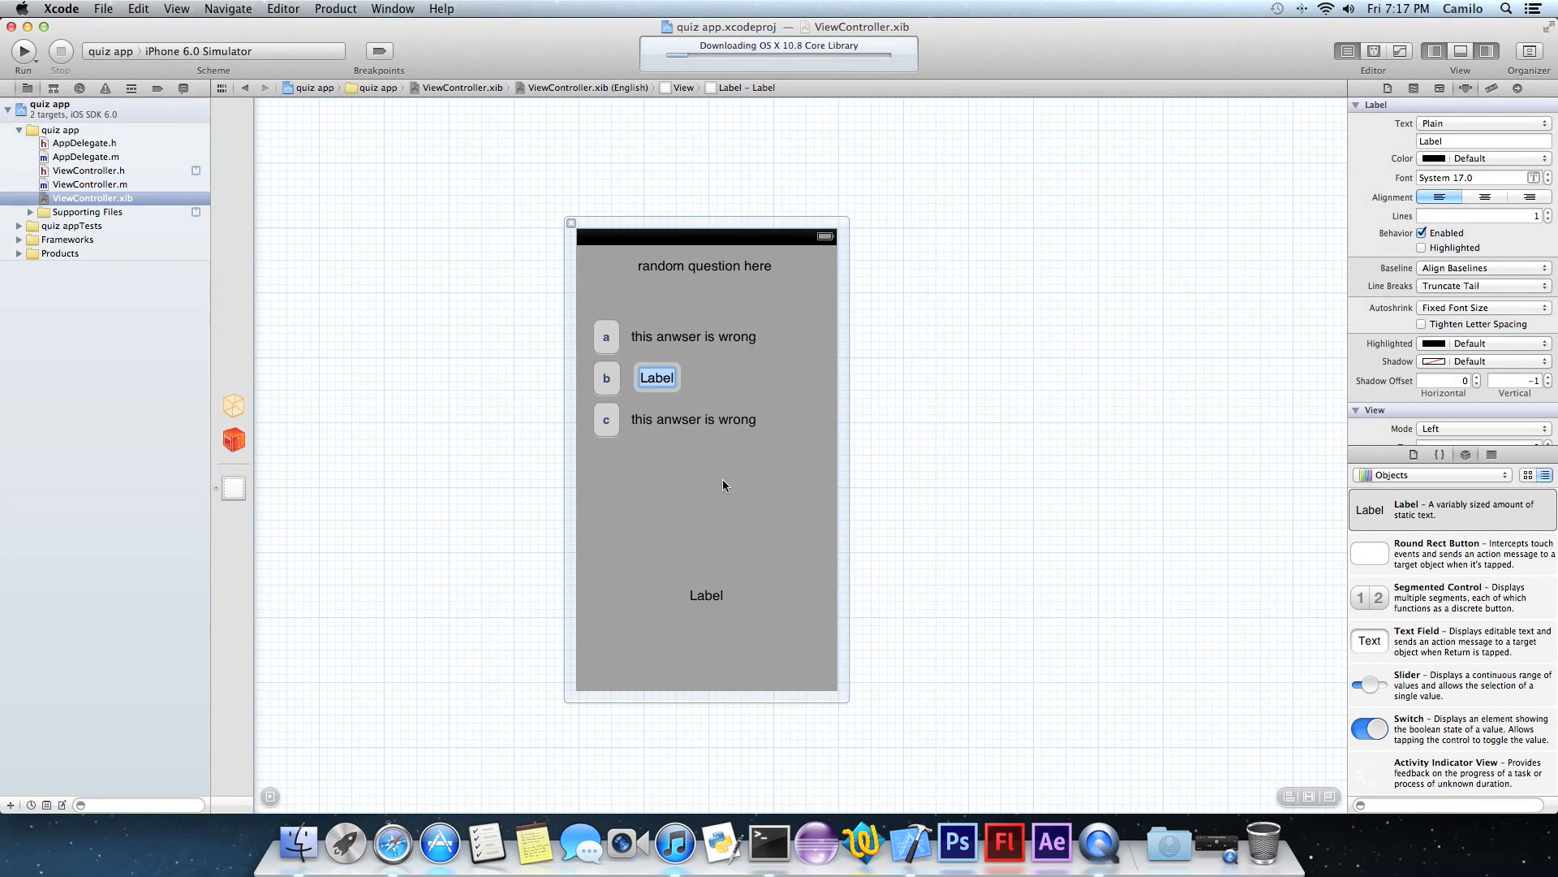
pyautogui.write('this anwser is right')
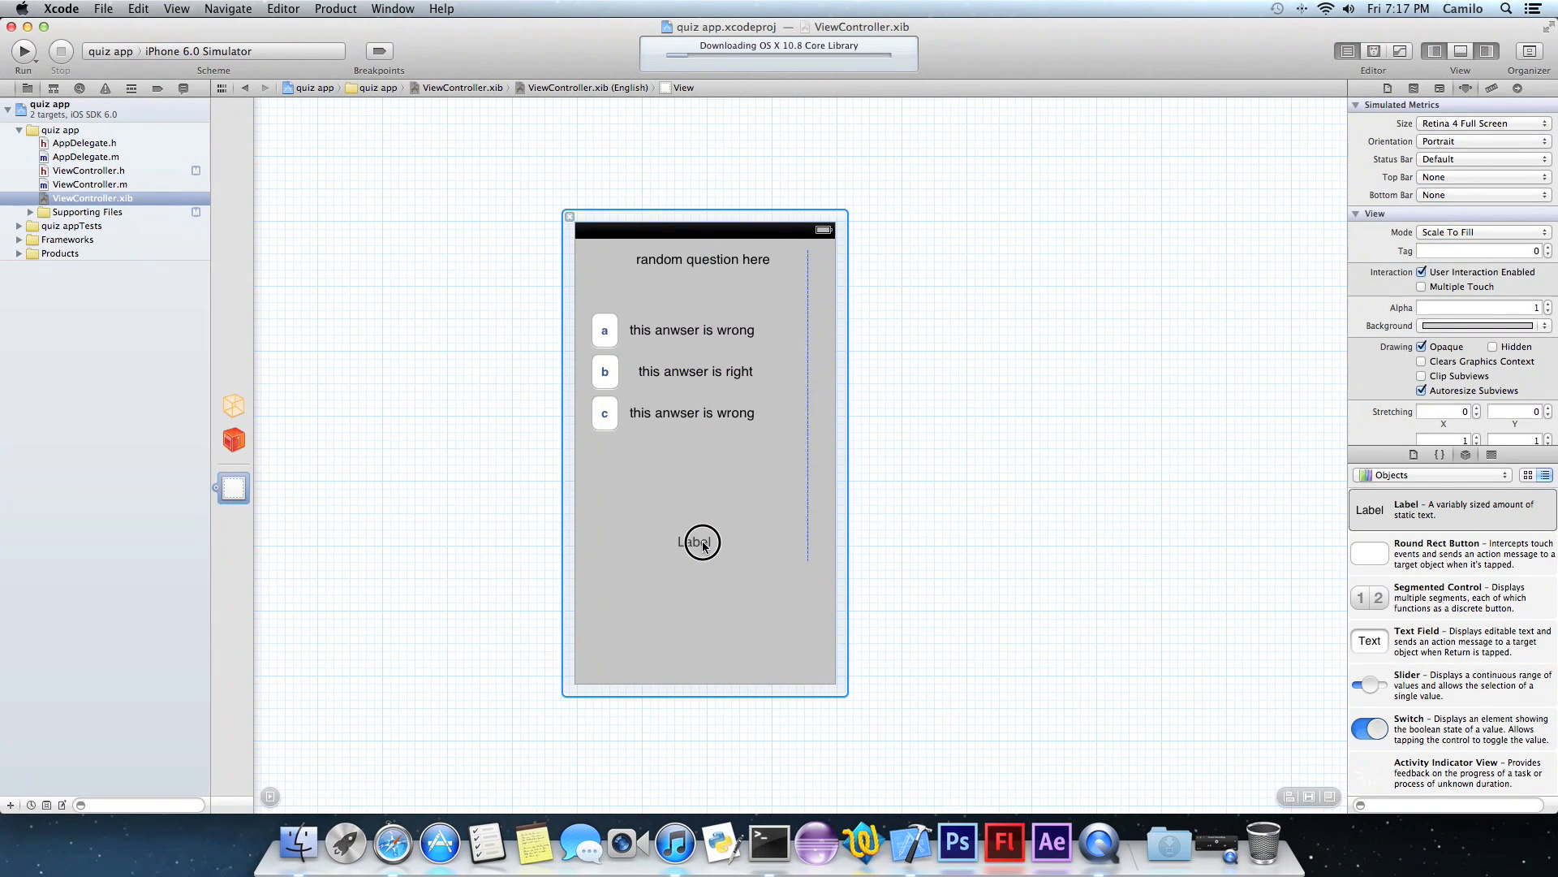
# Clear the result label's placeholder text so it starts blank.
pyautogui.click(701, 543)
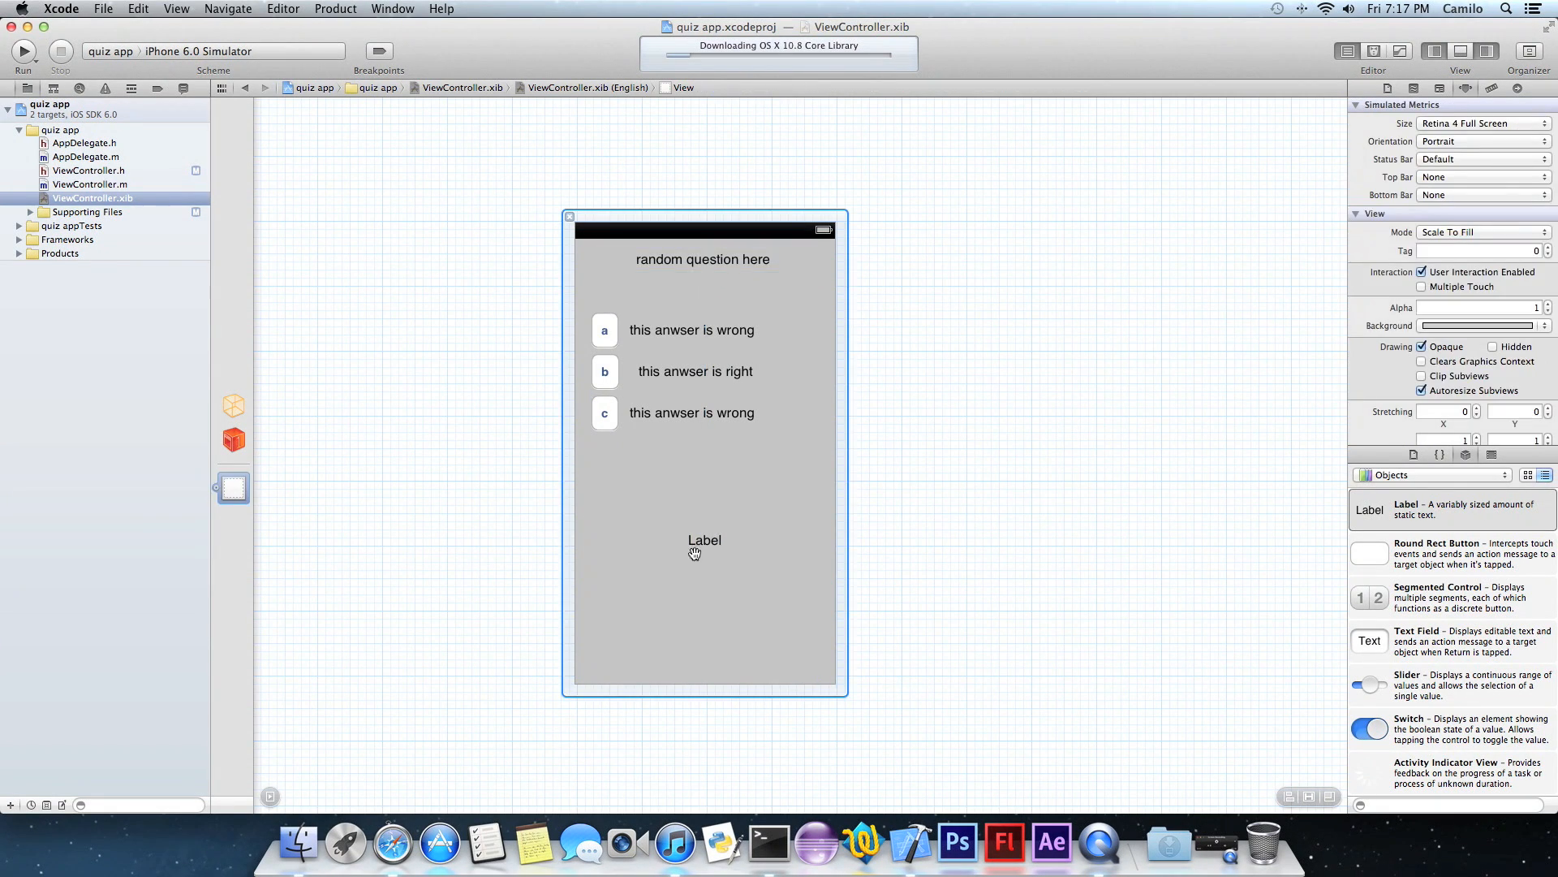
pyautogui.click(704, 541)
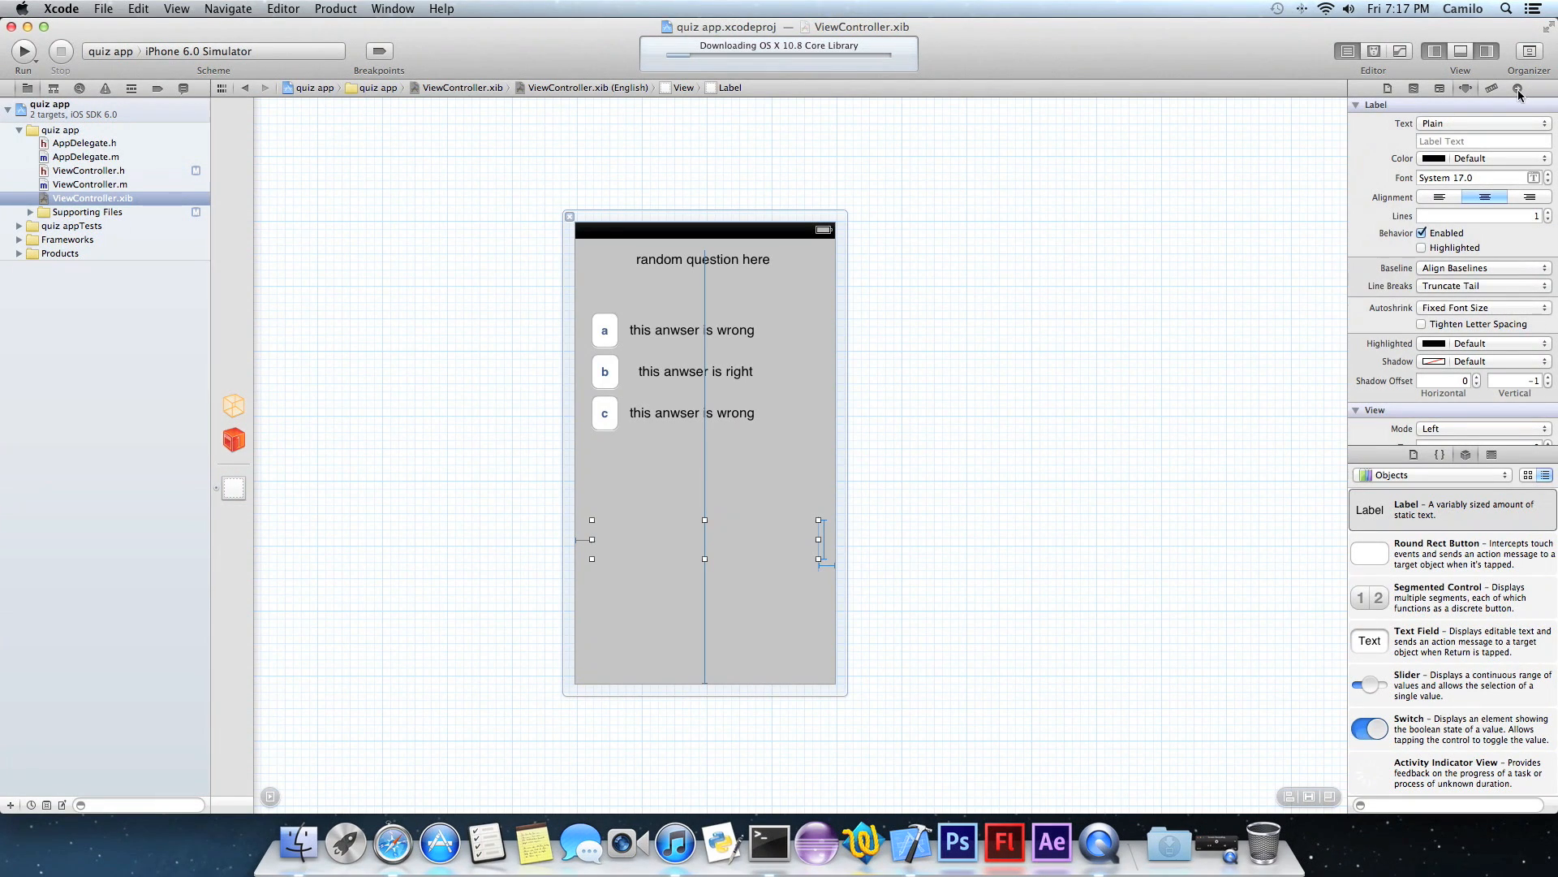
pyautogui.moveTo(1536, 89)
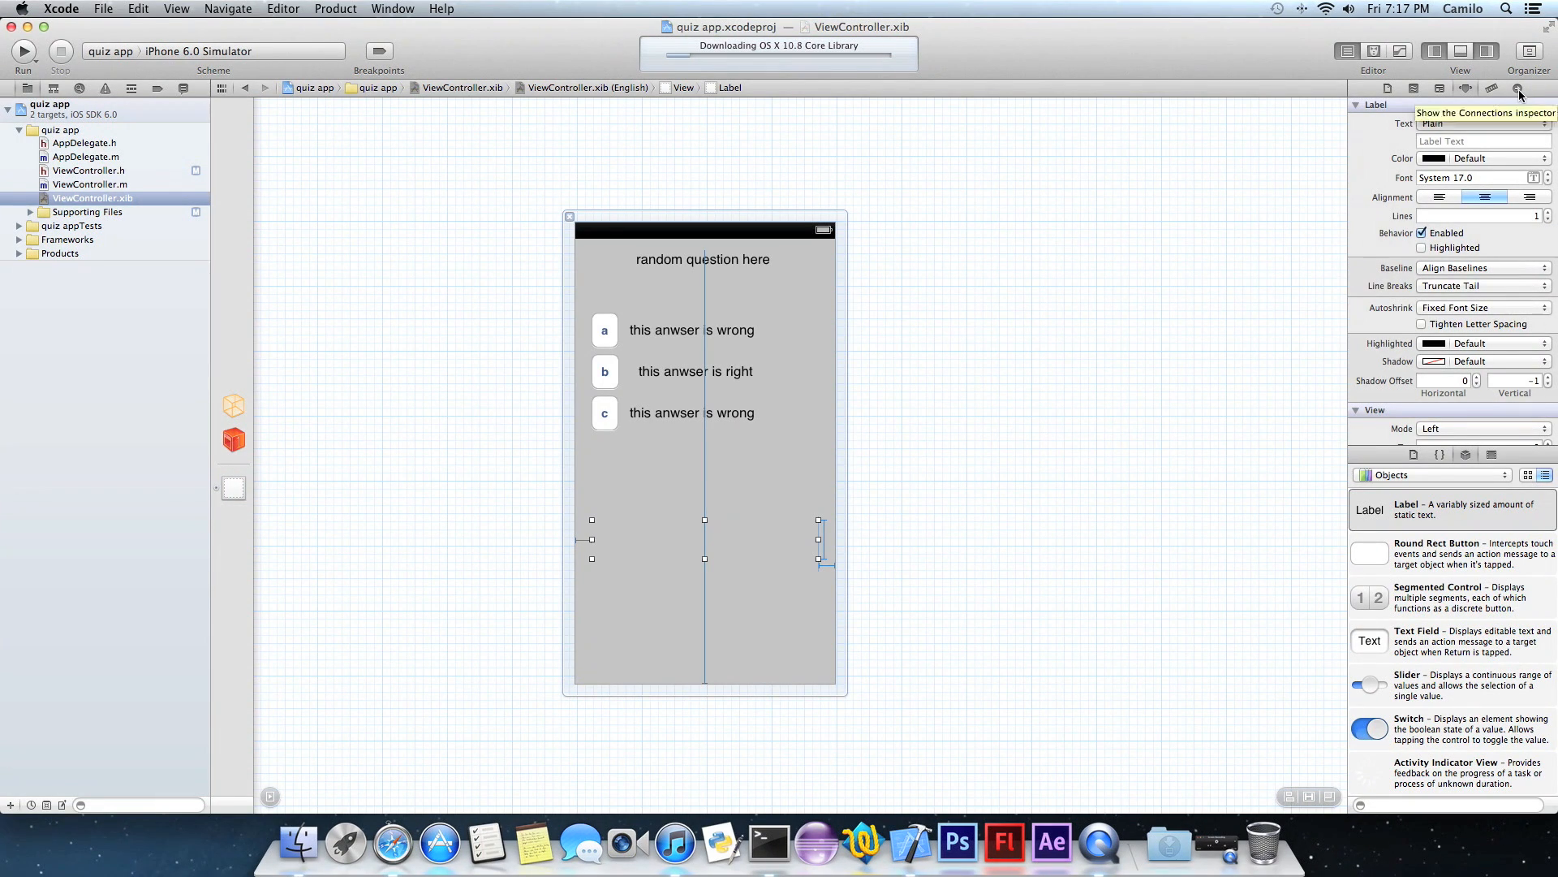
pyautogui.click(1517, 90)
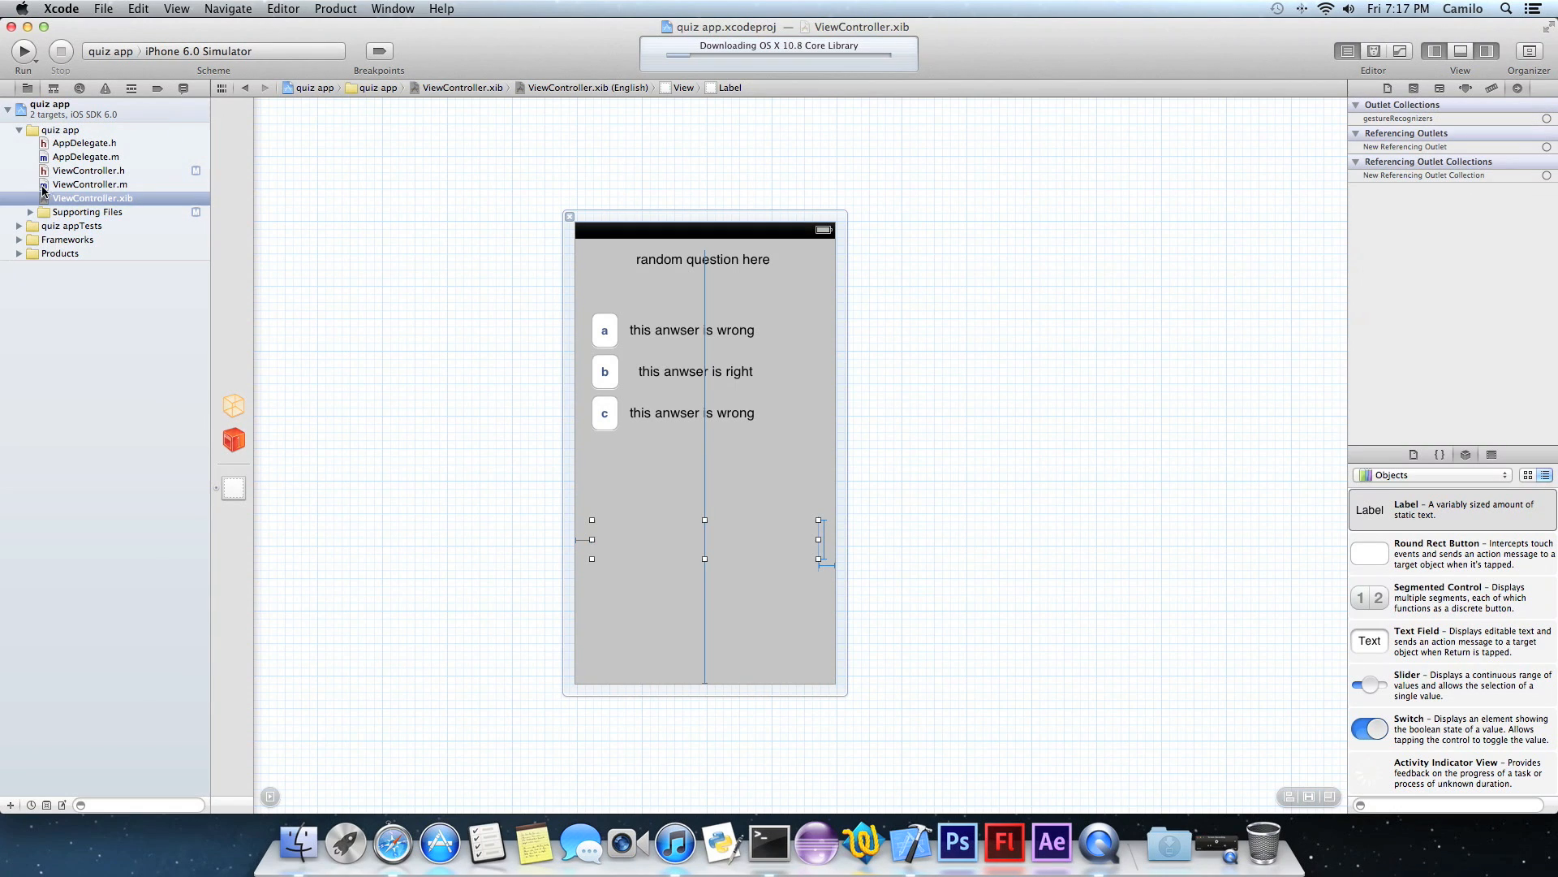
pyautogui.moveTo(233, 406)
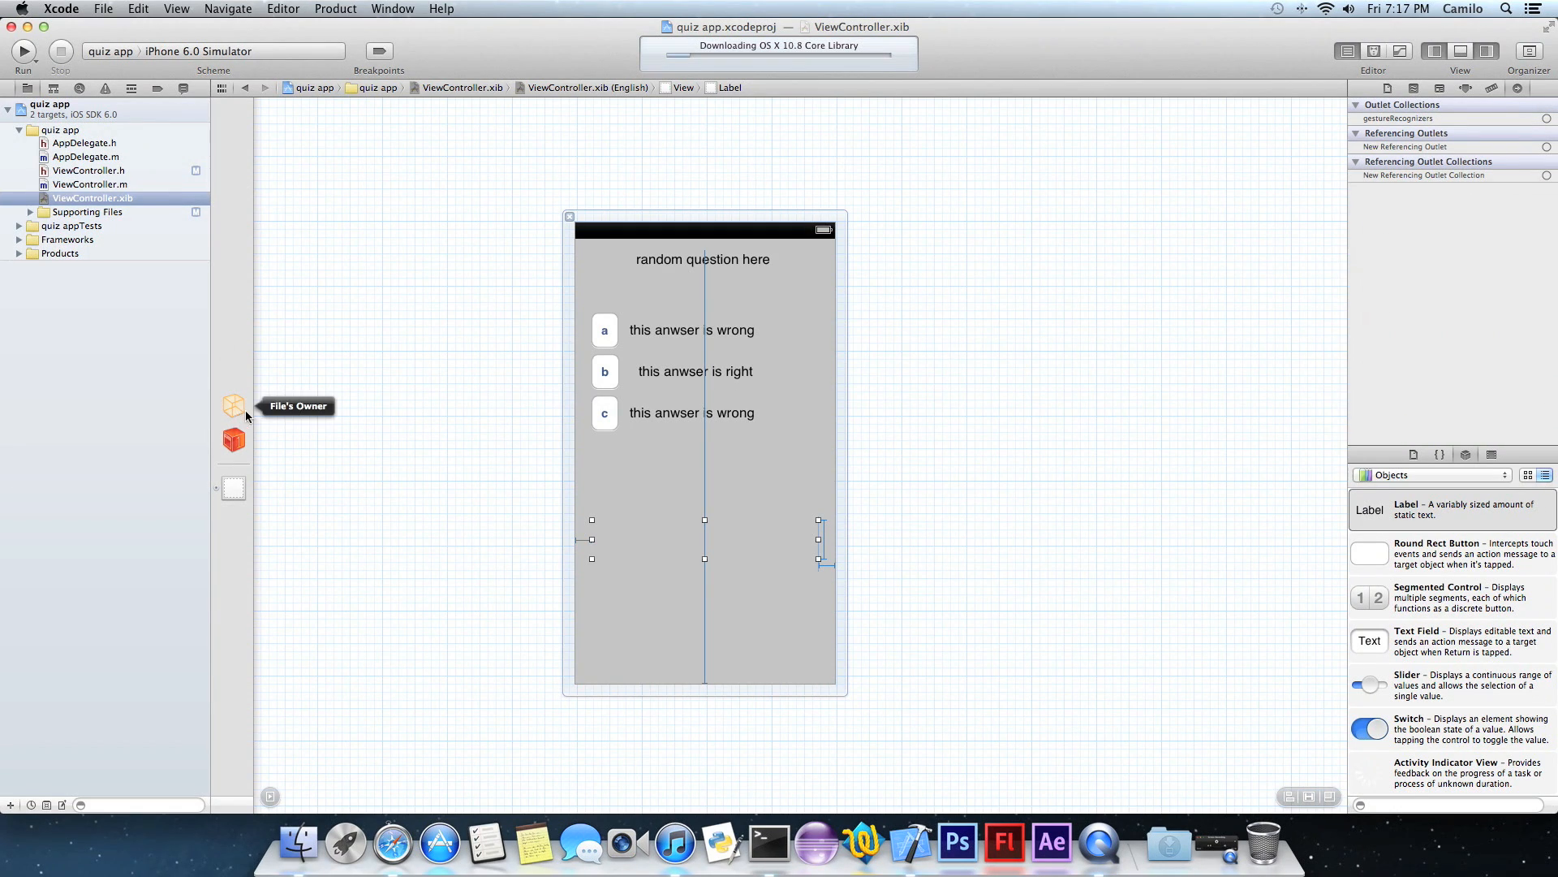
# Wire File's Owner actions answer1, answer2, answer3 to buttons a, b, c on Touch Up Inside.
pyautogui.click(233, 406)
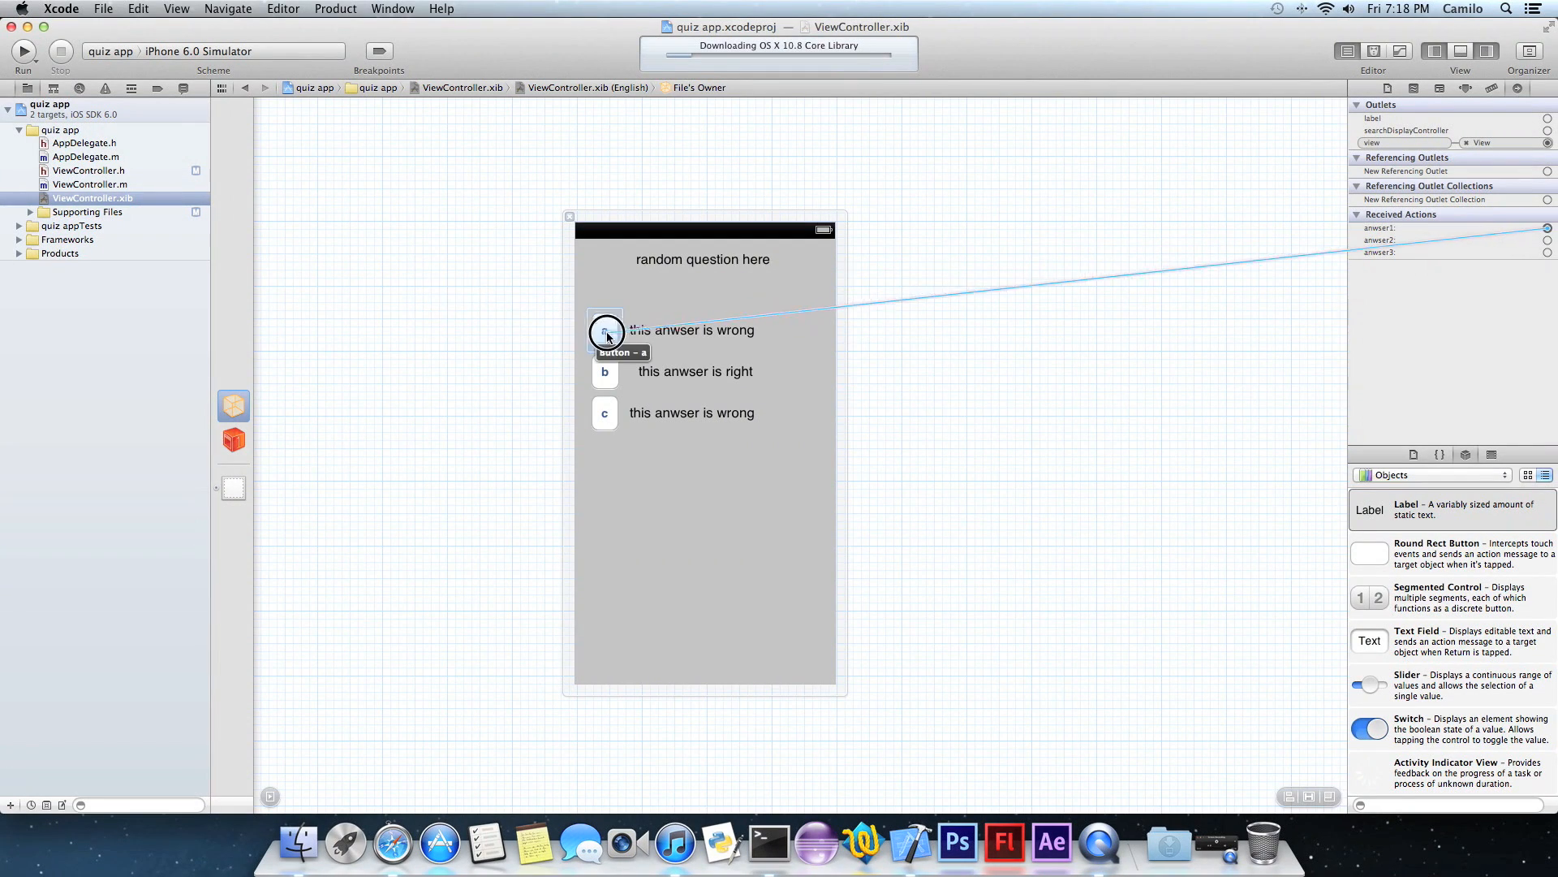
pyautogui.click(604, 332)
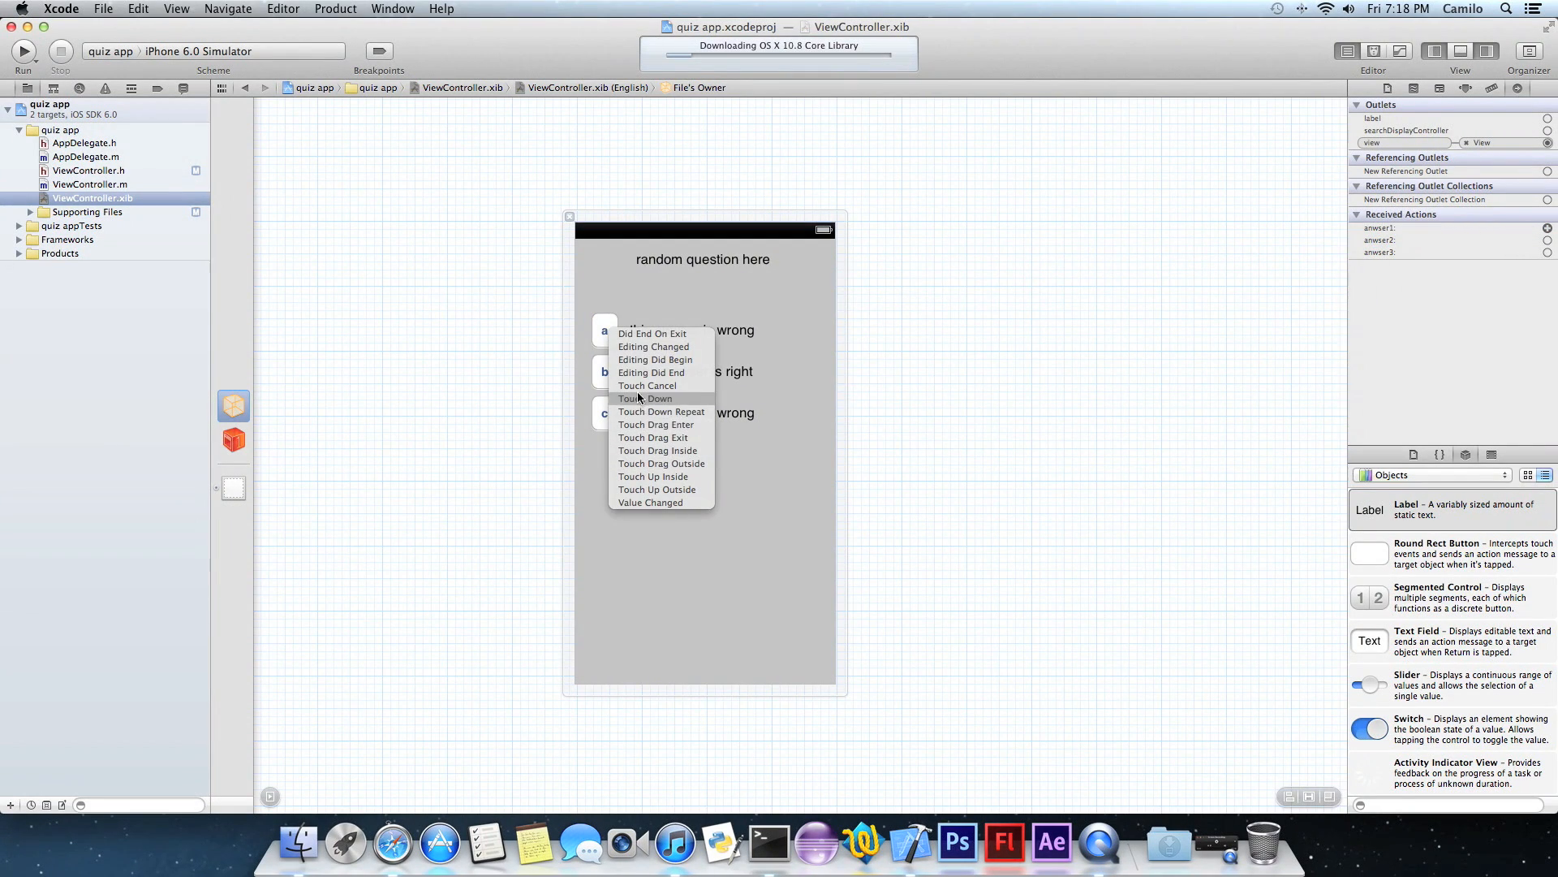
pyautogui.moveTo(662, 465)
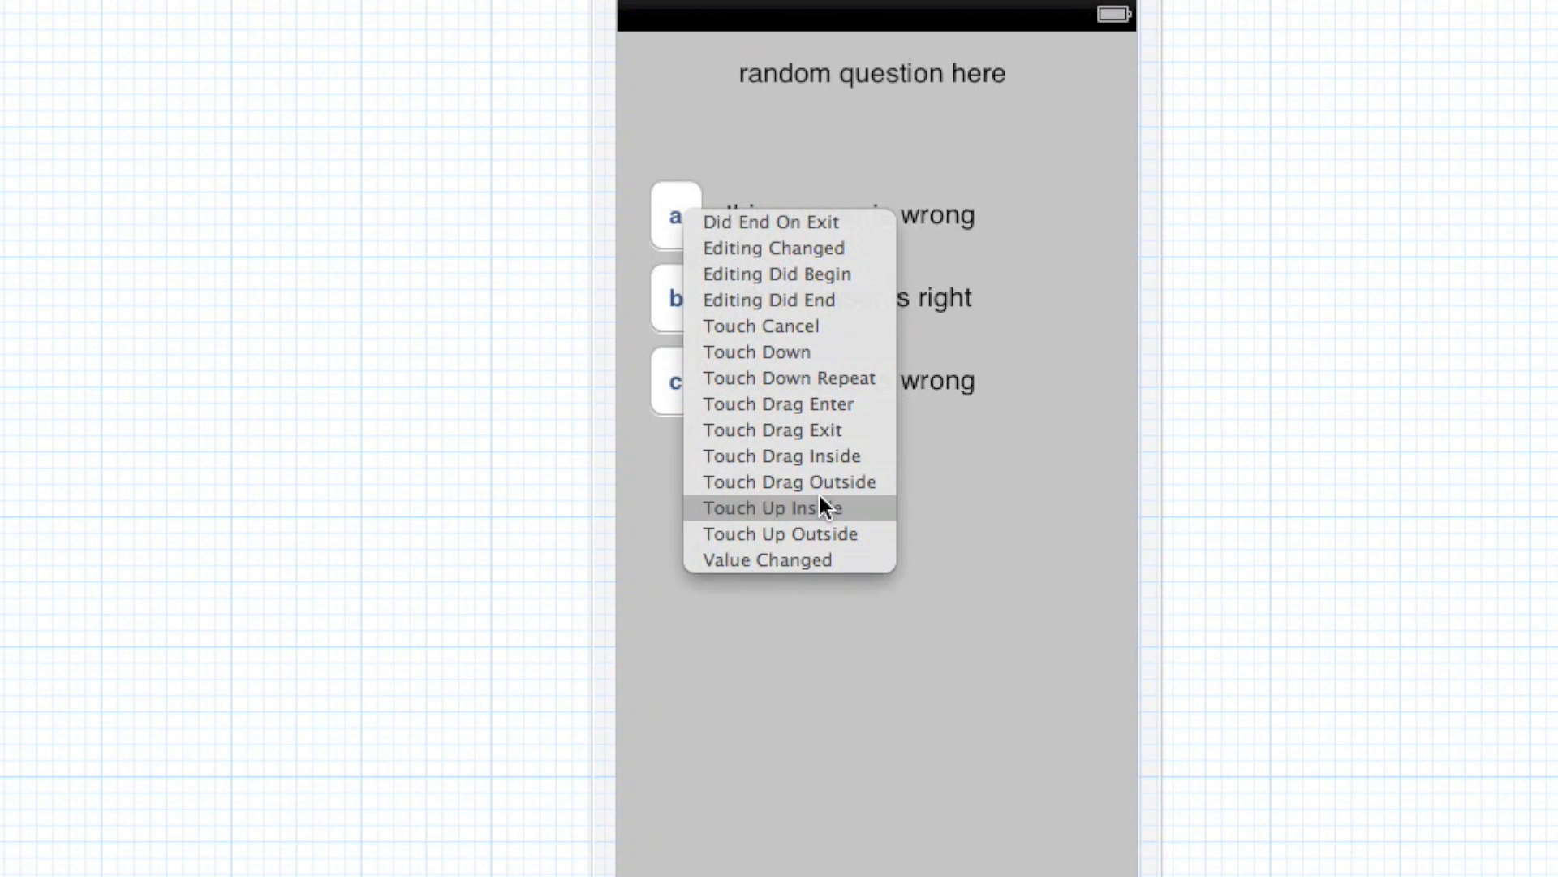
pyautogui.click(773, 508)
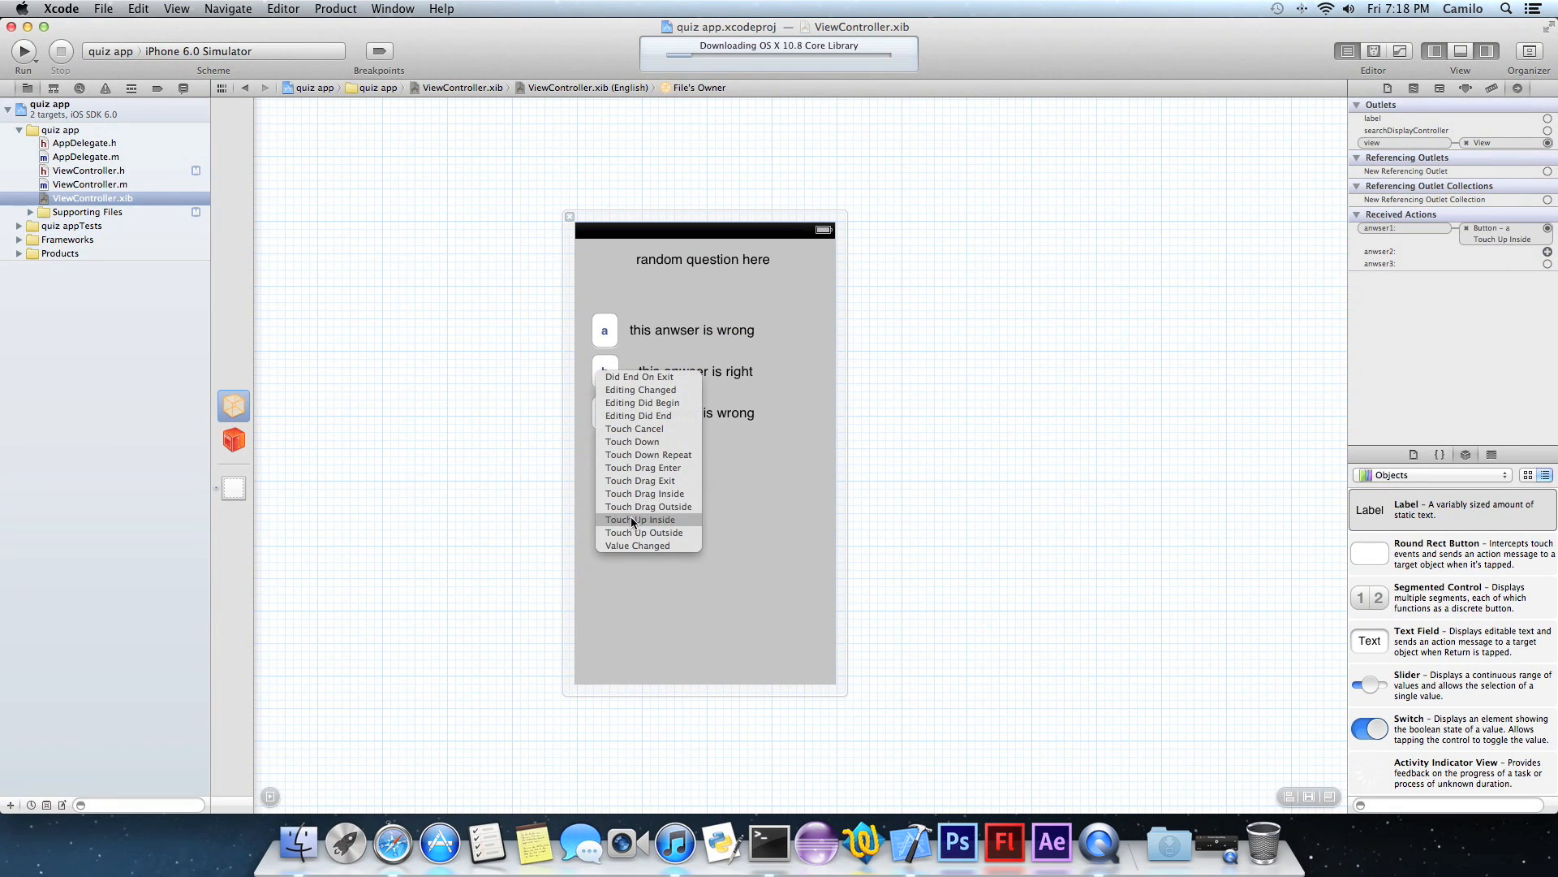
pyautogui.click(639, 519)
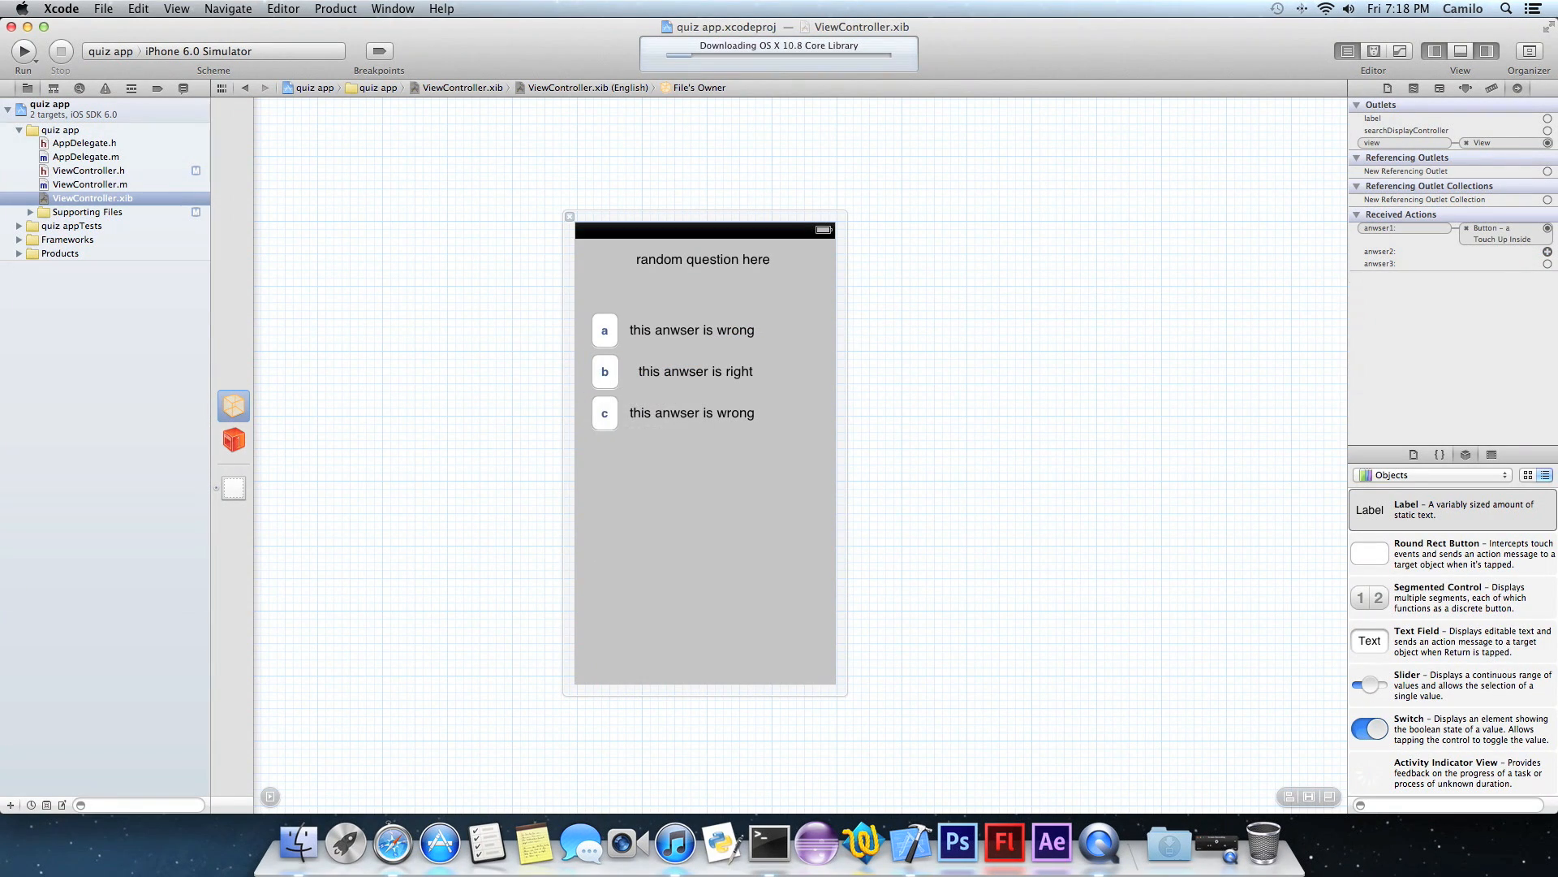
pyautogui.moveTo(1547, 276); pyautogui.dragTo(604, 408)
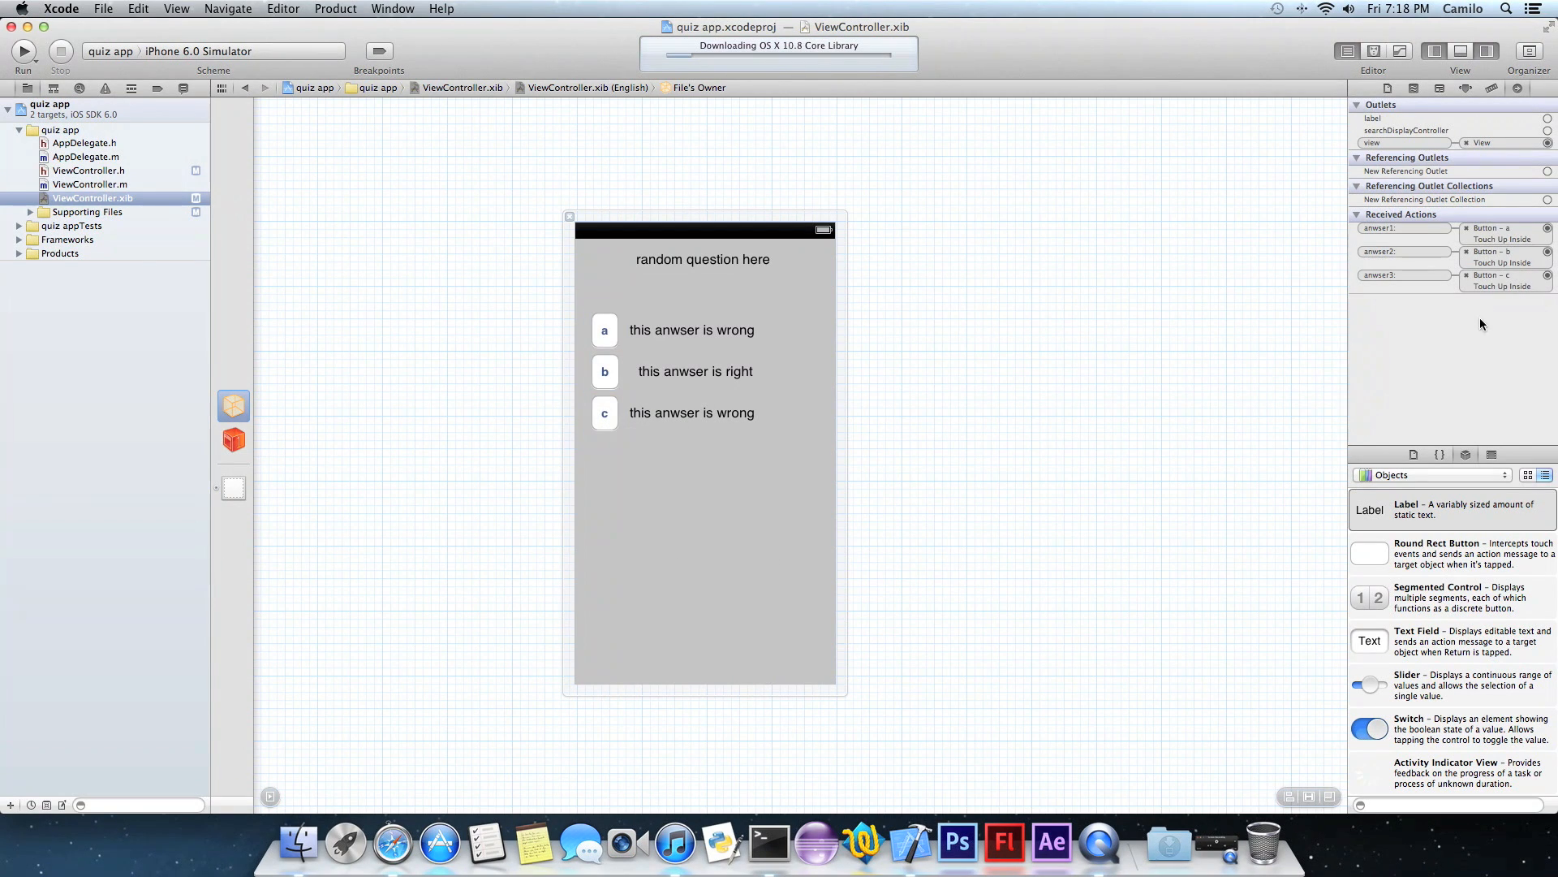
pyautogui.moveTo(1354, 123)
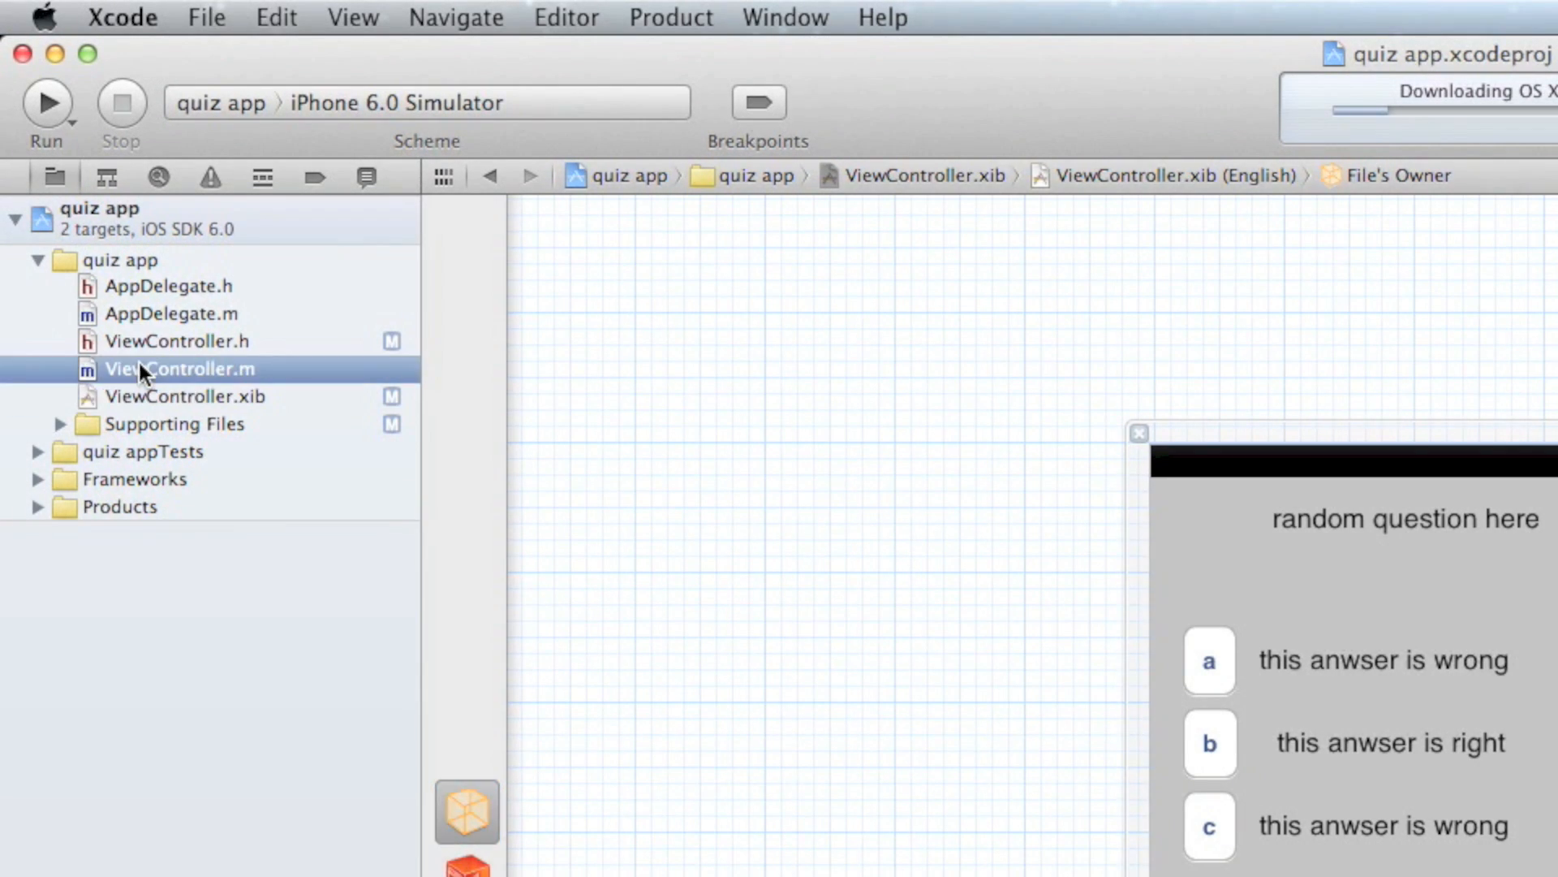
# Copy the three IBAction declarations from ViewController.h and place the cursor in ViewController.m's implementation.
pyautogui.click(178, 369)
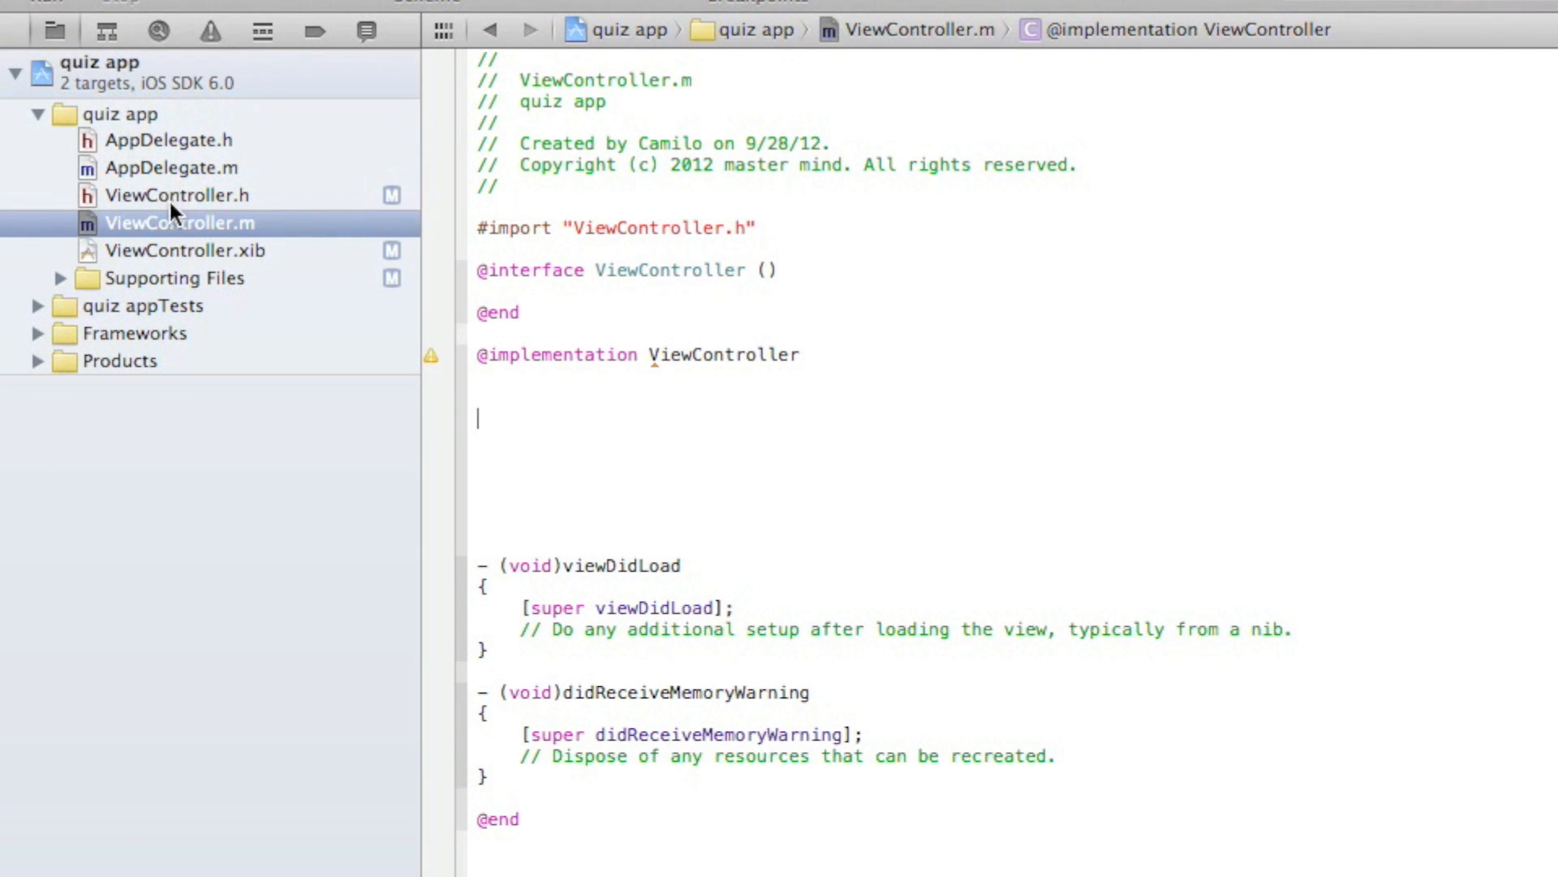
pyautogui.click(176, 195)
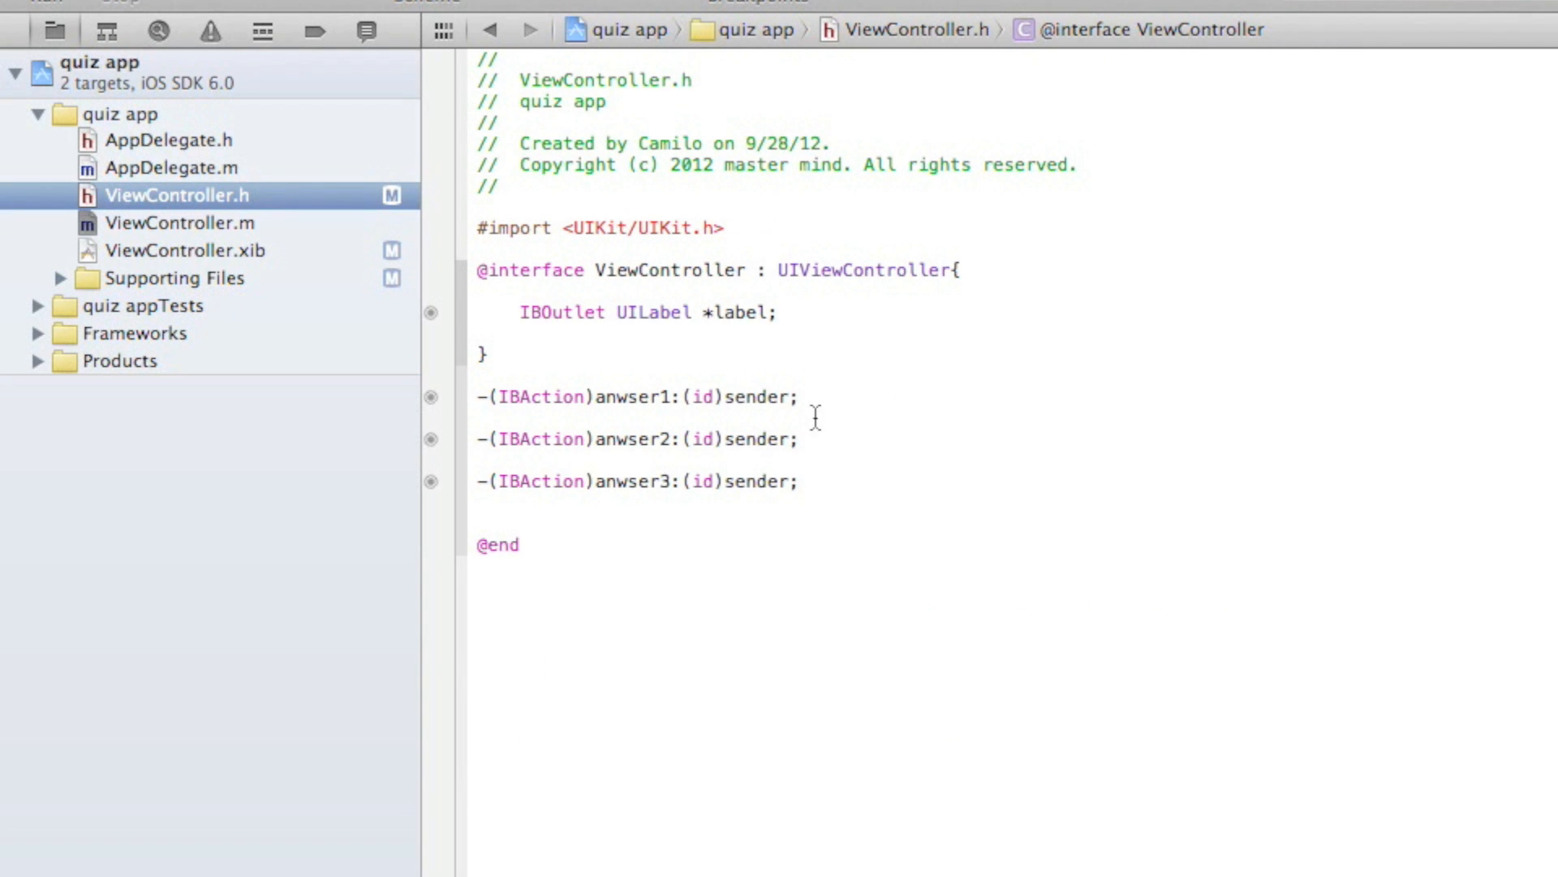
pyautogui.click(464, 427)
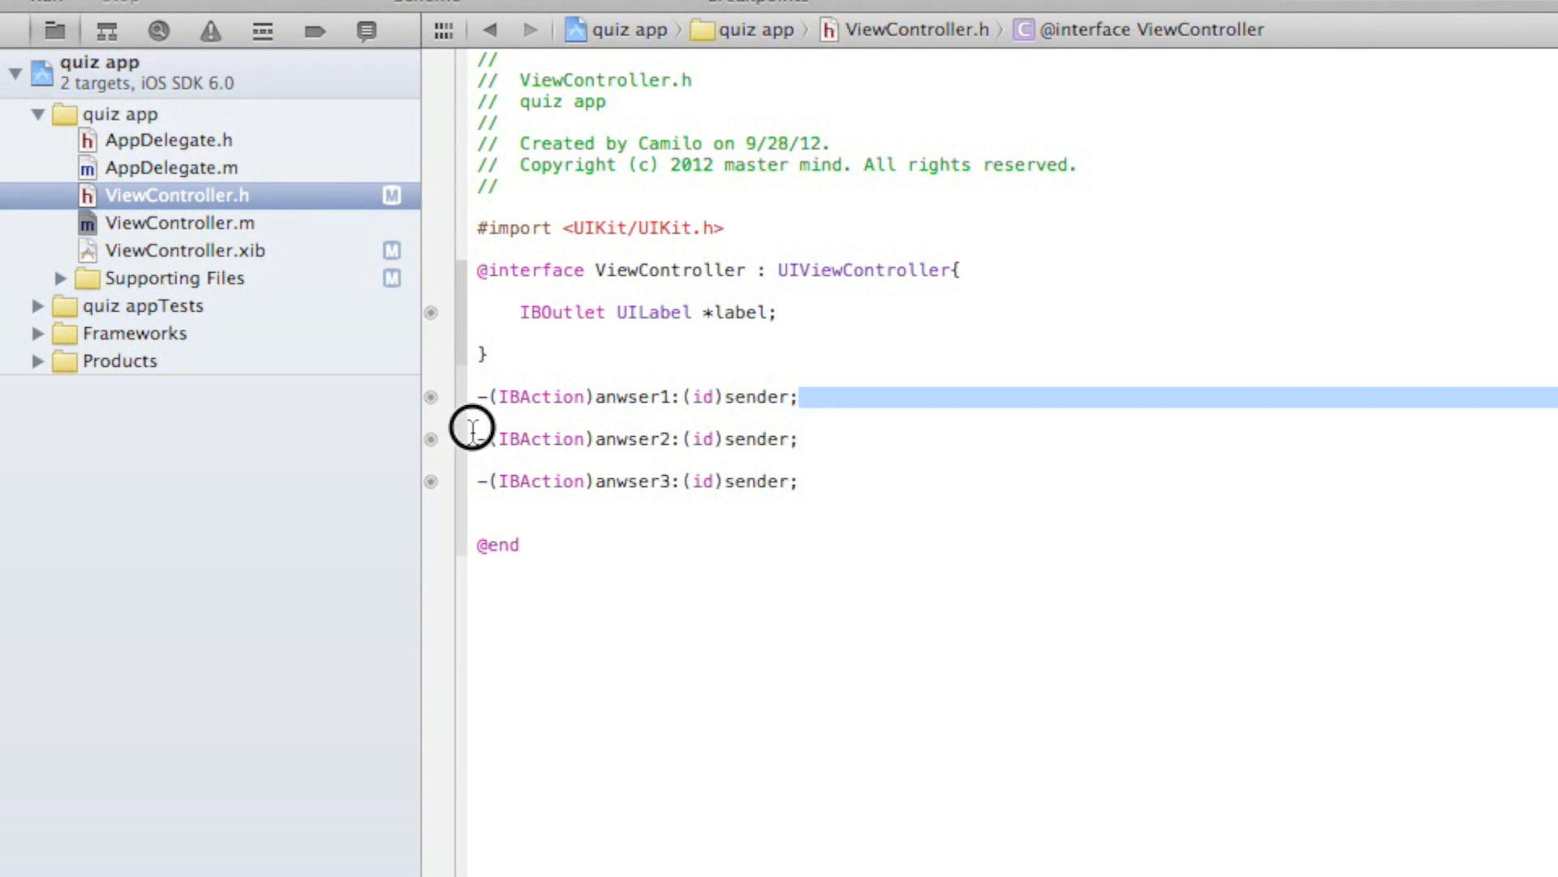
pyautogui.moveTo(477, 396); pyautogui.dragTo(799, 480)
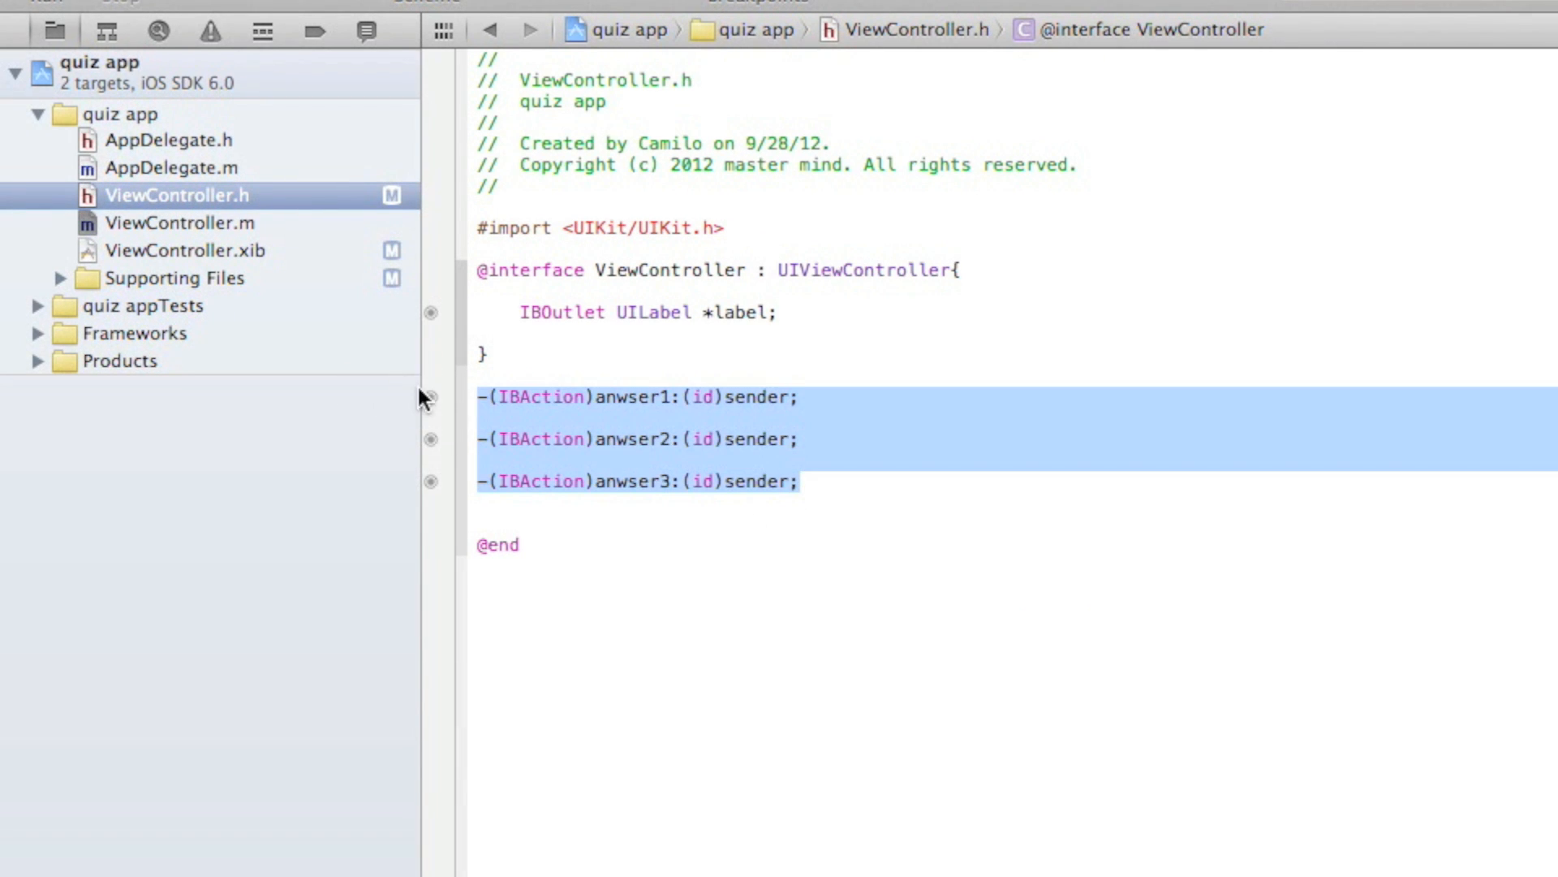
pyautogui.click(182, 222)
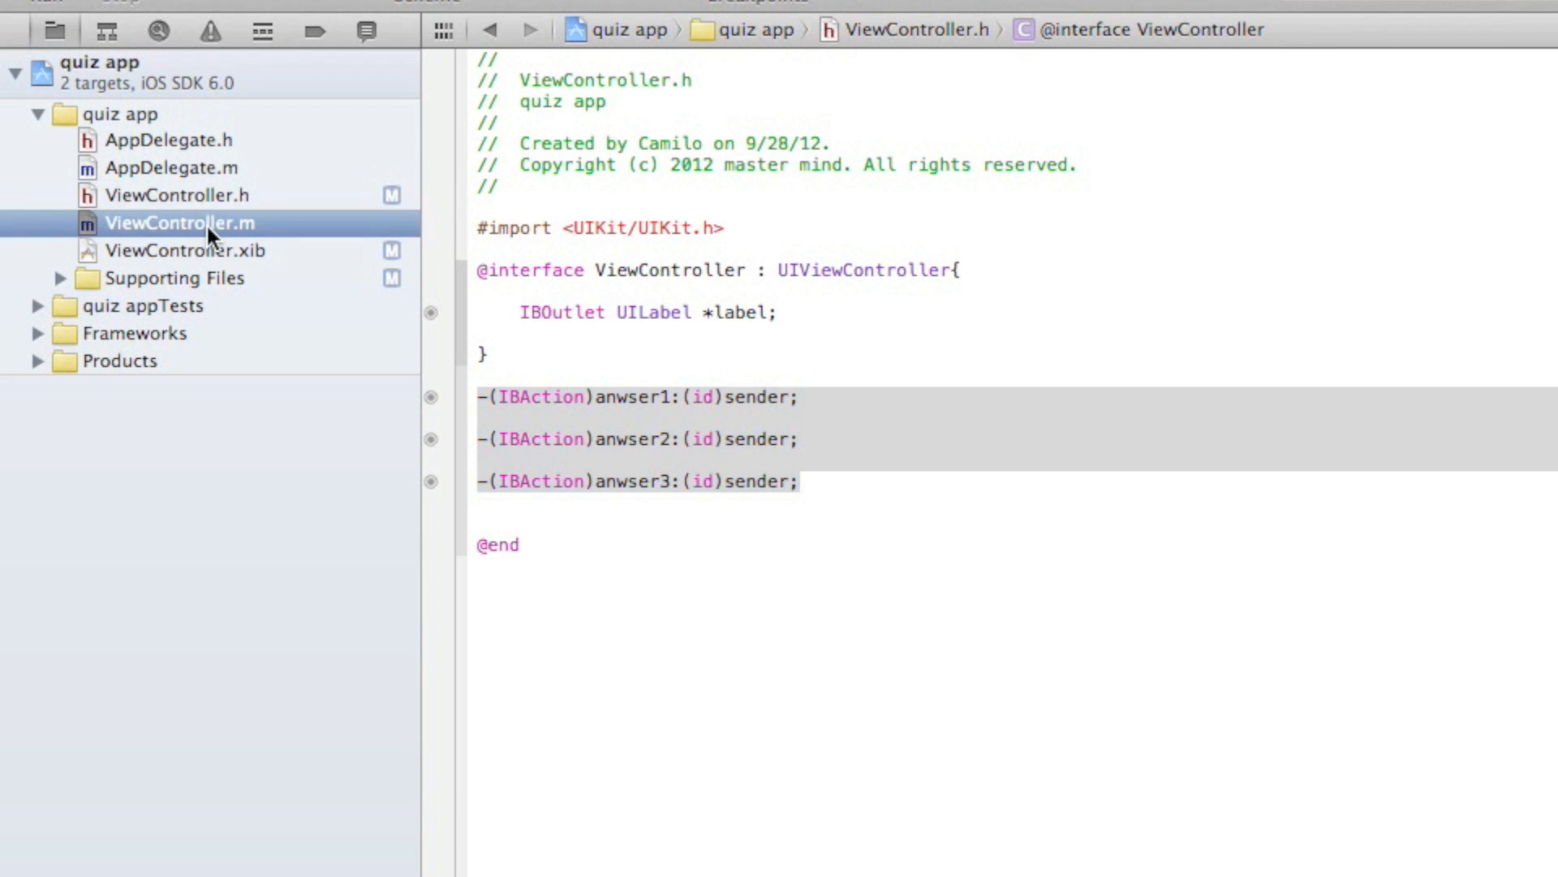
pyautogui.click(182, 223)
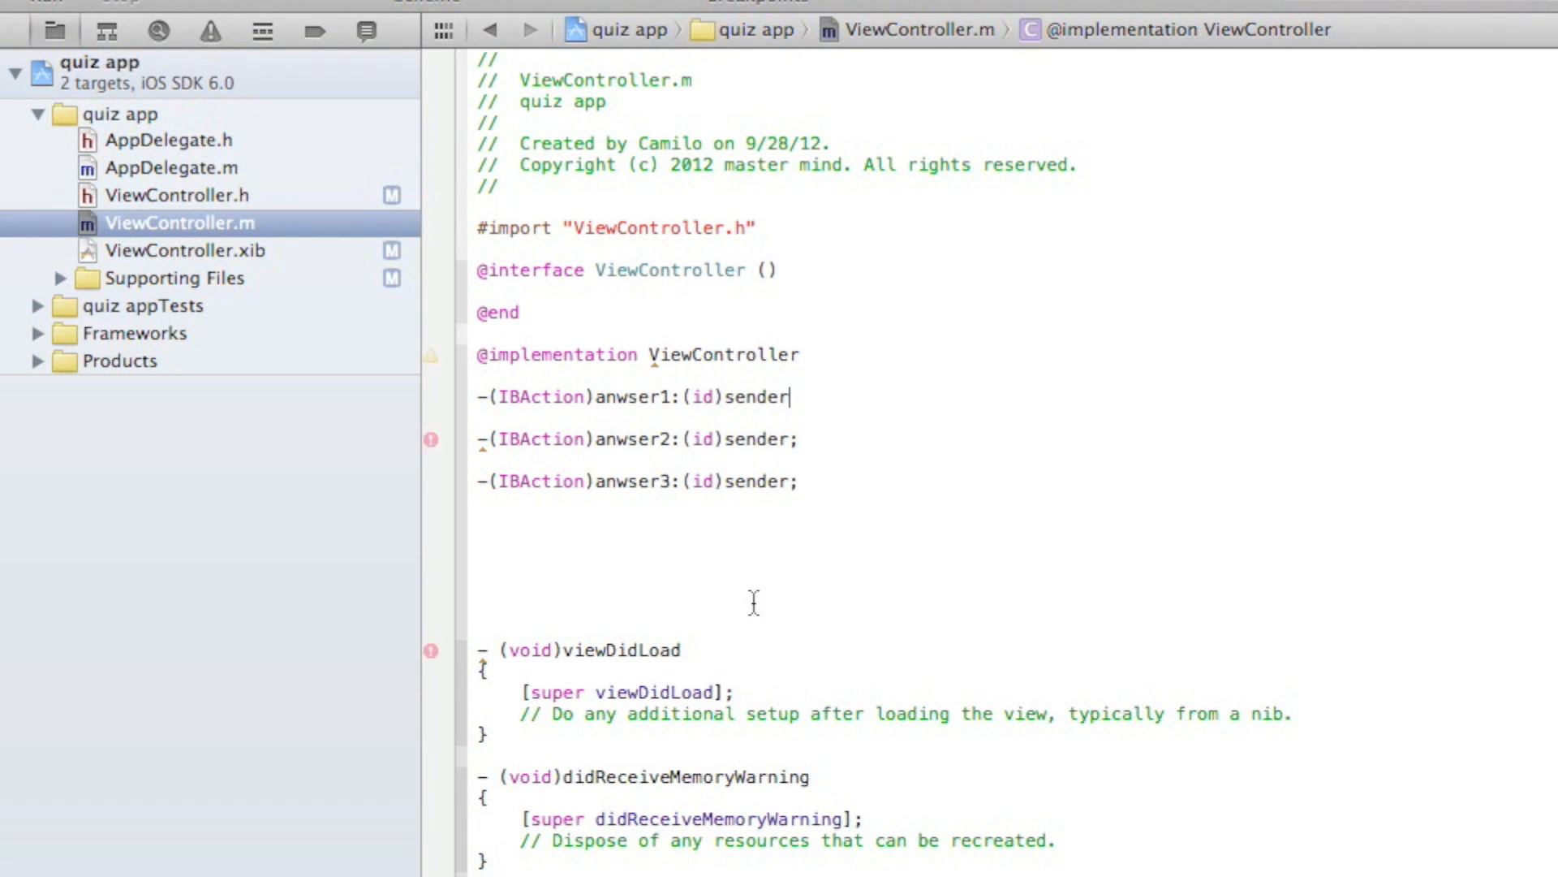
# Give the methods bodies setting label.text to @"no", @"yes" and @"no".
pyautogui.write('{')
pyautogui.write('label.text =')
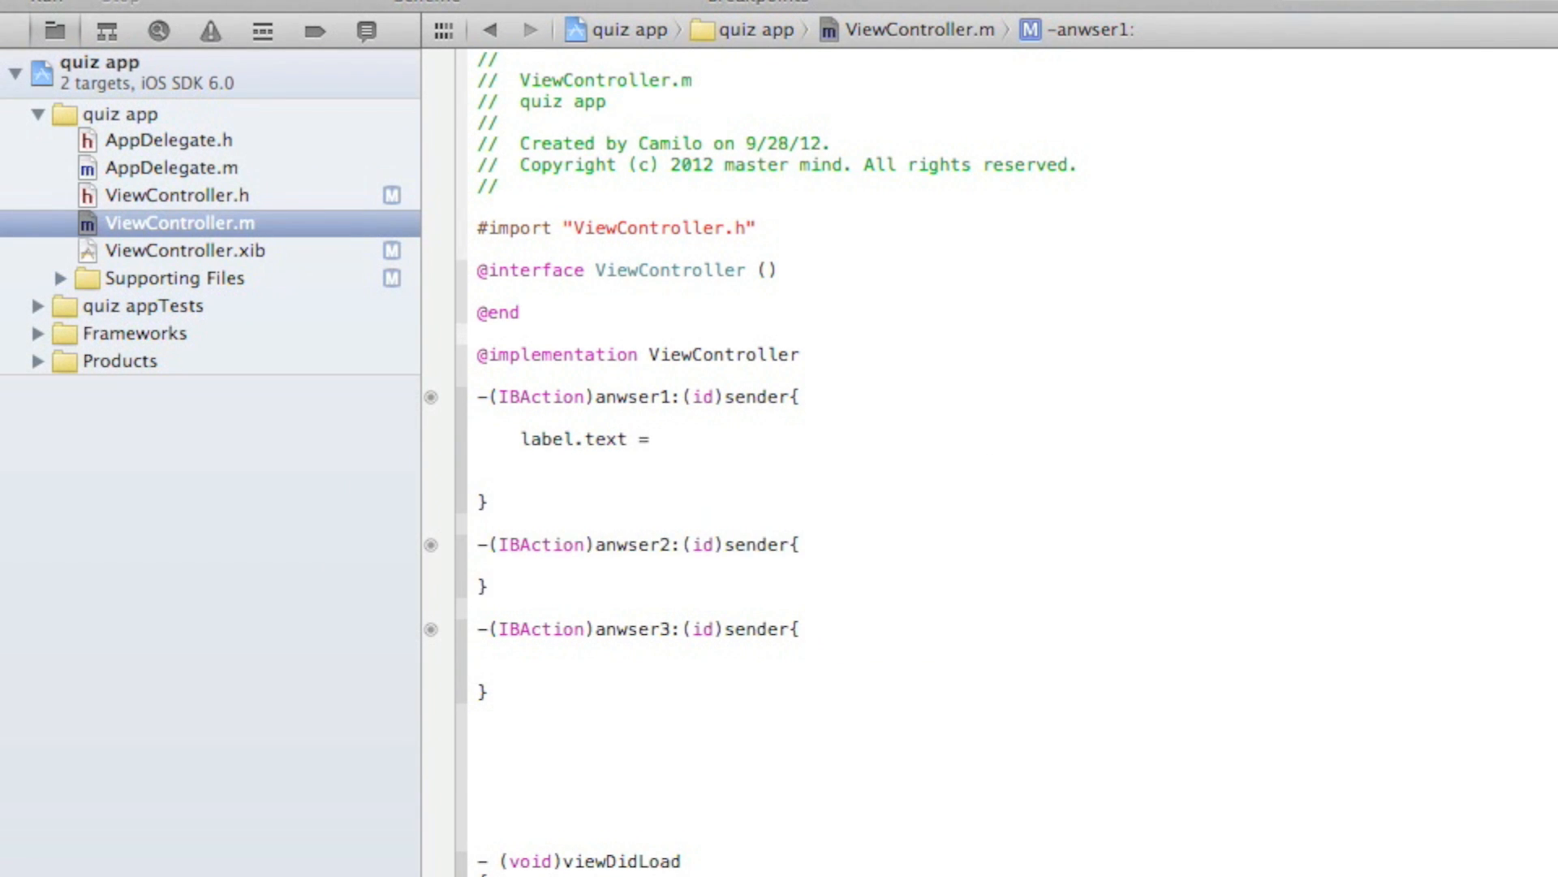
pyautogui.write('@"n"')
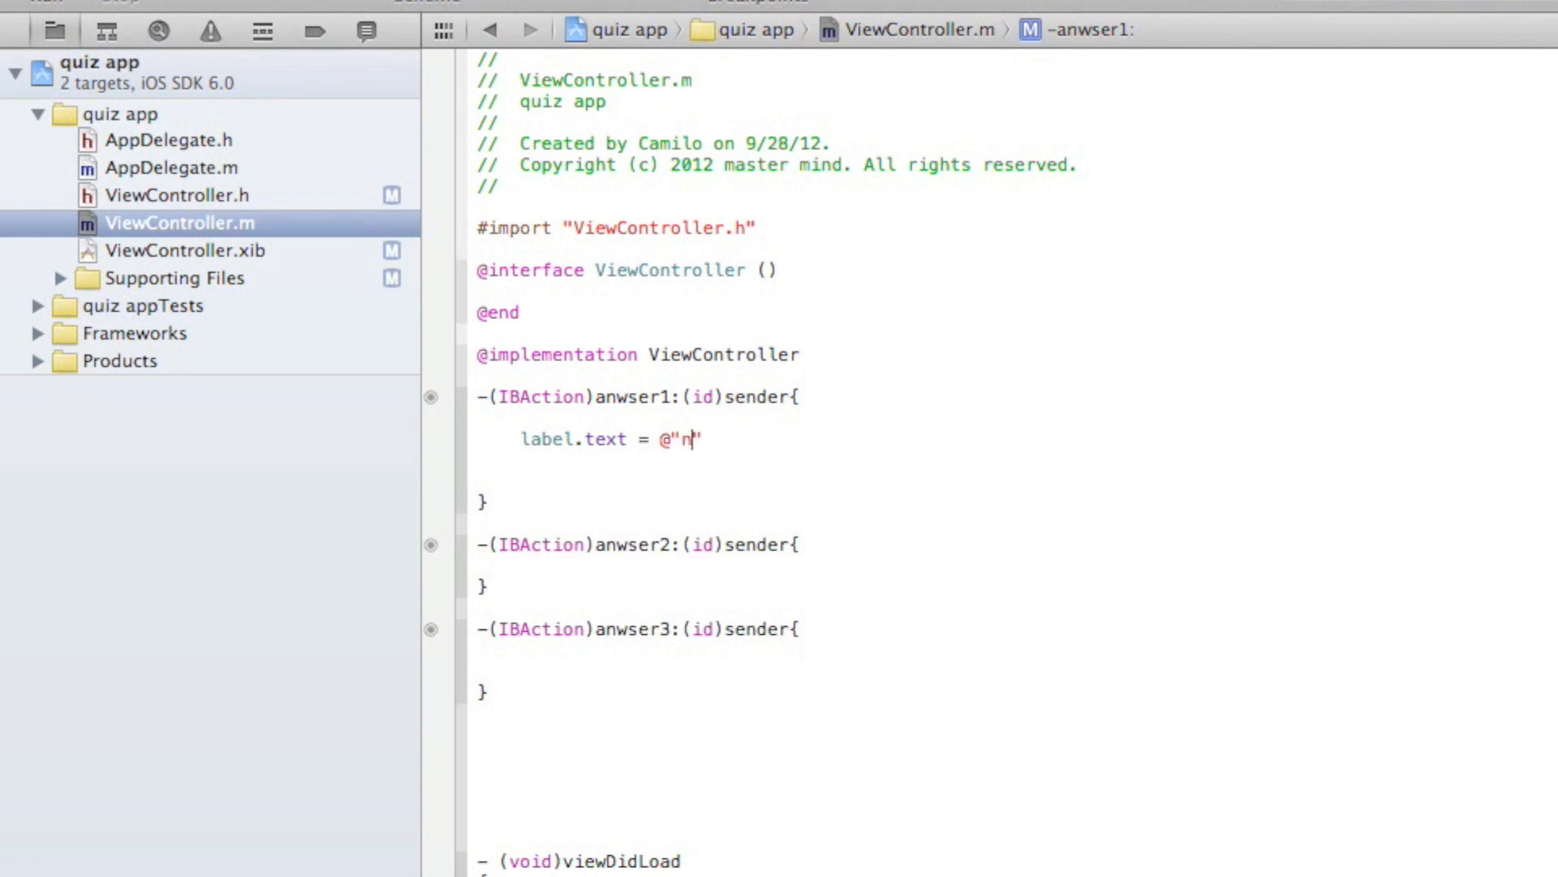
pyautogui.write('o";')
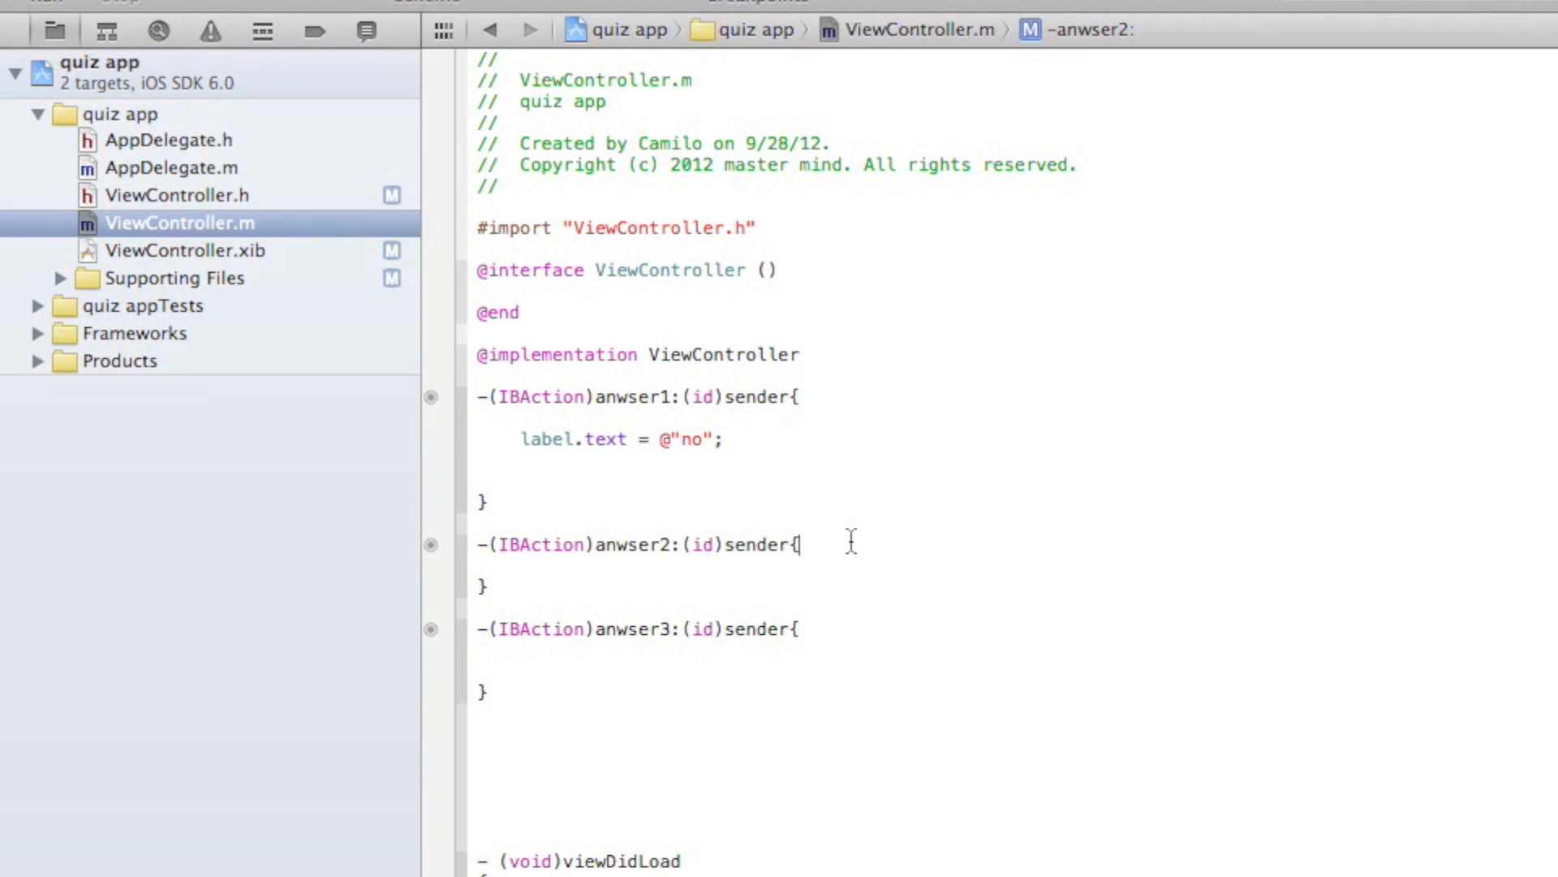
pyautogui.write('label.text = @"no";')
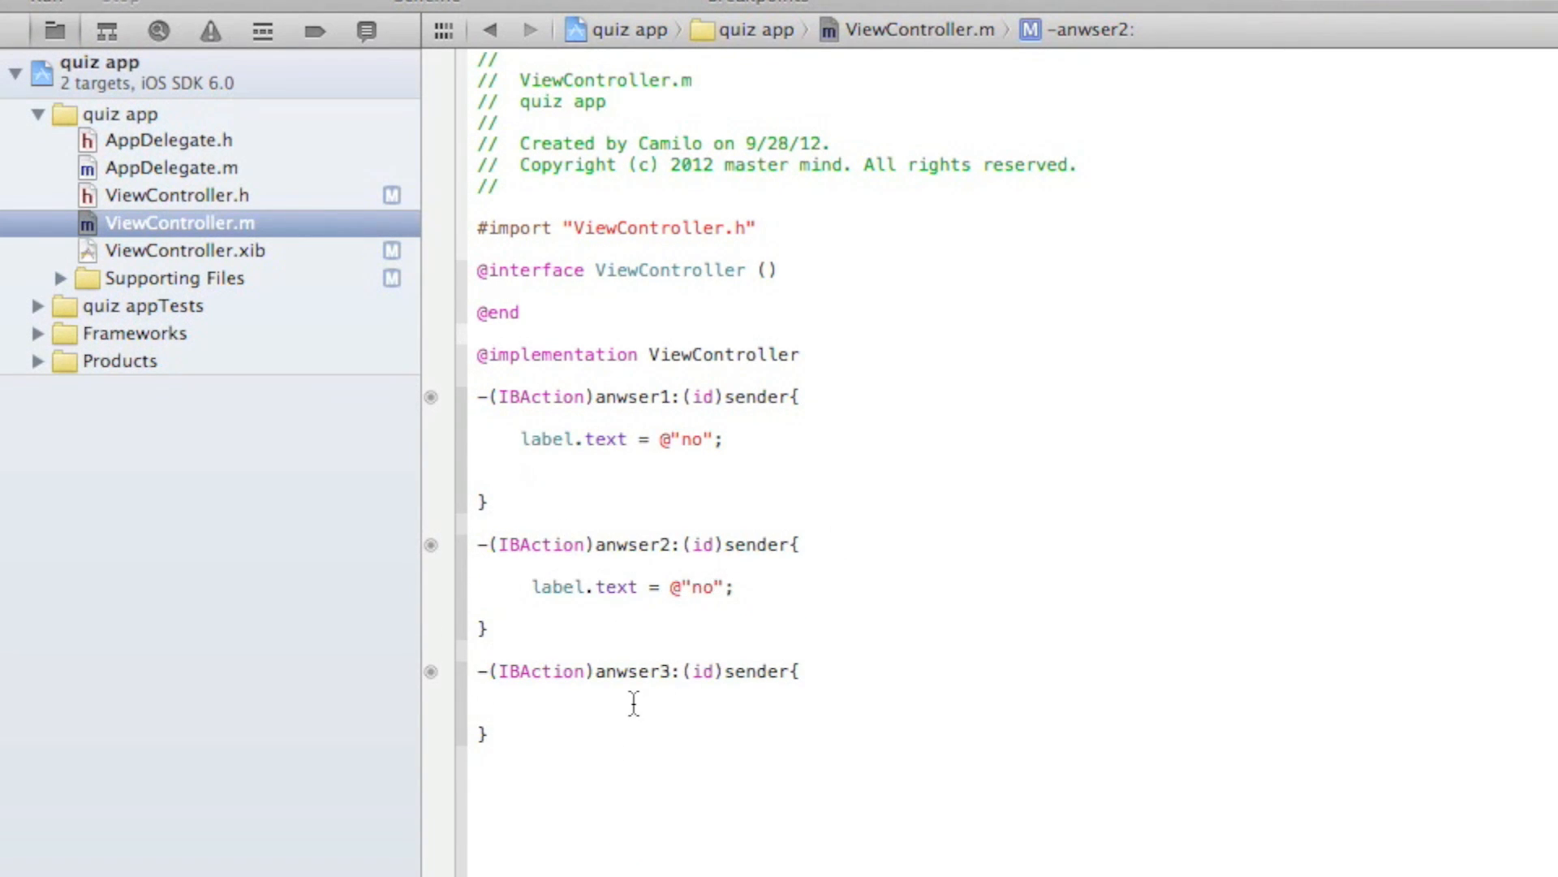
pyautogui.write('yes')
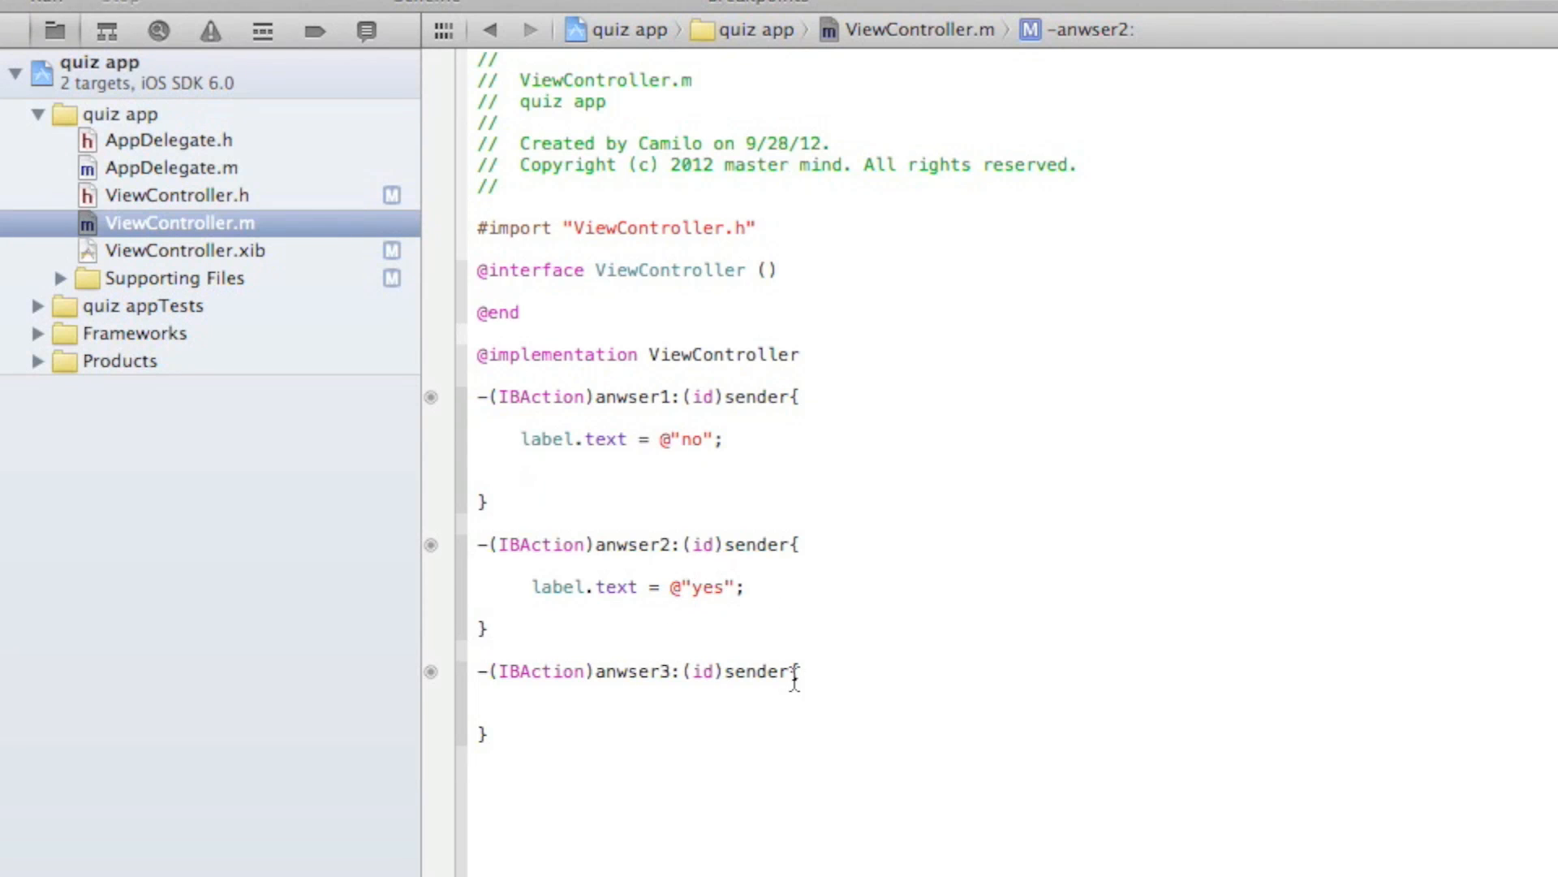
pyautogui.write('label.text = @"no";')
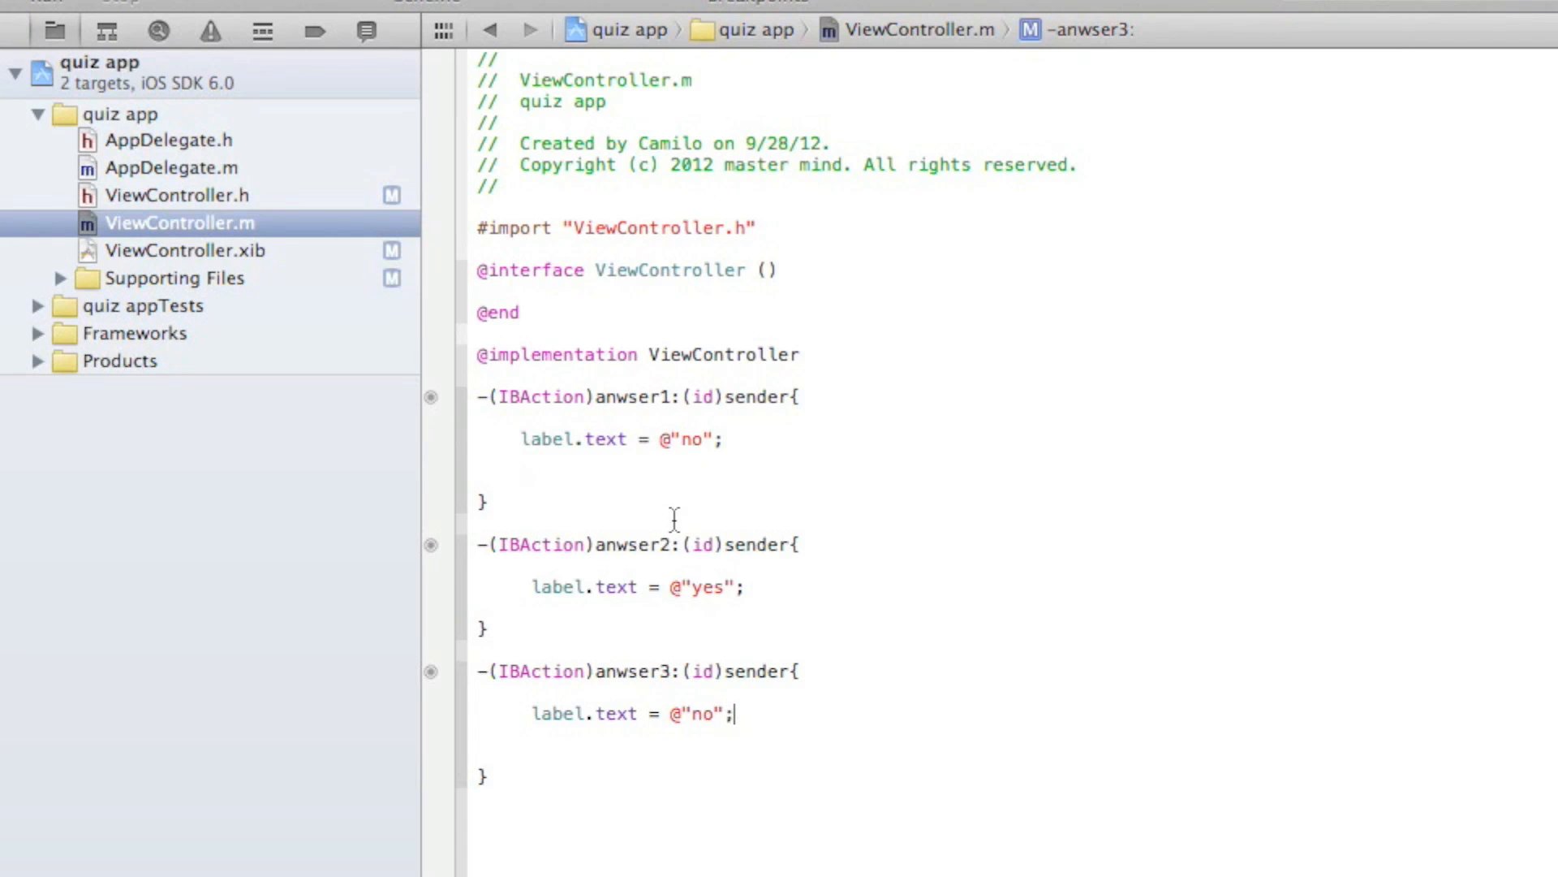
pyautogui.moveTo(760, 594)
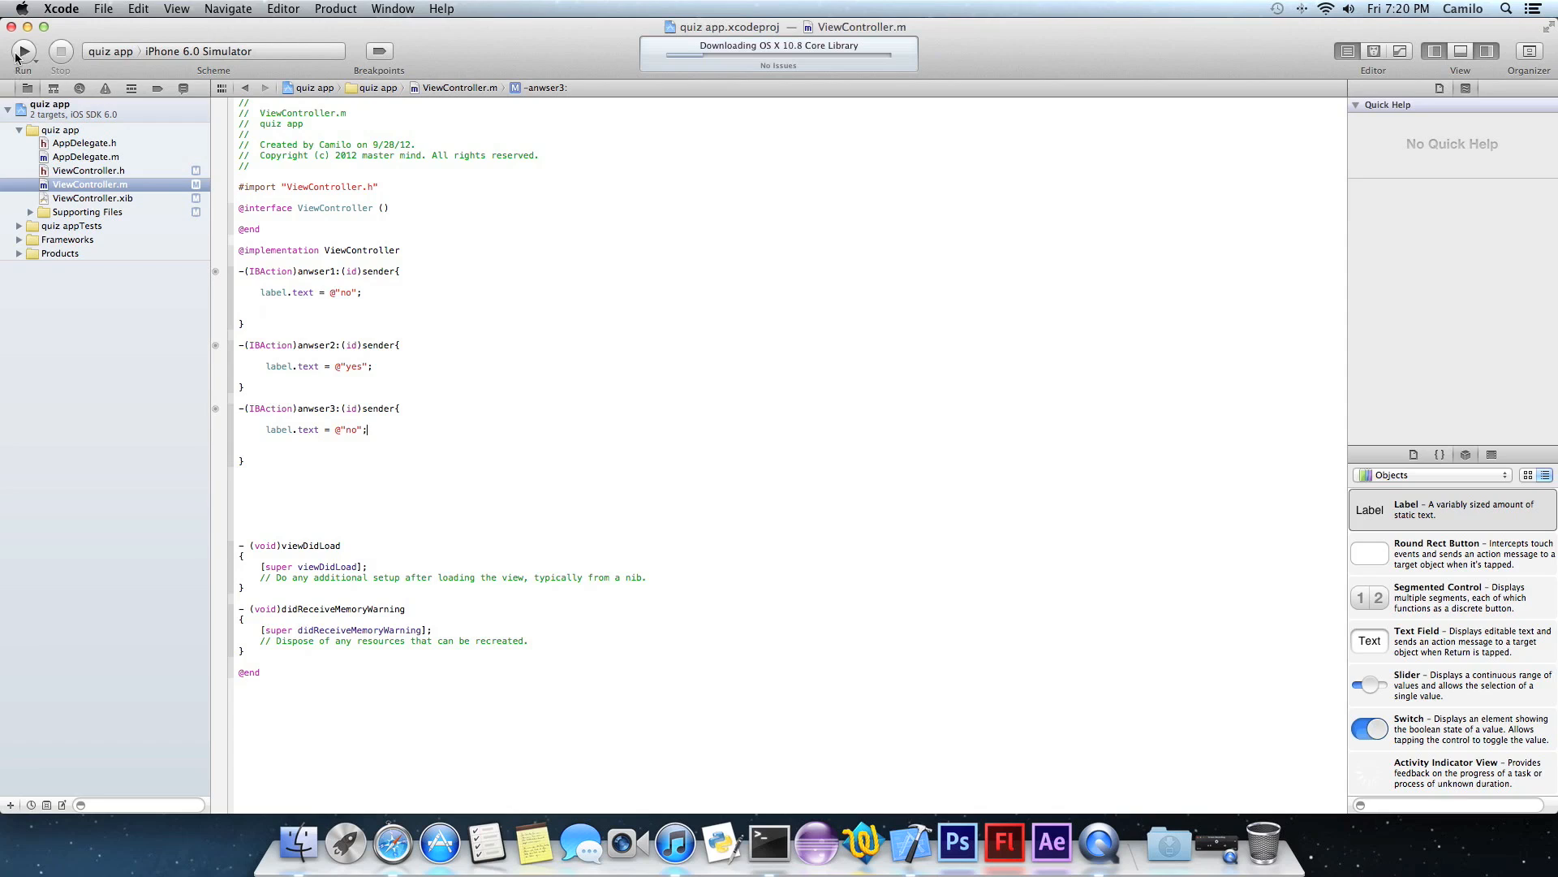
# Run the quiz app so it builds and launches in the iPhone 6.0 Simulator.
pyautogui.click(23, 52)
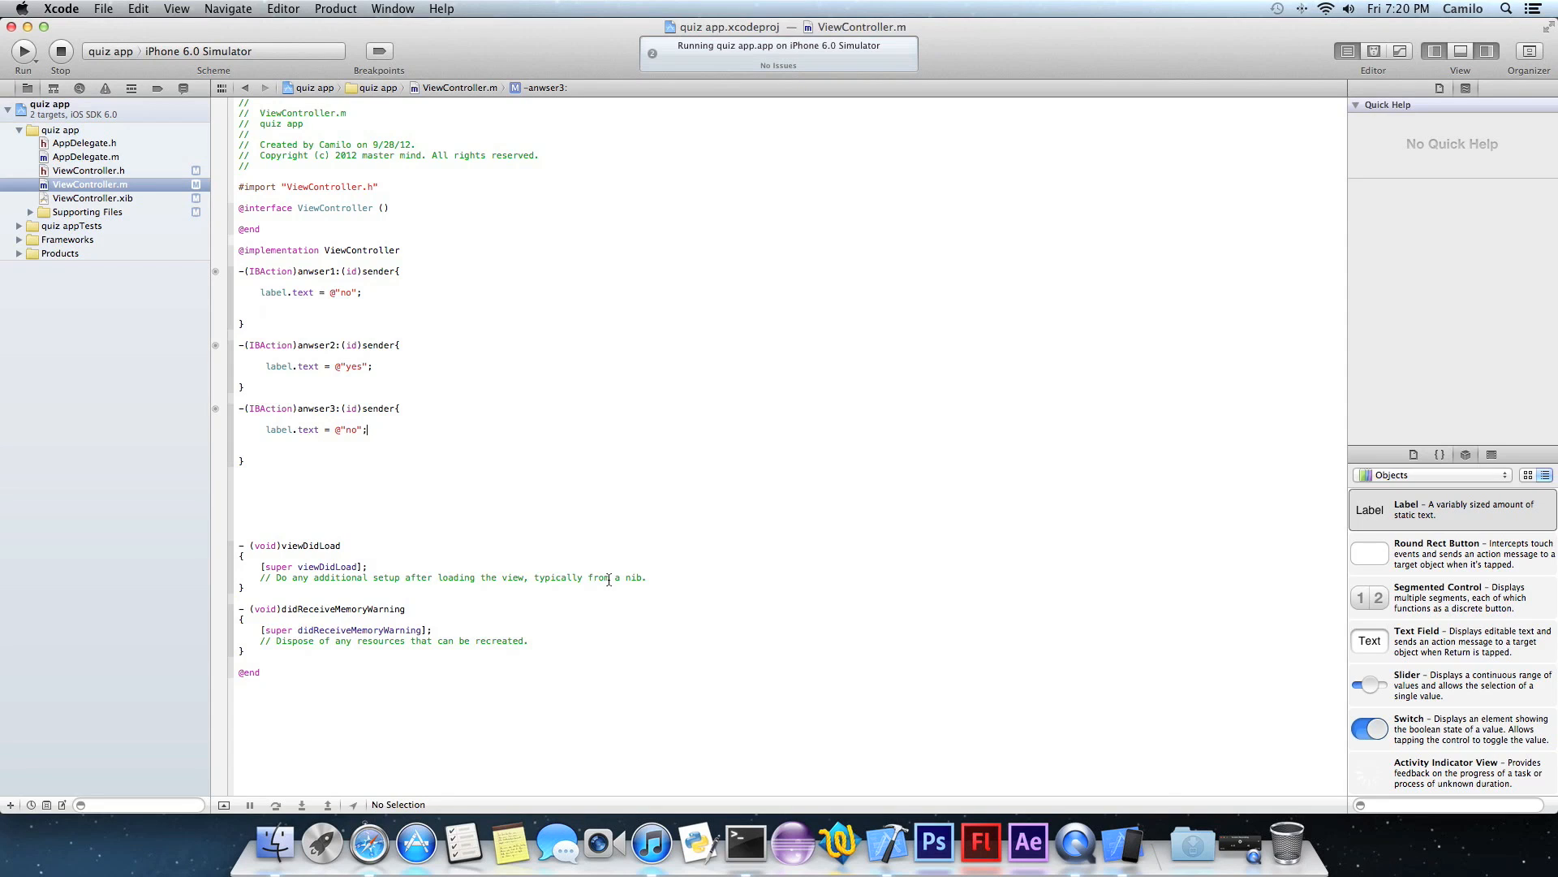
pyautogui.moveTo(1126, 866)
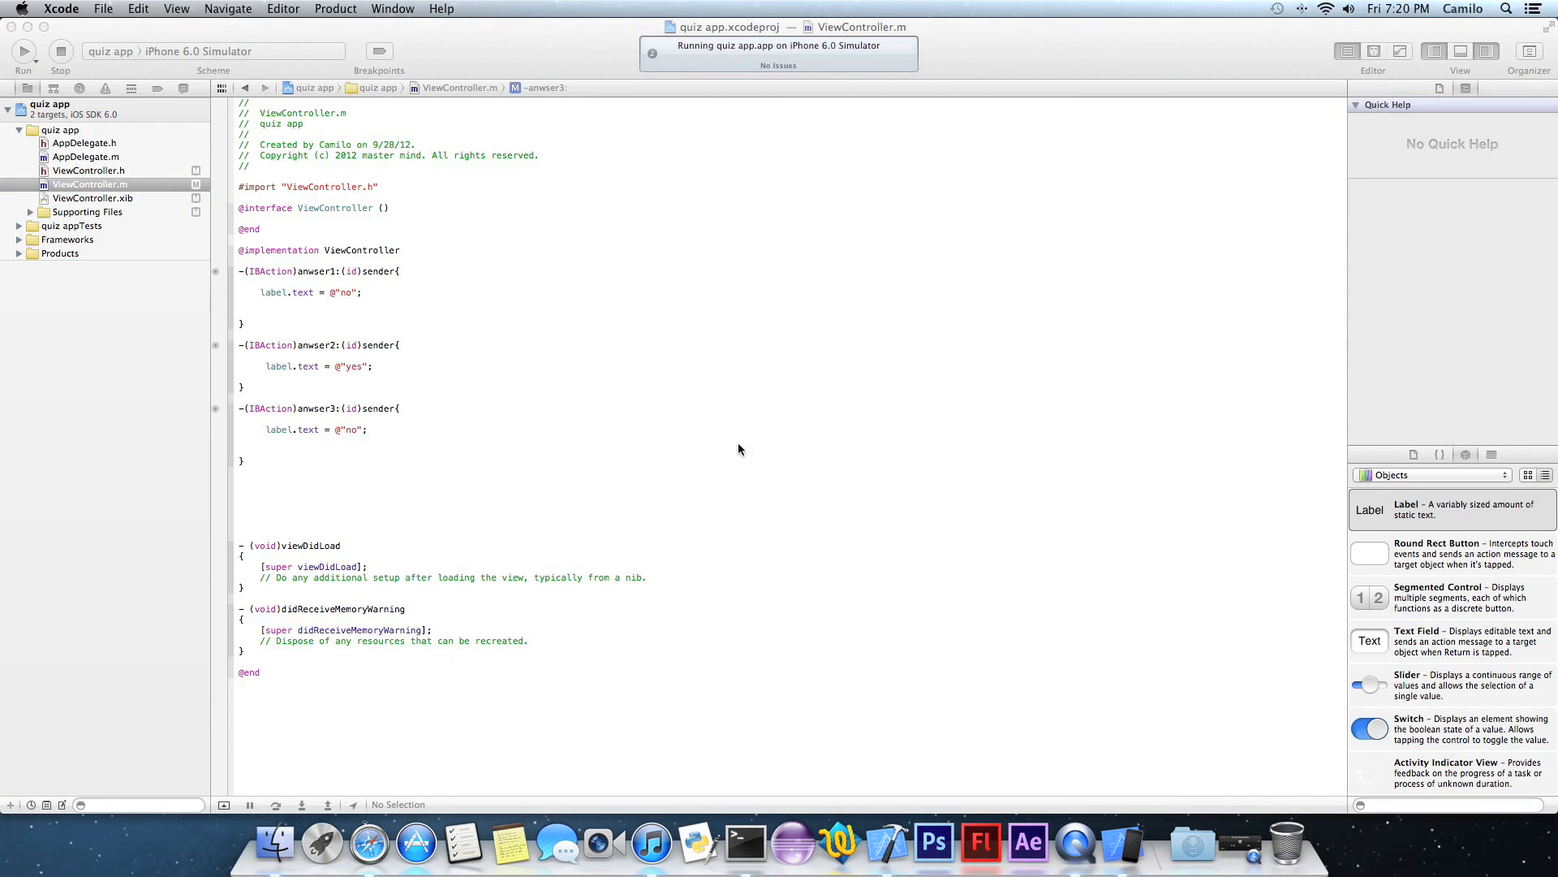
pyautogui.moveTo(740, 432)
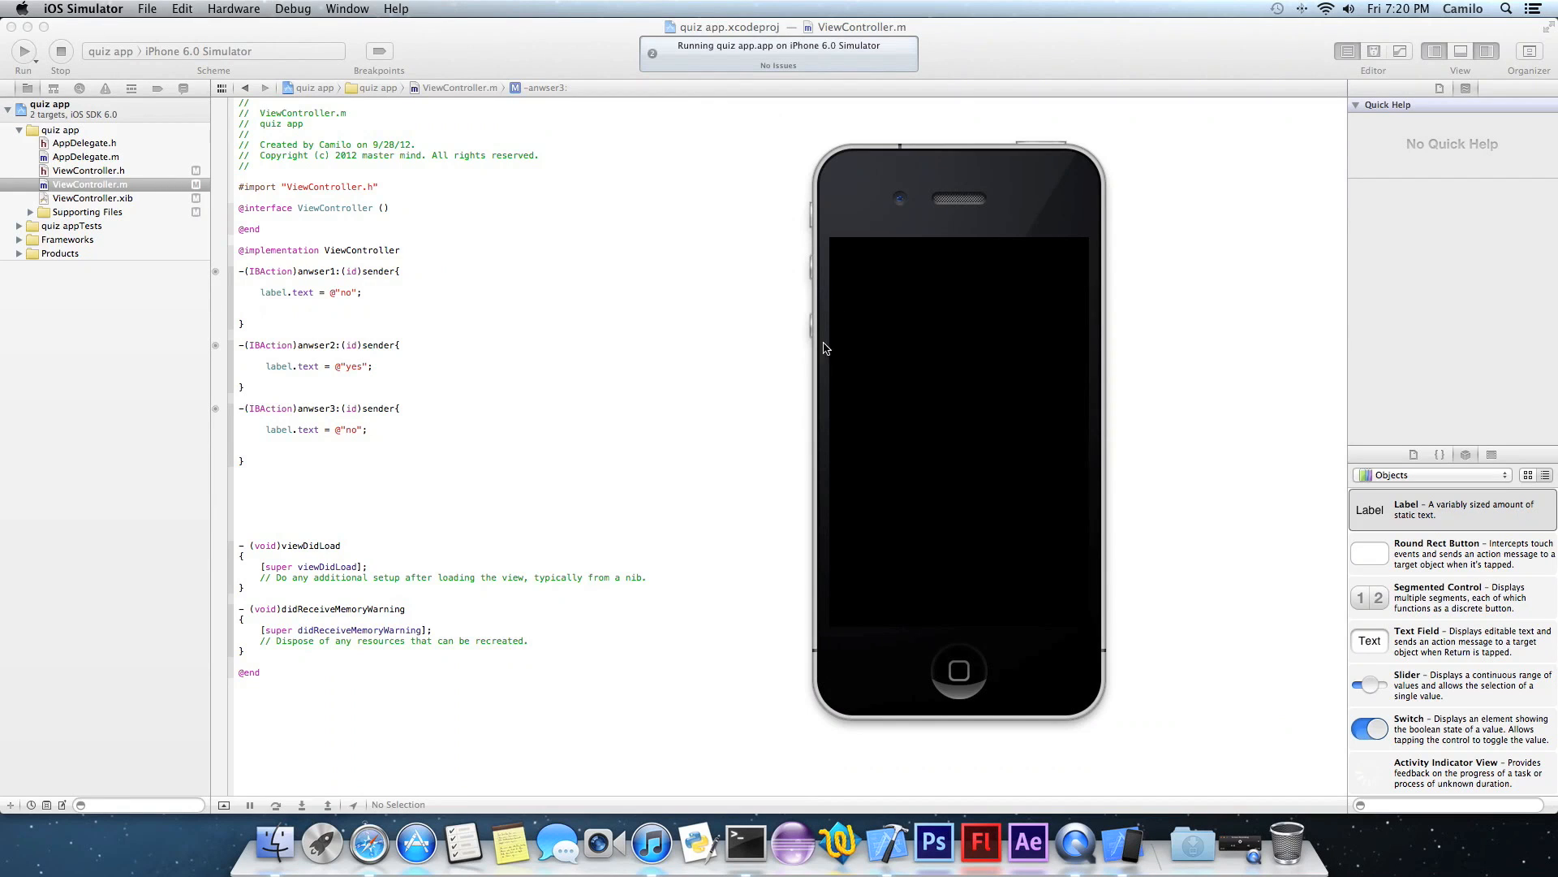
pyautogui.moveTo(740, 255)
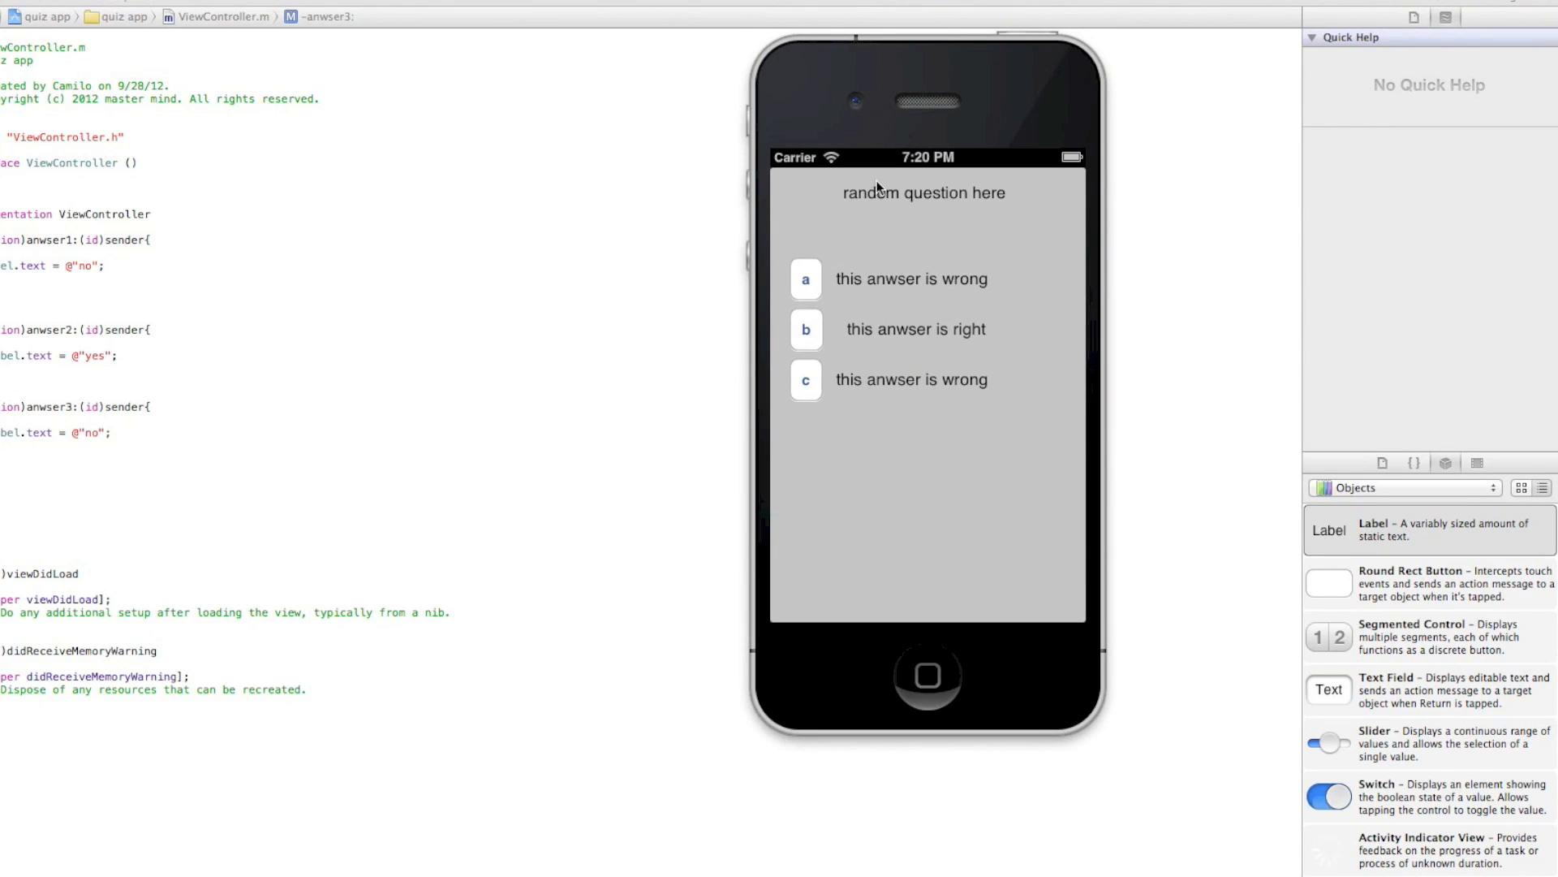
pyautogui.moveTo(769, 198)
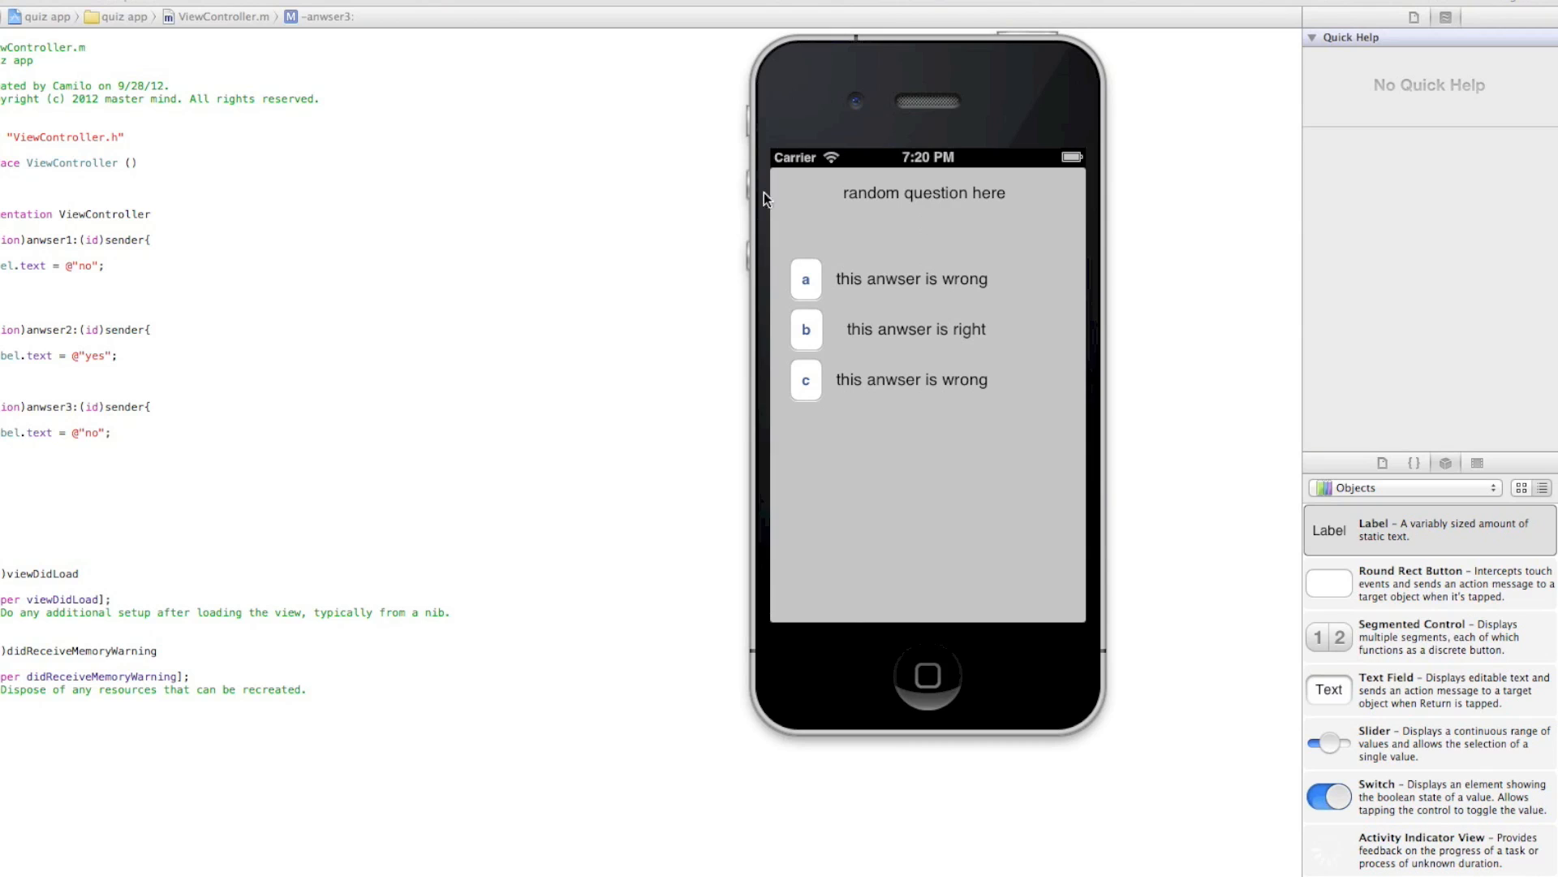
pyautogui.moveTo(948, 318)
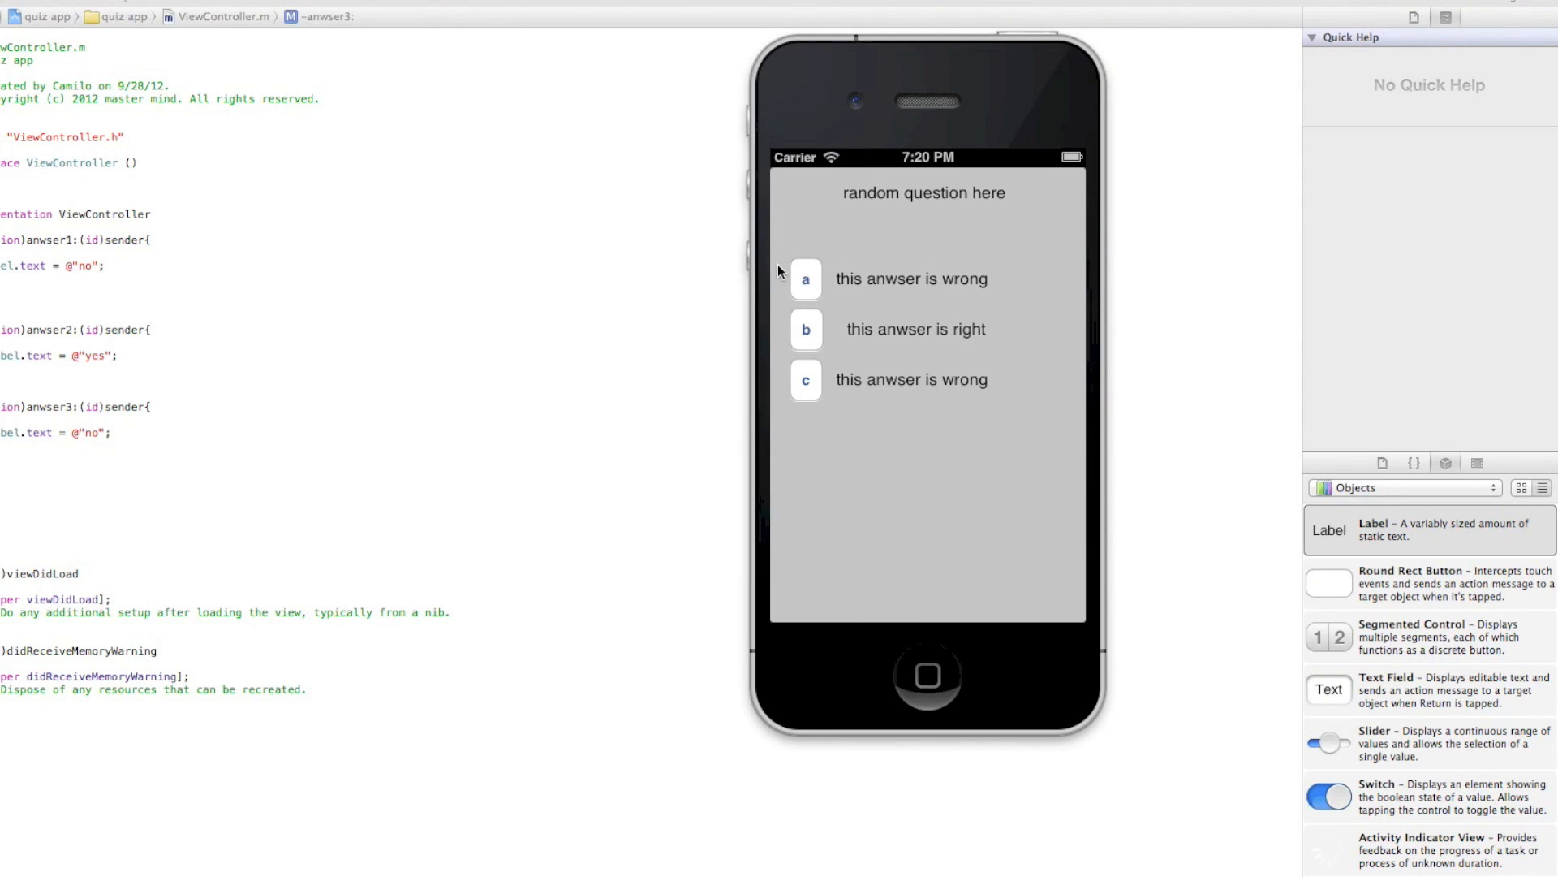
pyautogui.moveTo(809, 241)
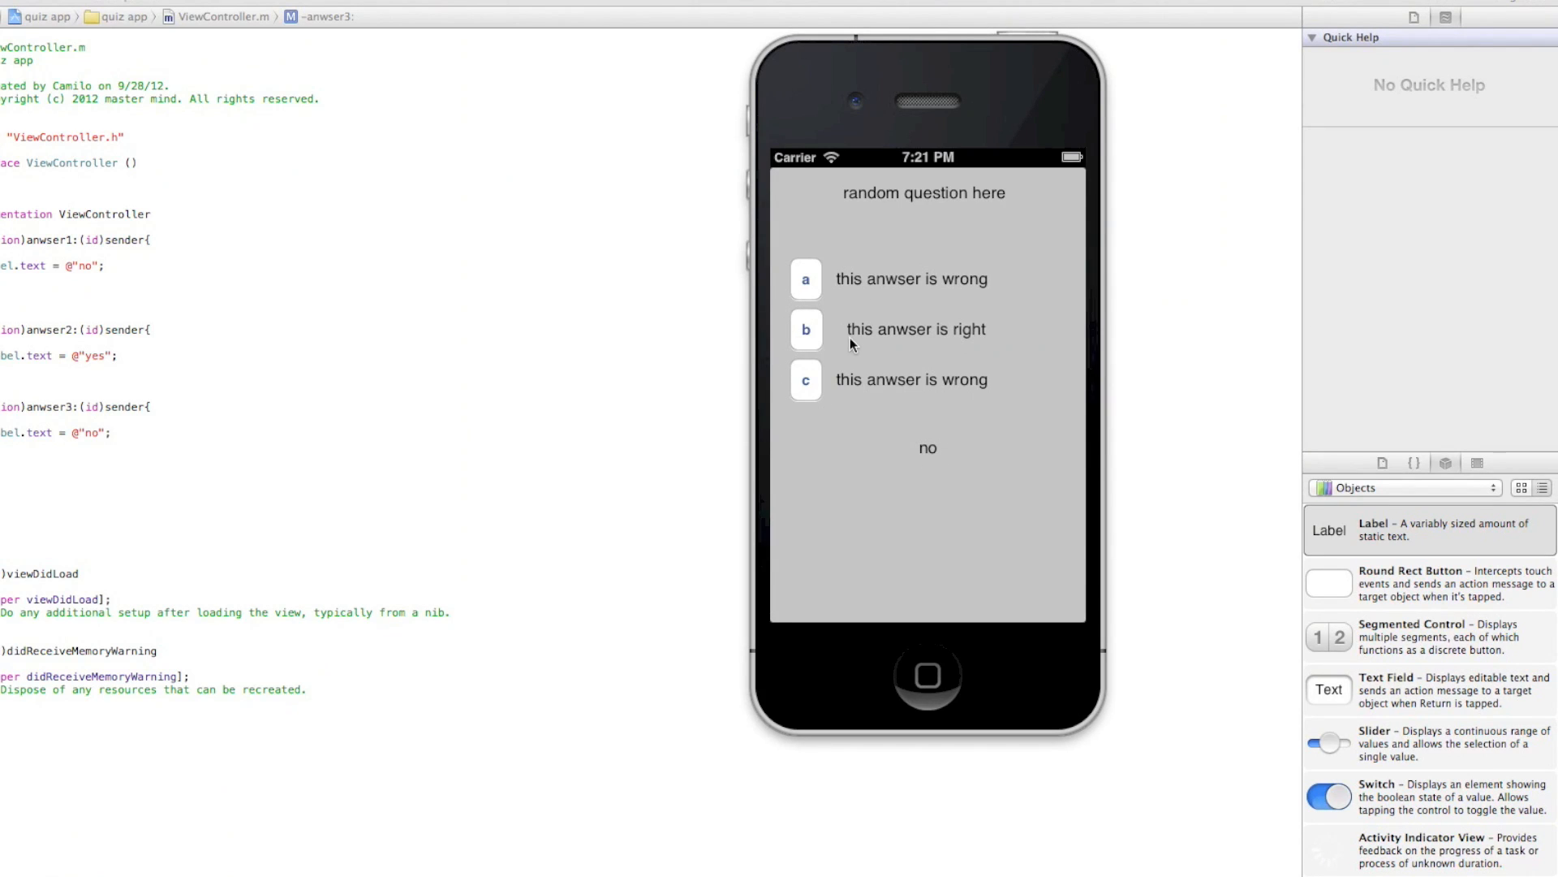
# Tap answers b and c repeatedly, confirming the label shows yes for b and no for c.
pyautogui.click(805, 330)
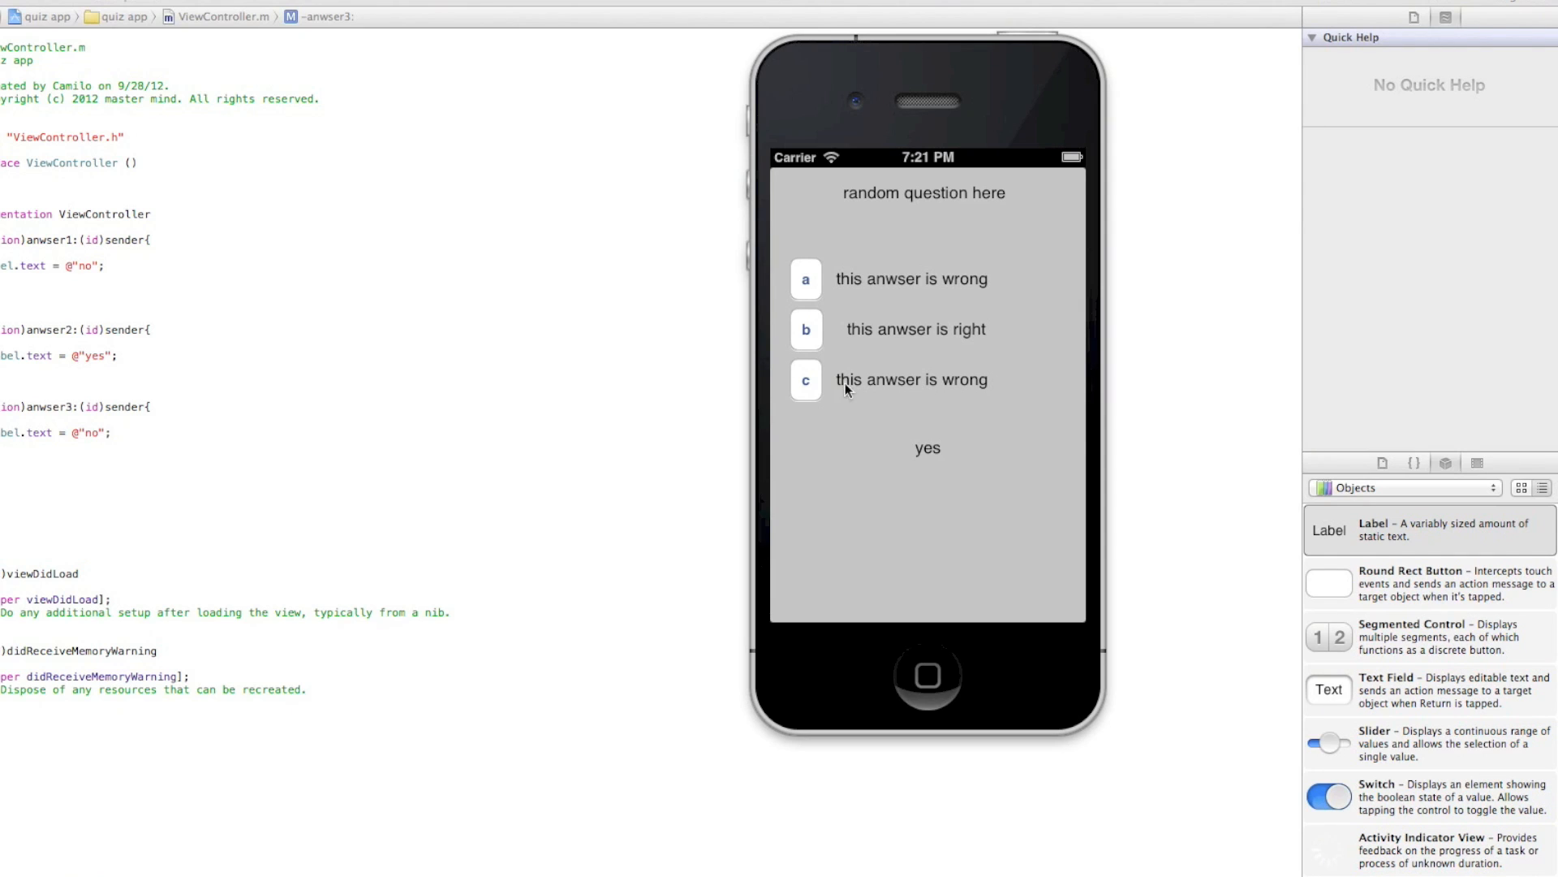
pyautogui.click(805, 379)
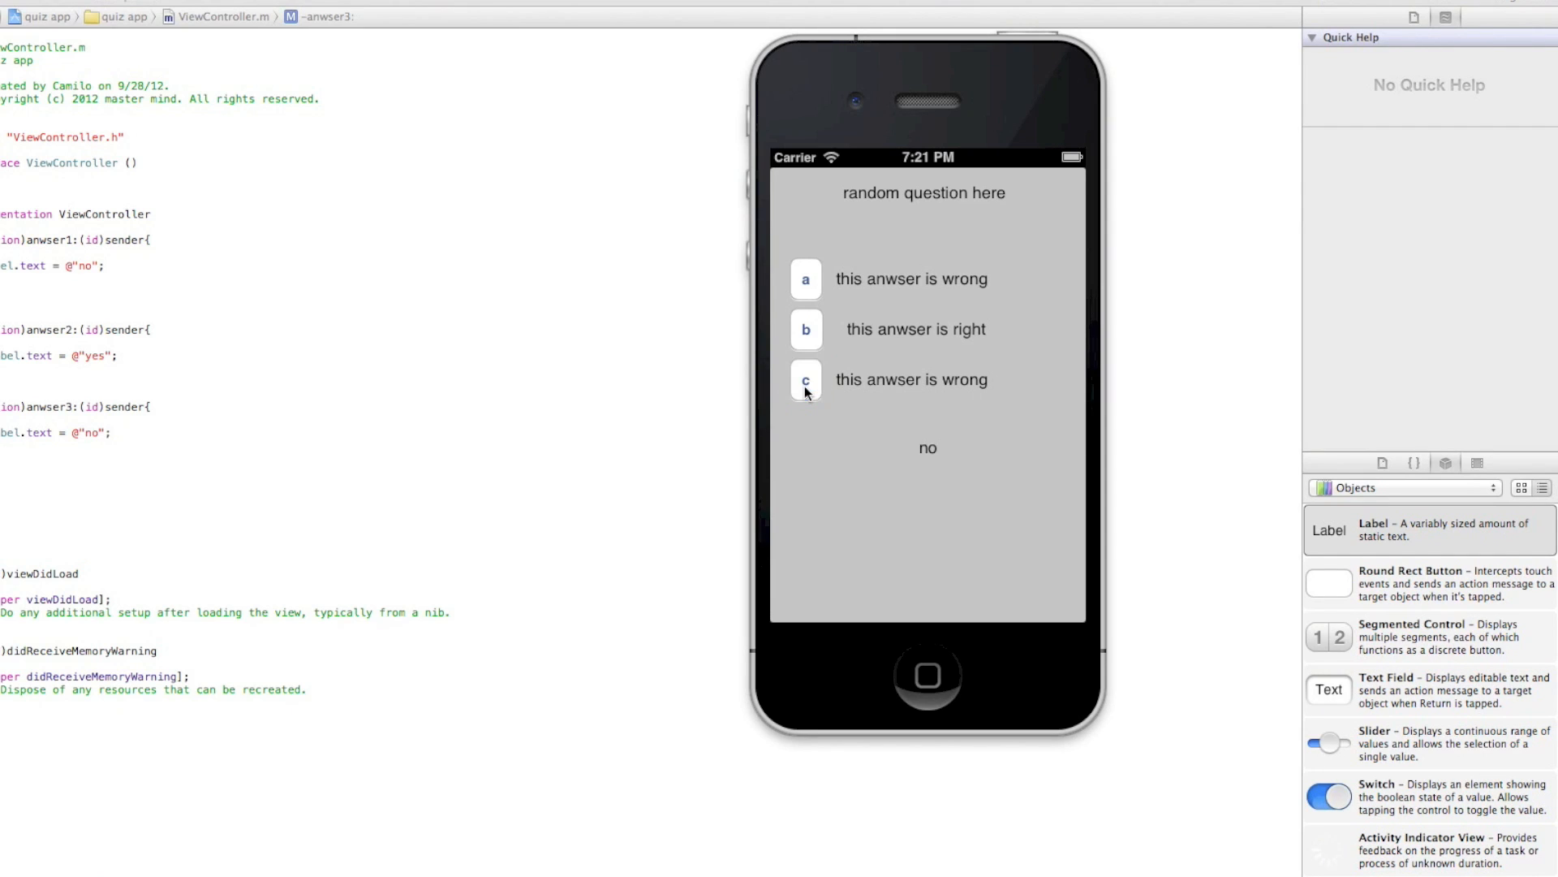
pyautogui.moveTo(948, 429)
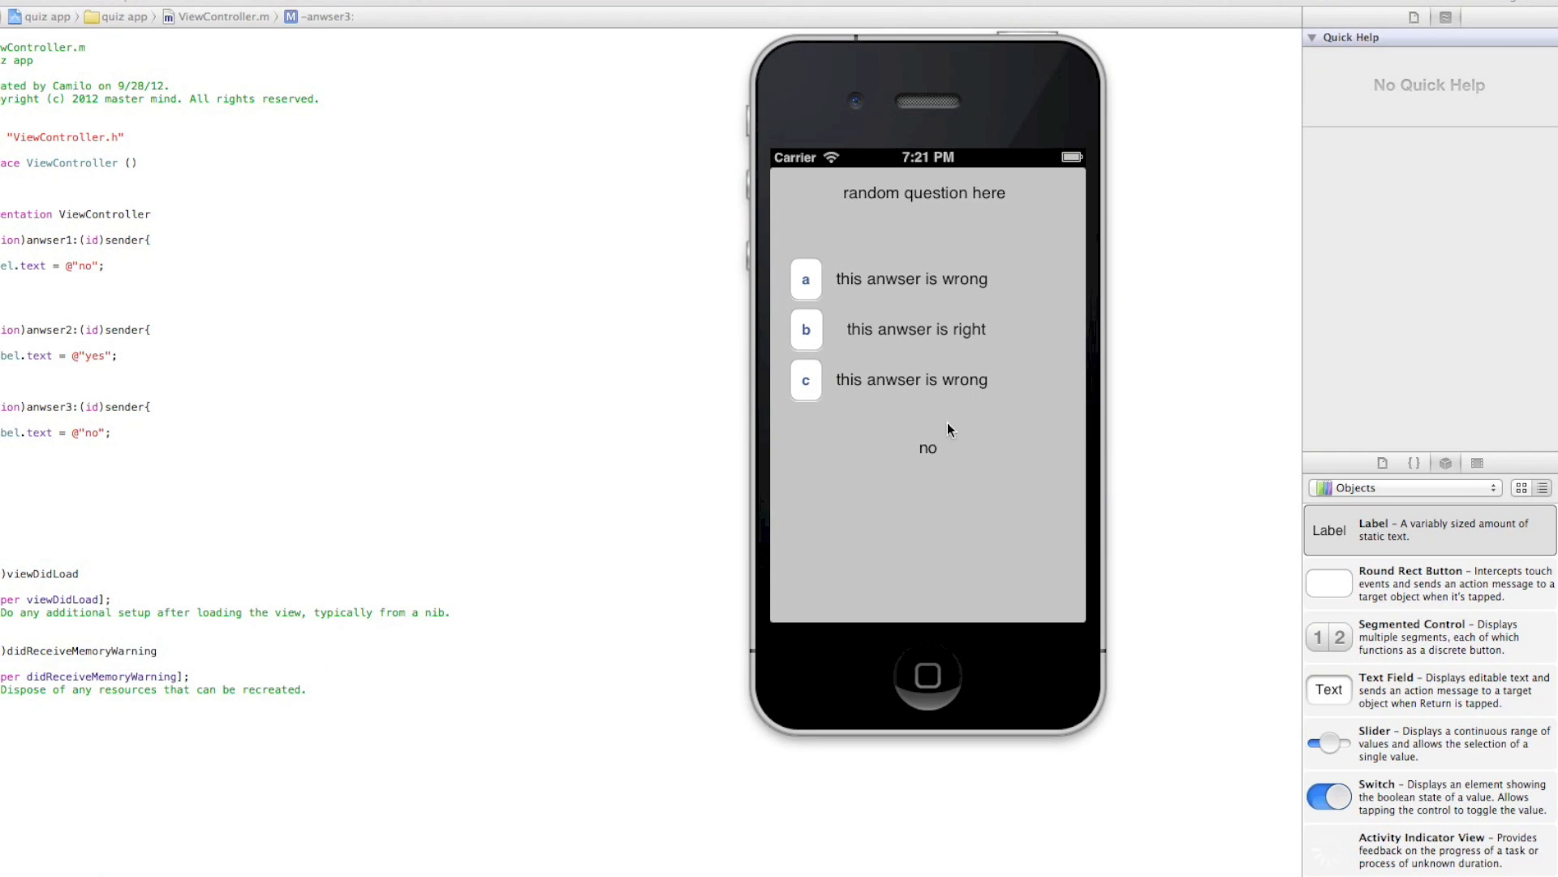
pyautogui.click(805, 329)
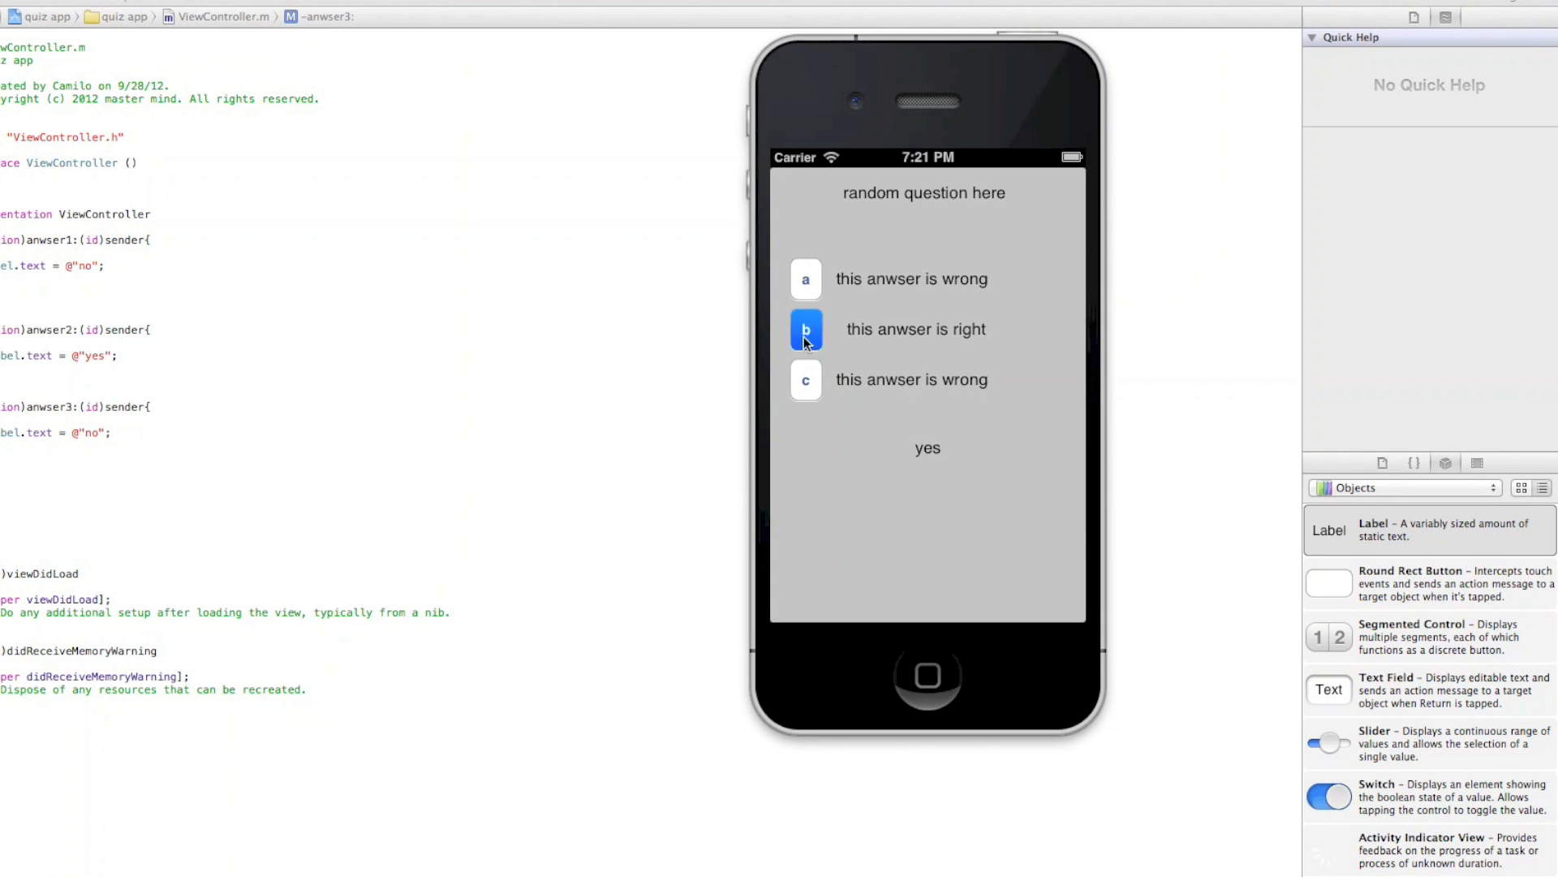
pyautogui.click(805, 380)
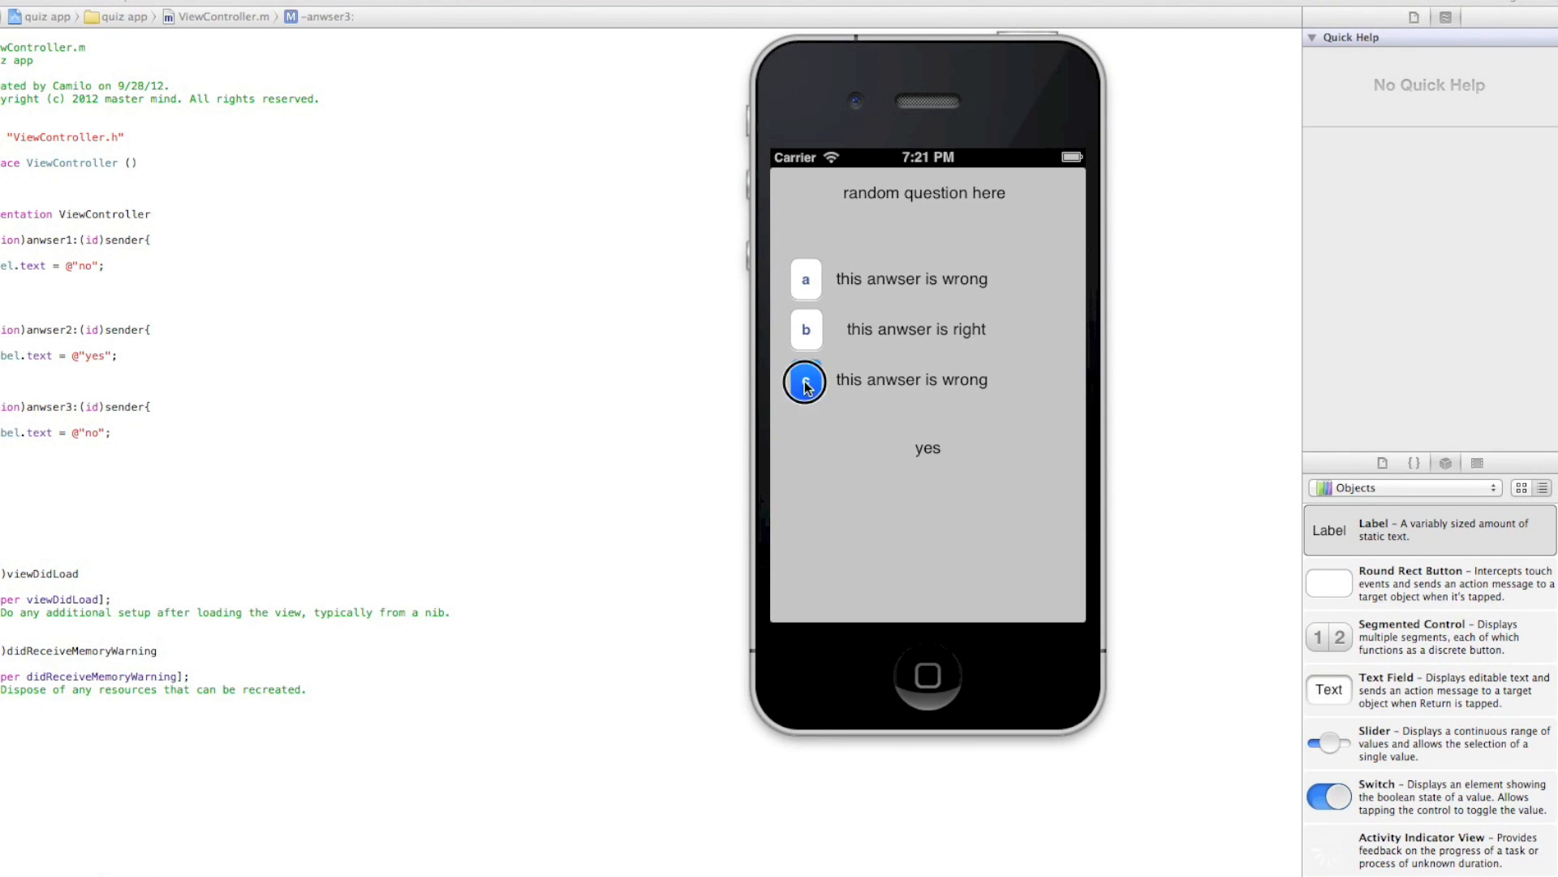
pyautogui.click(805, 382)
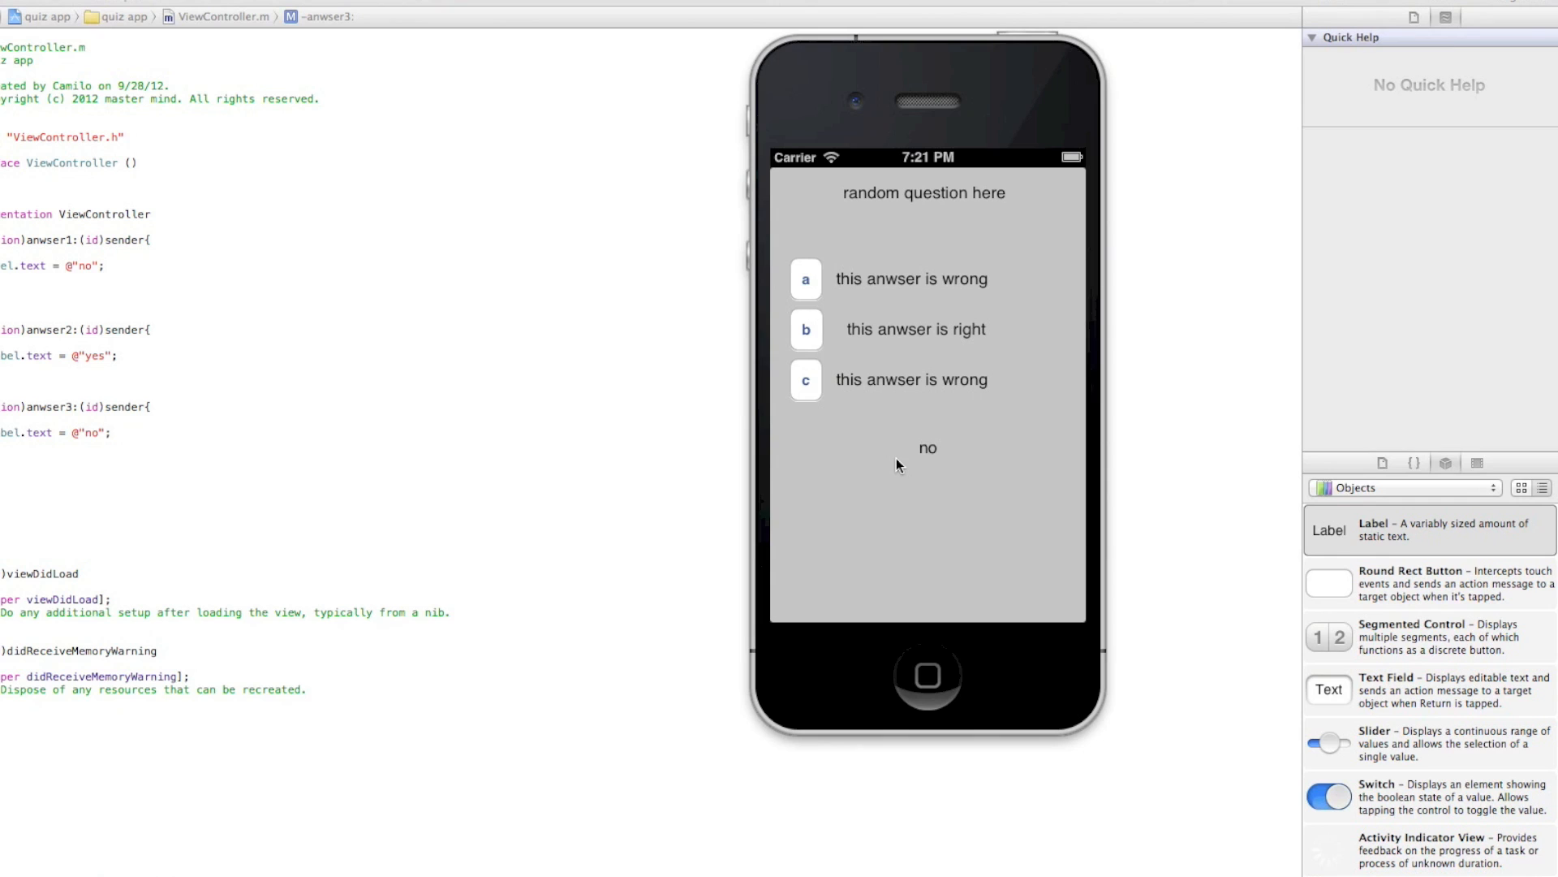
pyautogui.moveTo(872, 387)
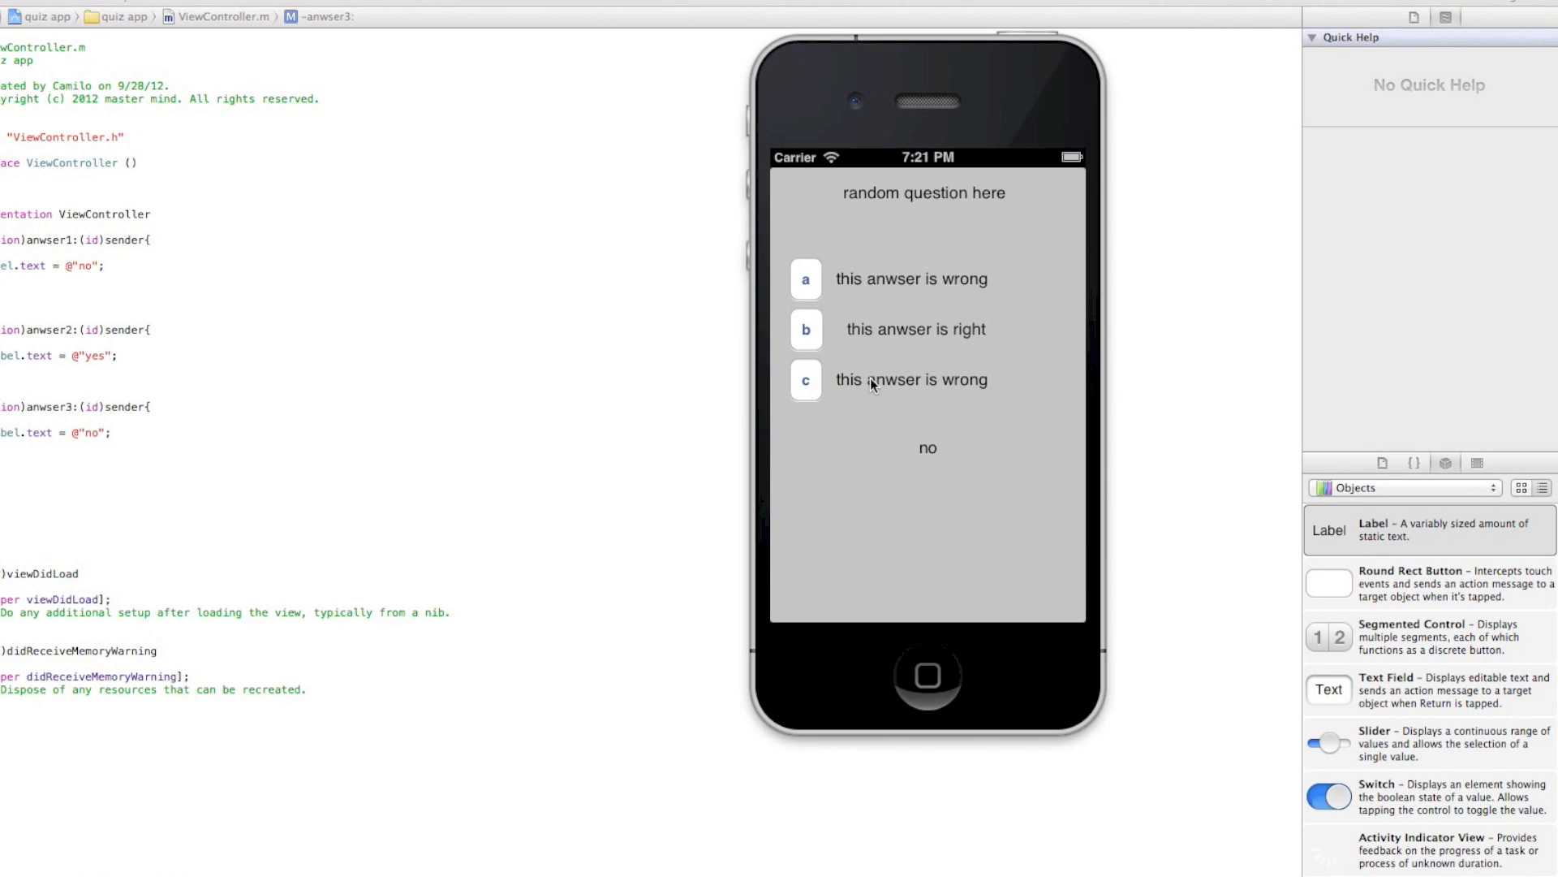
pyautogui.moveTo(805, 300)
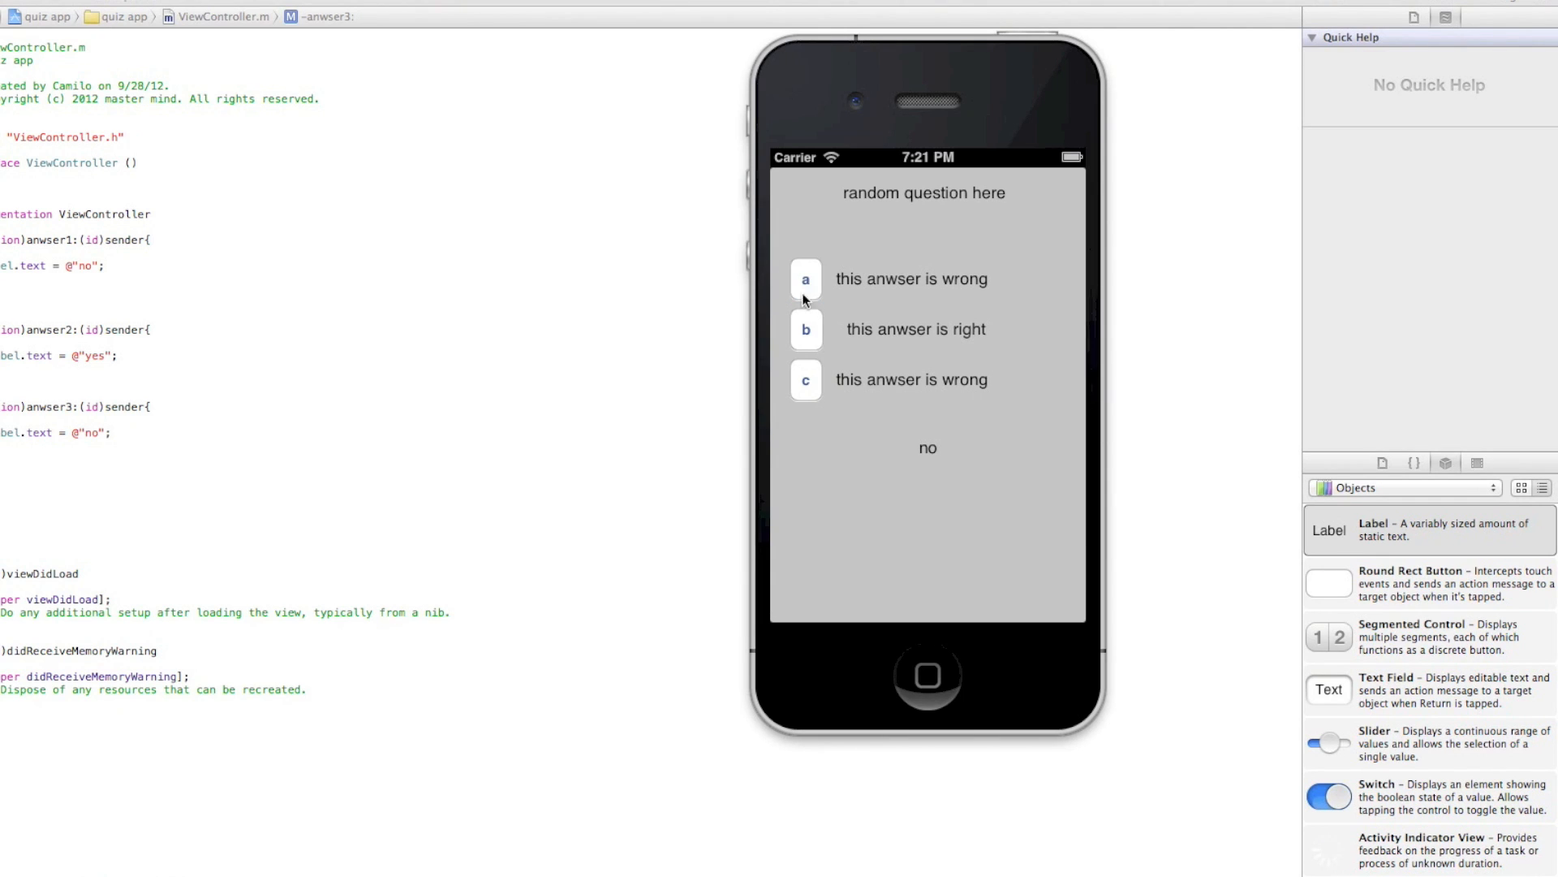
pyautogui.moveTo(801, 310)
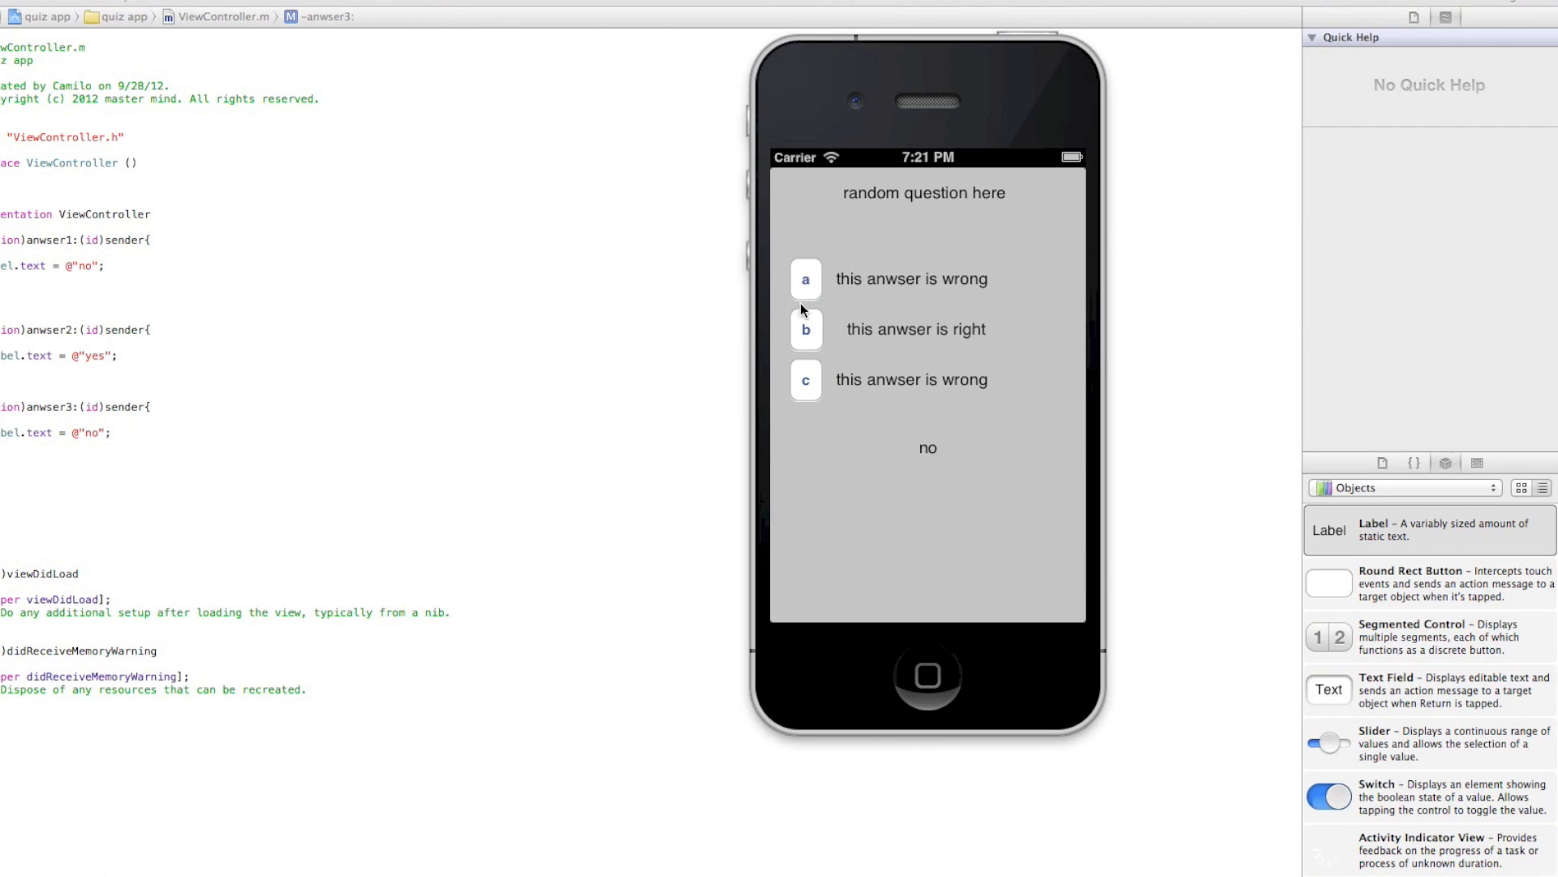